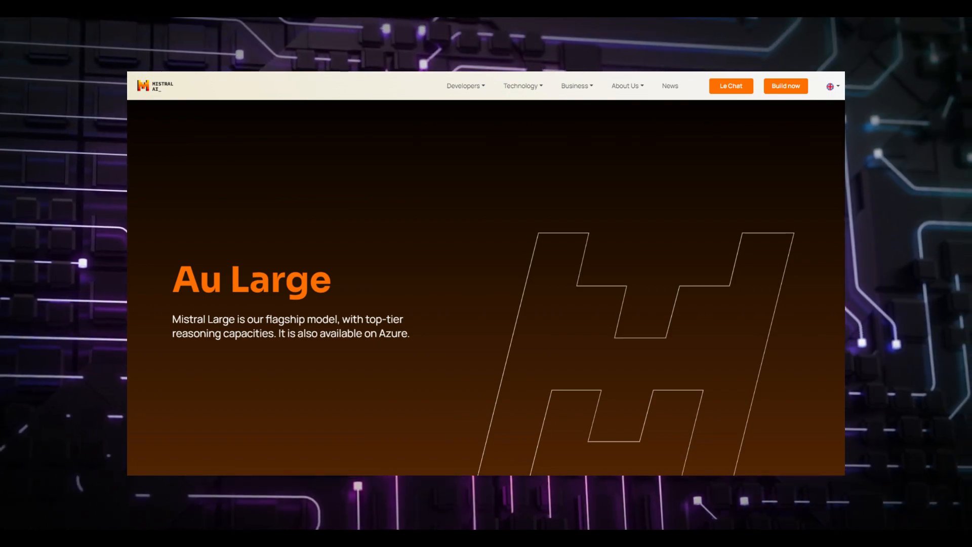
Scroll the Mistral Large announcement down to the benchmark chart where Large scores 81.2% behind GPT-4.
scroll(down, 3)
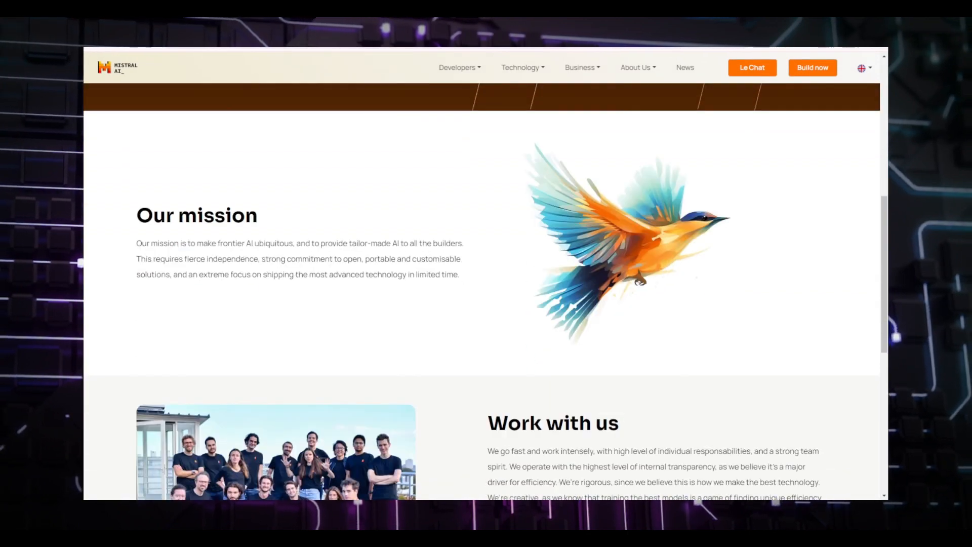
scroll(down, 3)
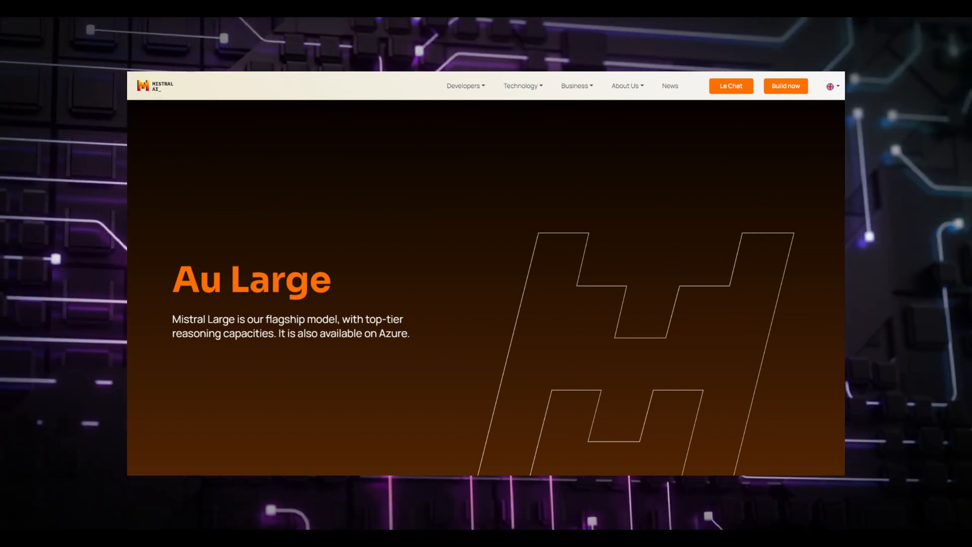
scroll(down, 3)
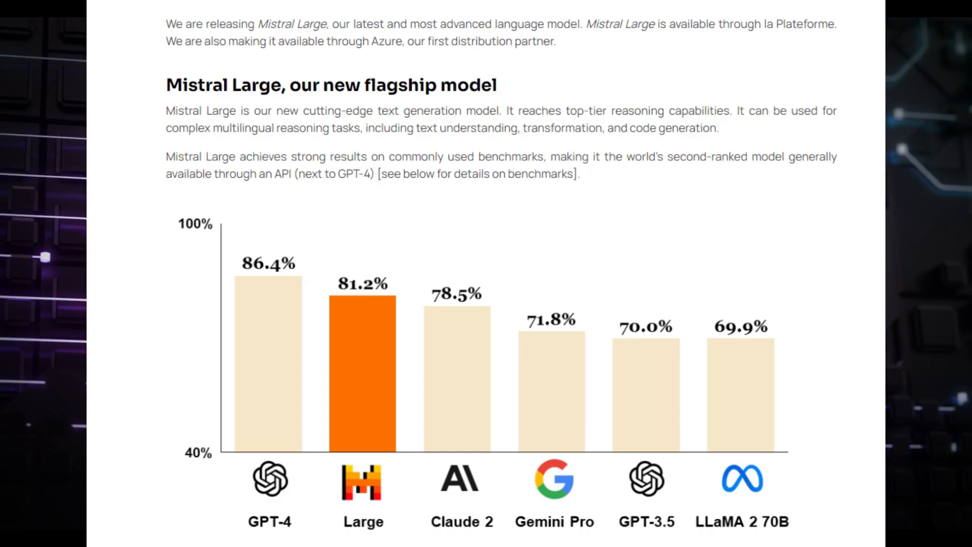
Scroll the Le Chat conversation to the outline summarising the government shutdown news article.
scroll(down, 3)
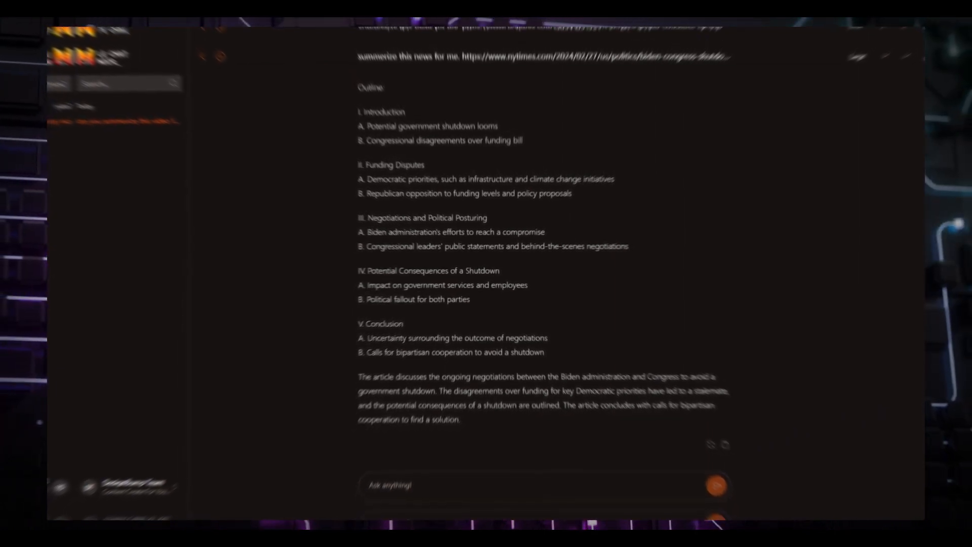
Navigate to the mistral.ai homepage headlined 'Frontier AI in your hands'.
click(859, 55)
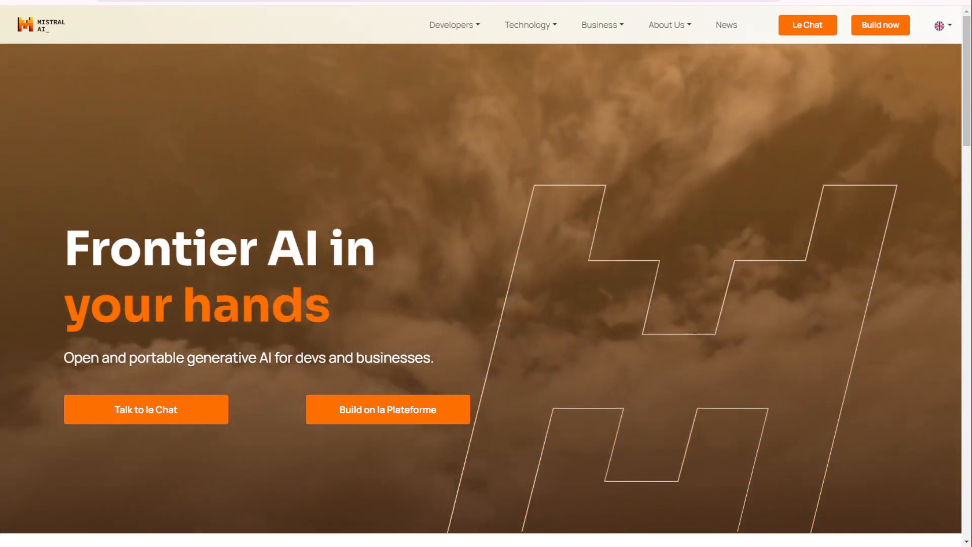
scroll(down, 3)
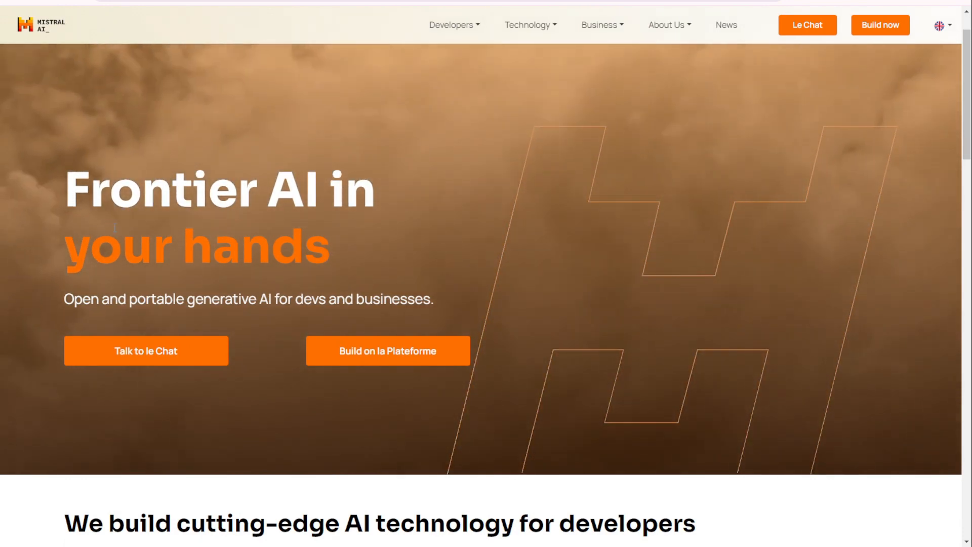
mouse_move(268, 349)
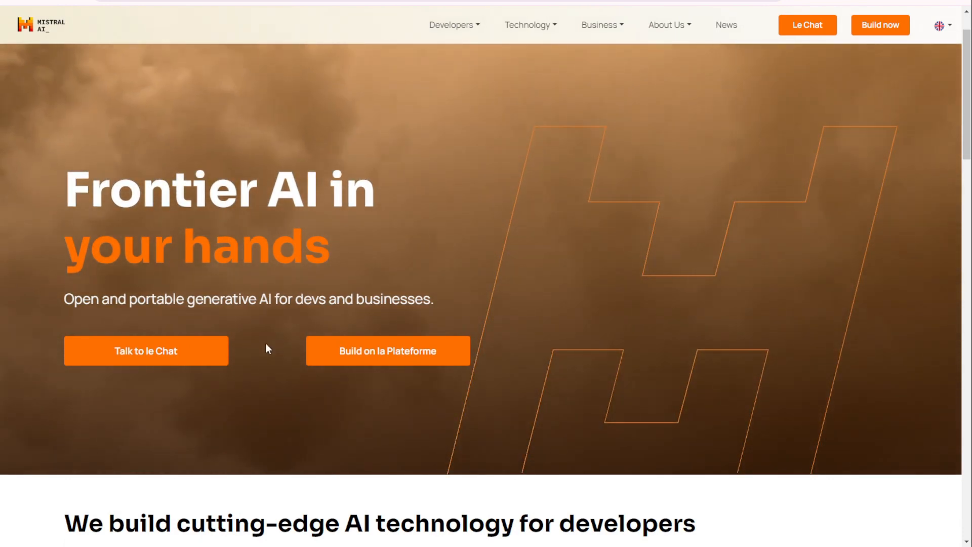
mouse_move(128, 359)
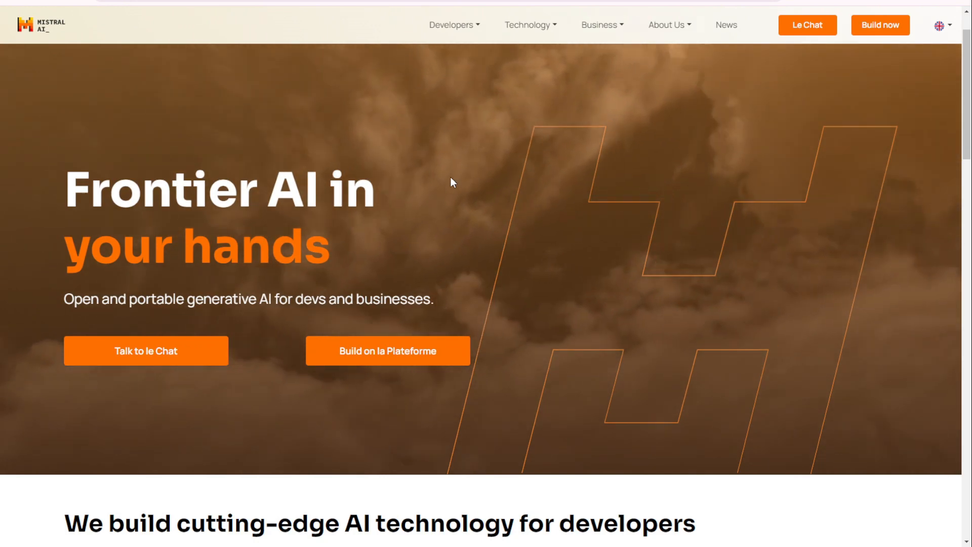
mouse_move(344, 371)
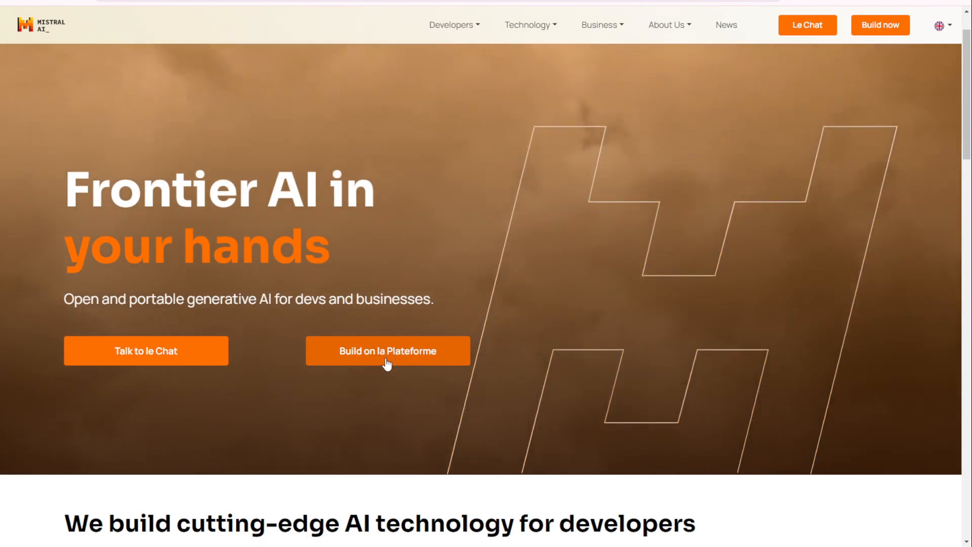
Scroll the homepage past open models, Mistral Large and partner logos to the footer links.
scroll(down, 3)
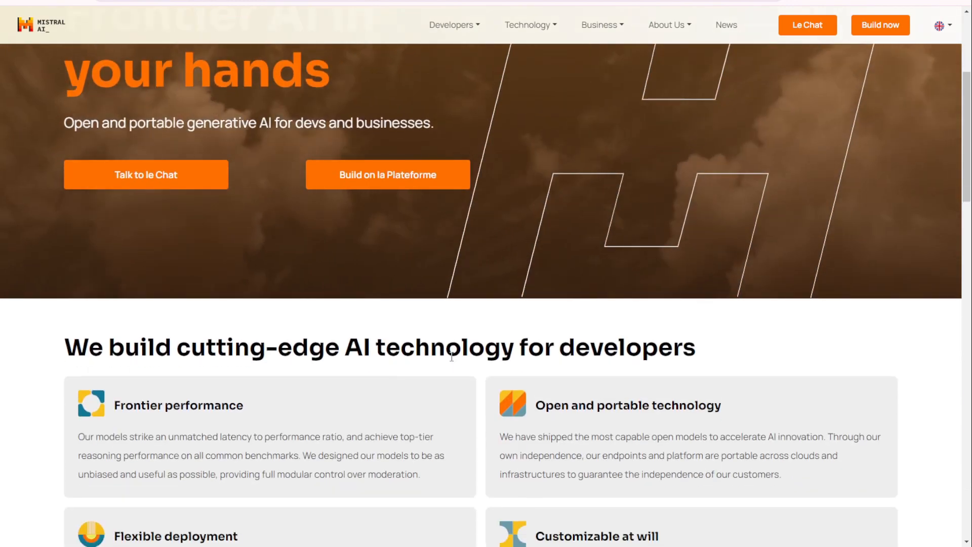
scroll(down, 3)
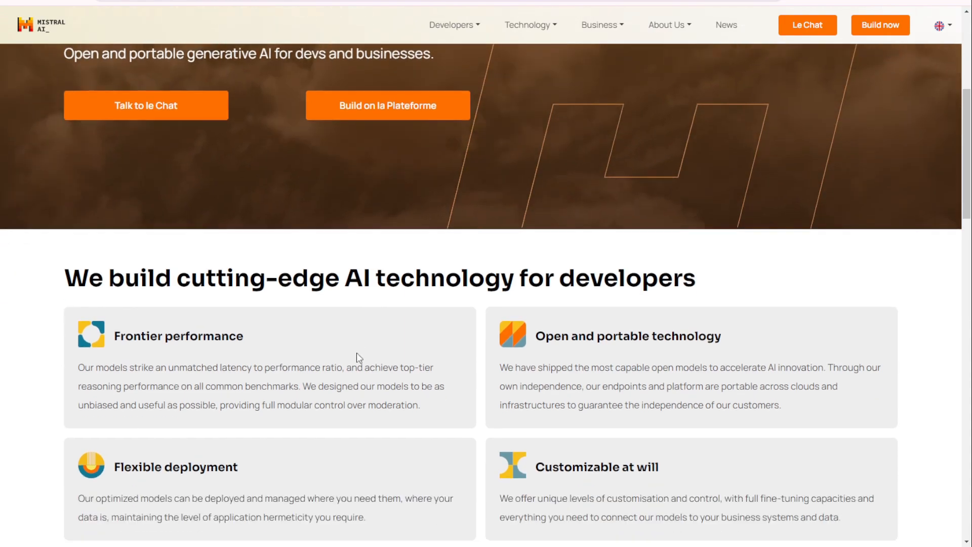
scroll(down, 3)
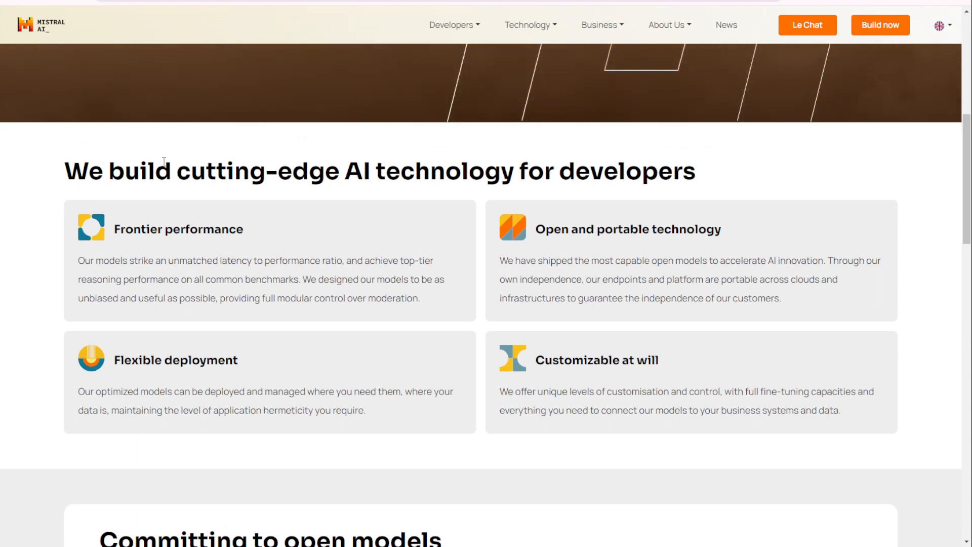
mouse_move(125, 235)
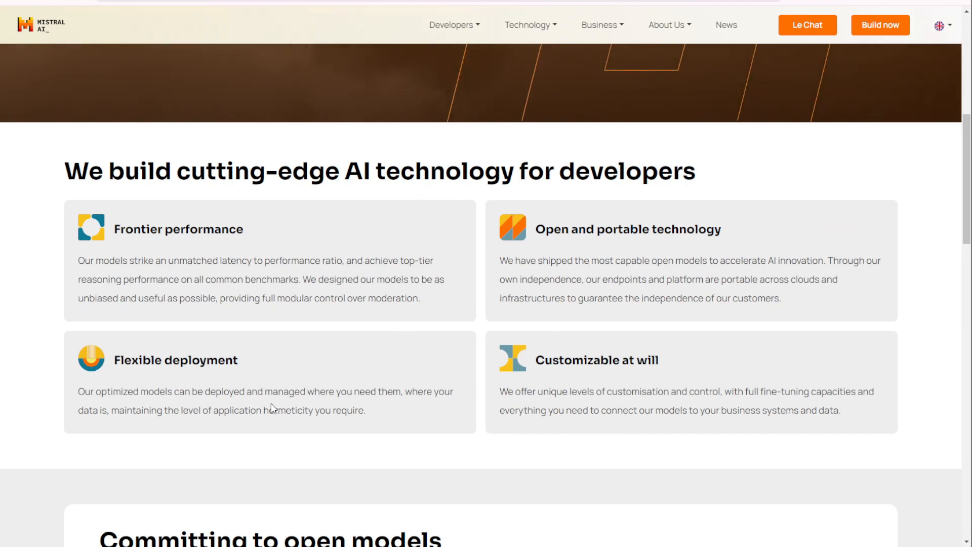
scroll(down, 3)
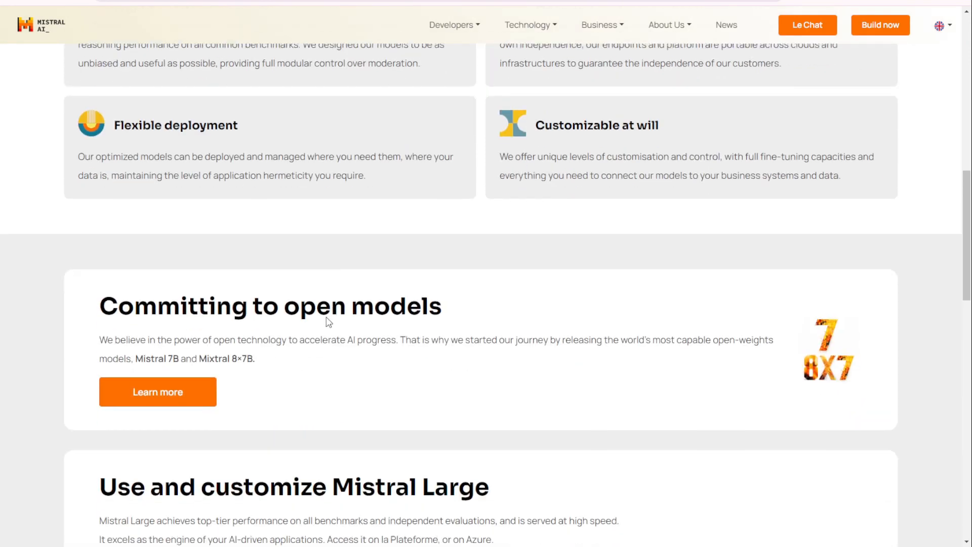
scroll(down, 3)
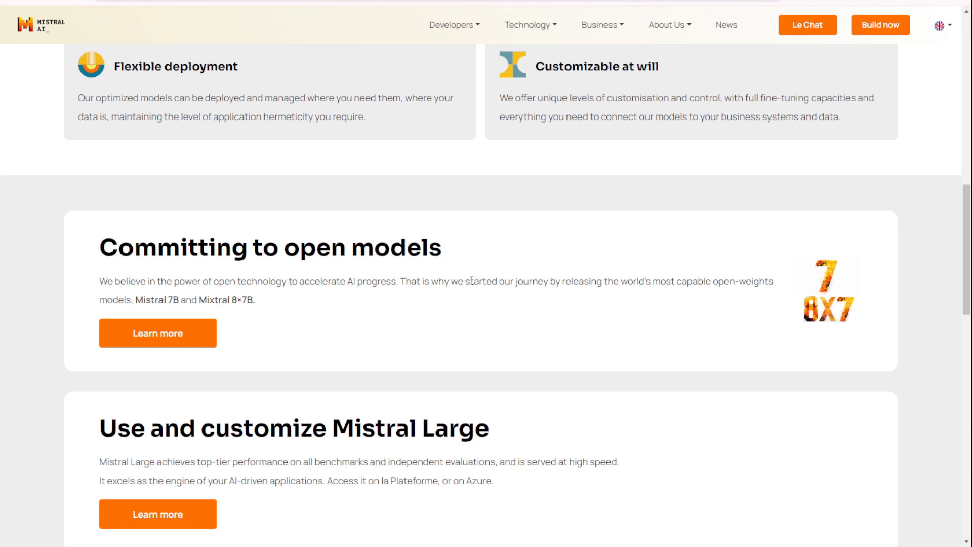
scroll(down, 3)
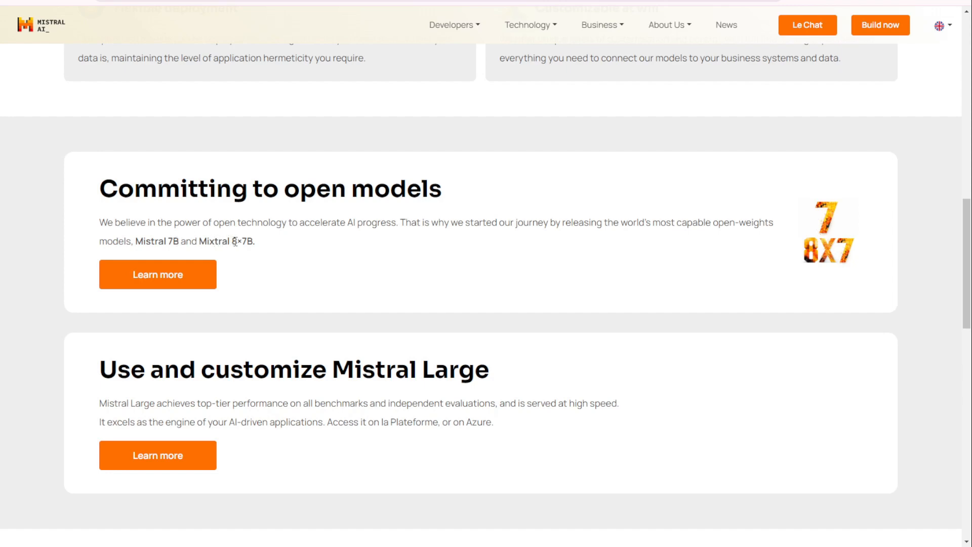
mouse_move(336, 289)
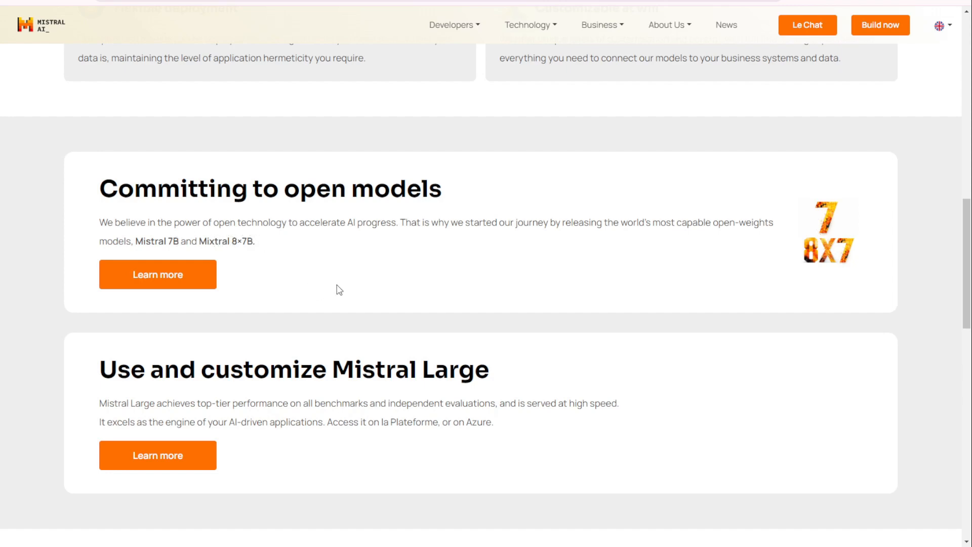
scroll(down, 3)
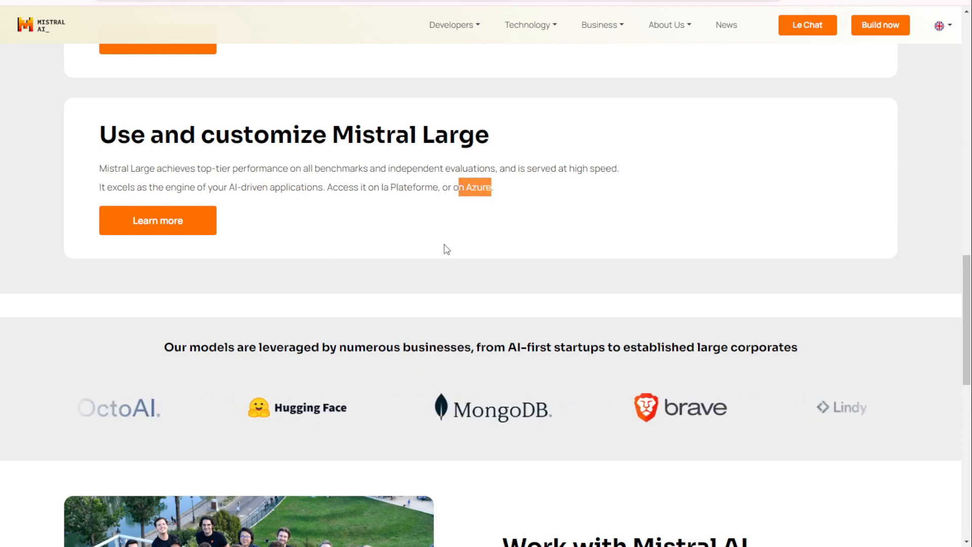
scroll(down, 3)
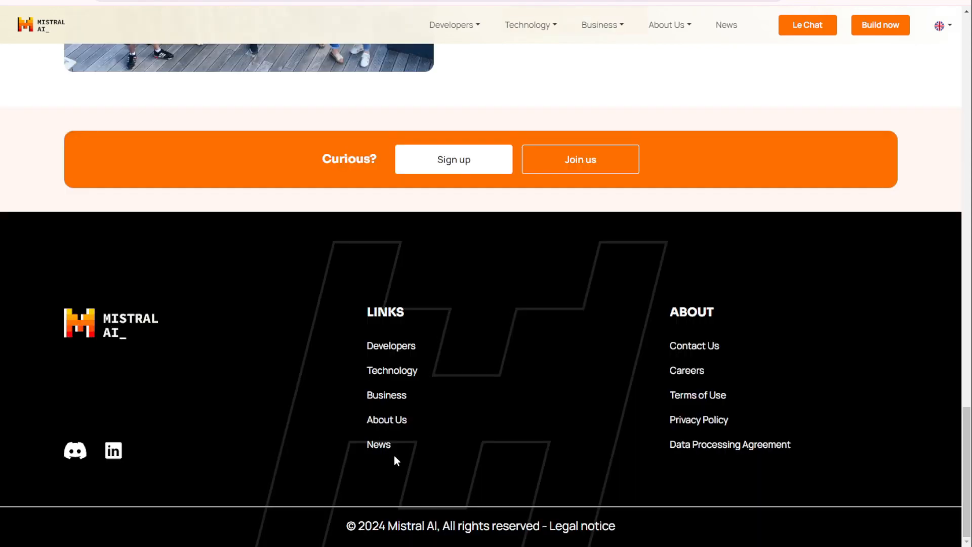
mouse_move(339, 450)
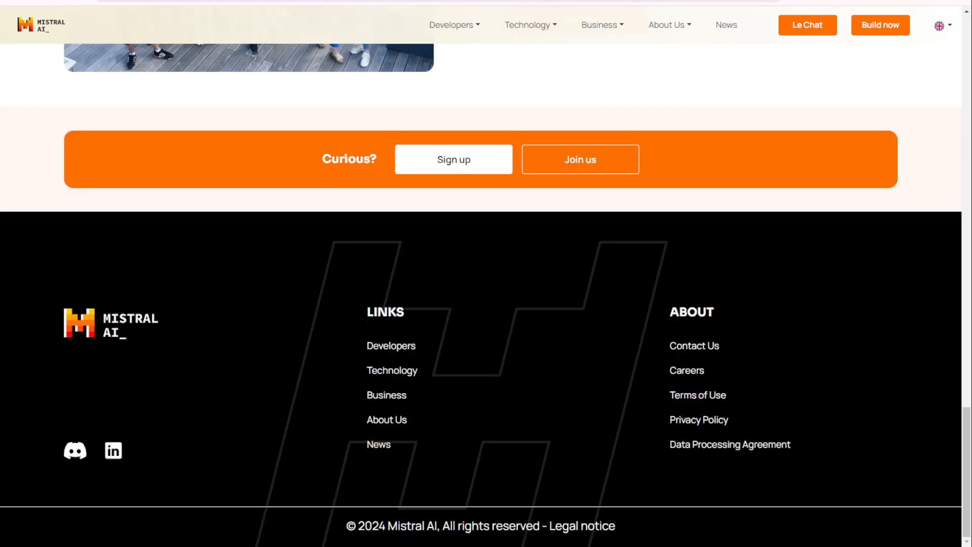
scroll(up, 3)
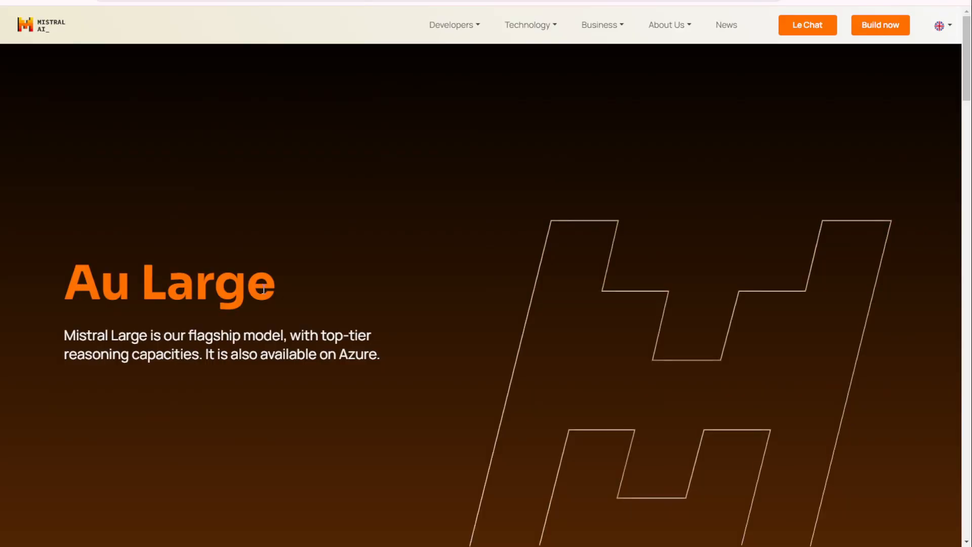
double_click(86, 335)
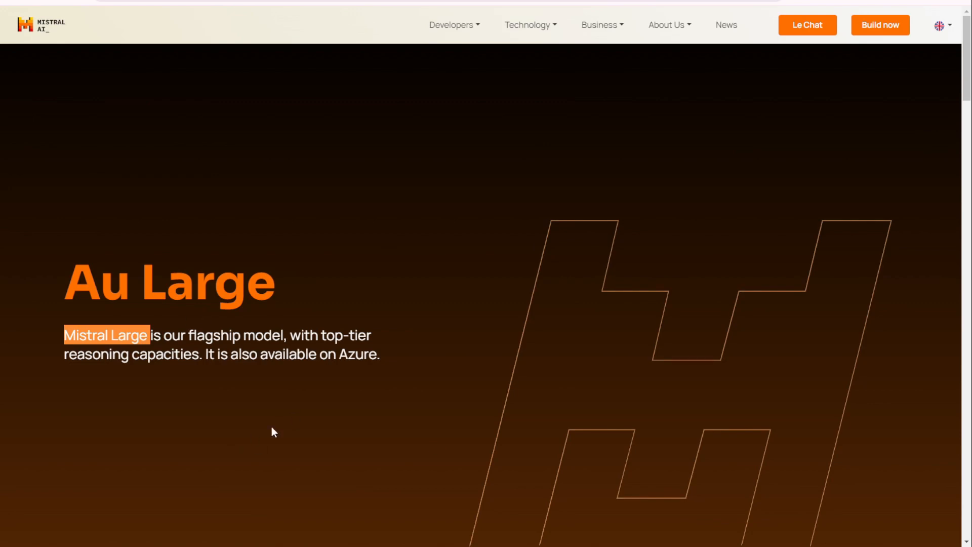
scroll(down, 3)
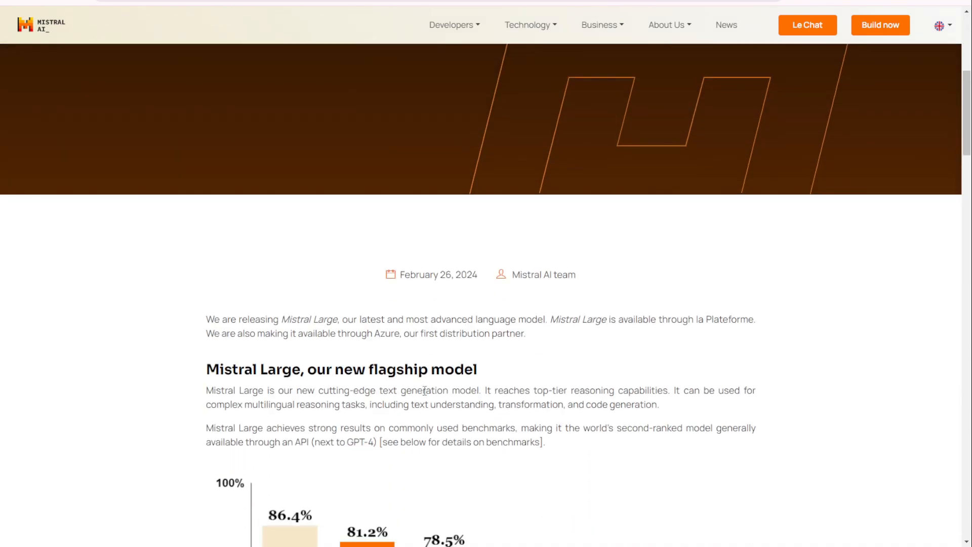
scroll(down, 3)
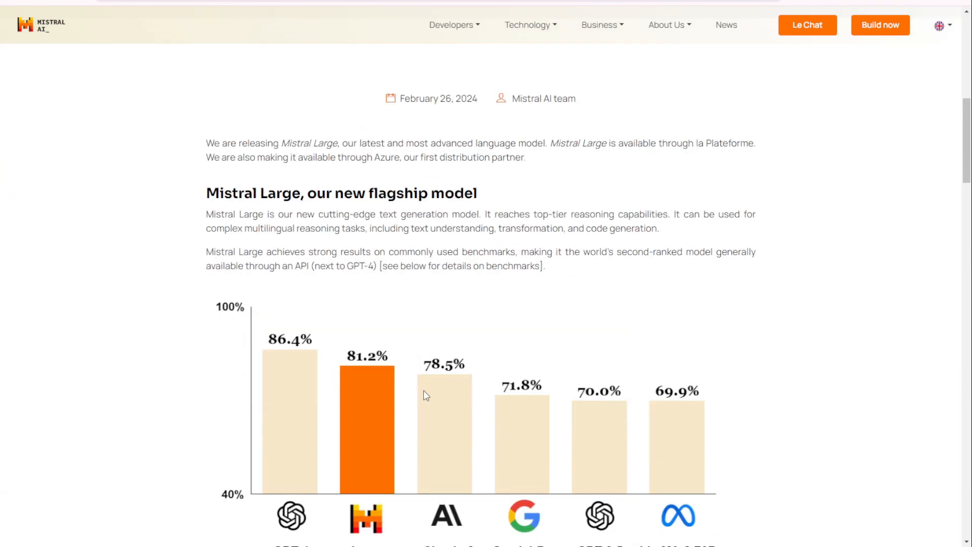
scroll(down, 3)
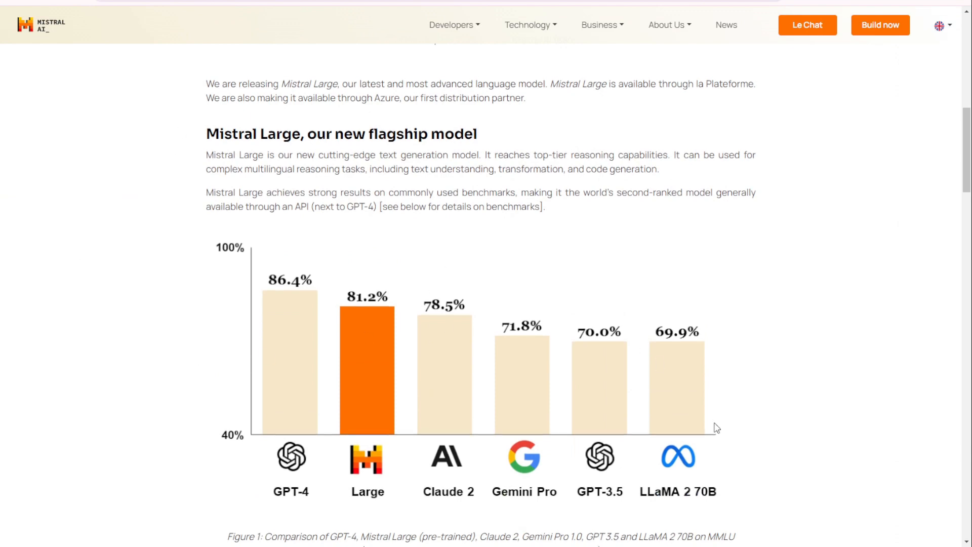
scroll(down, 3)
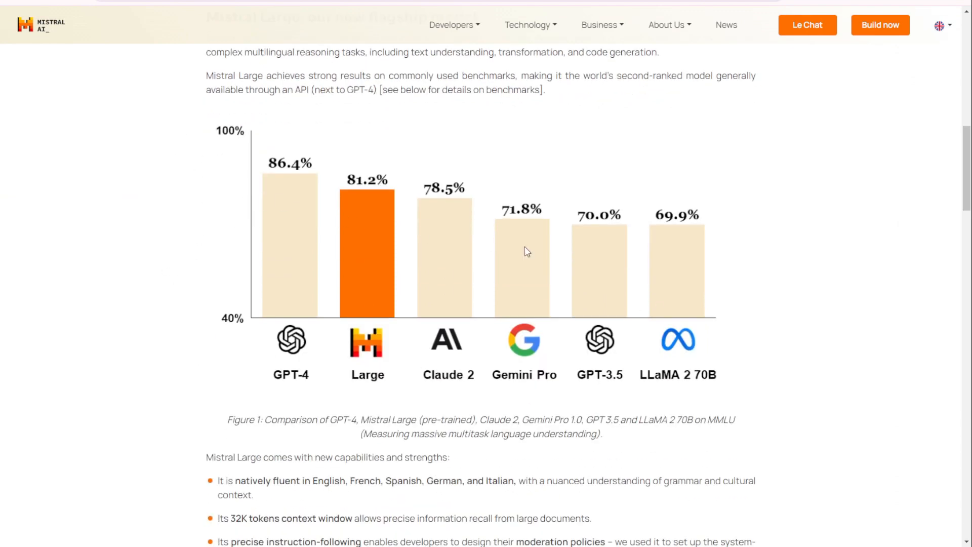
mouse_move(586, 463)
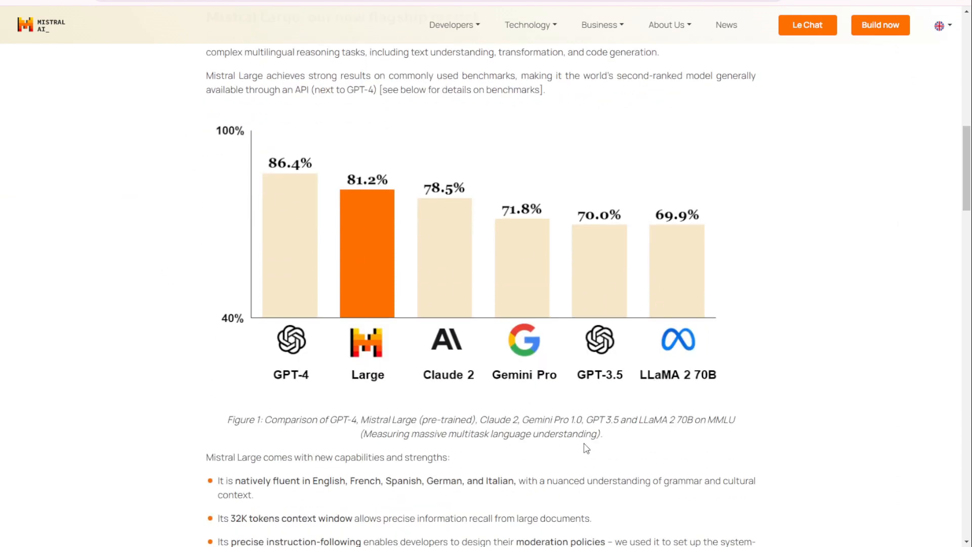
mouse_move(448, 208)
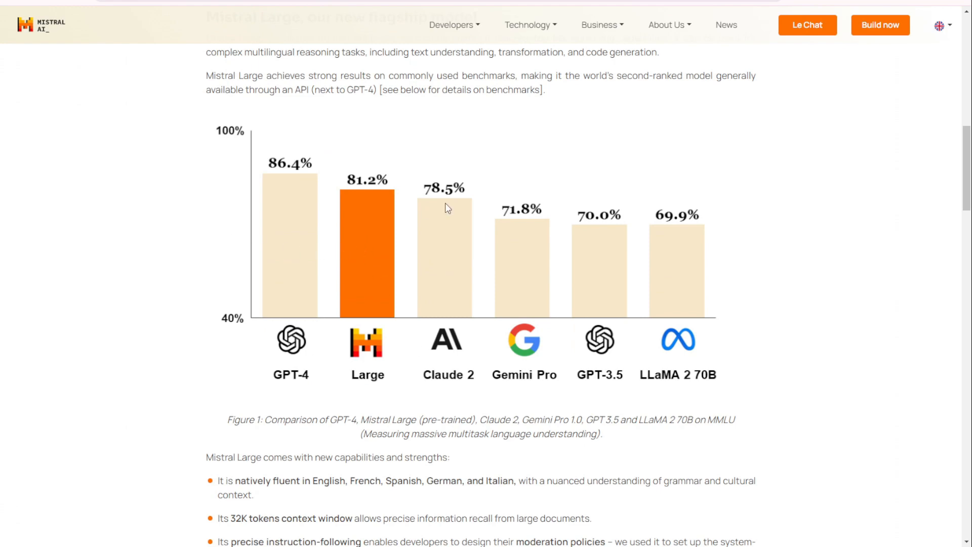
mouse_move(368, 363)
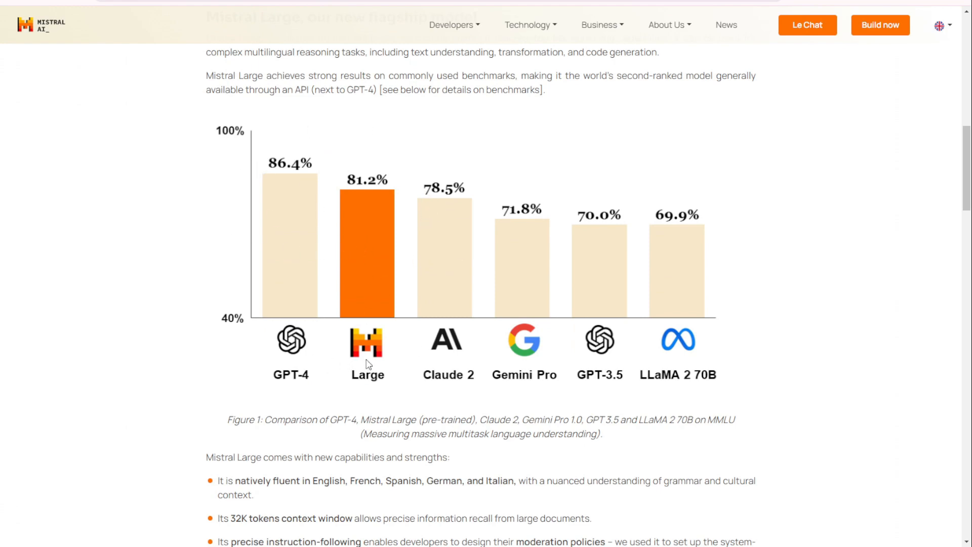
mouse_move(572, 219)
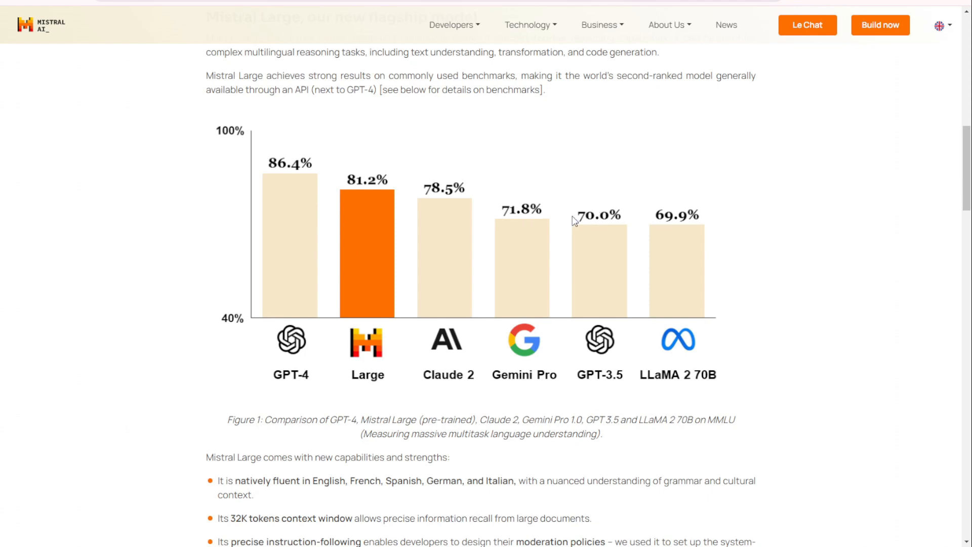
mouse_move(407, 359)
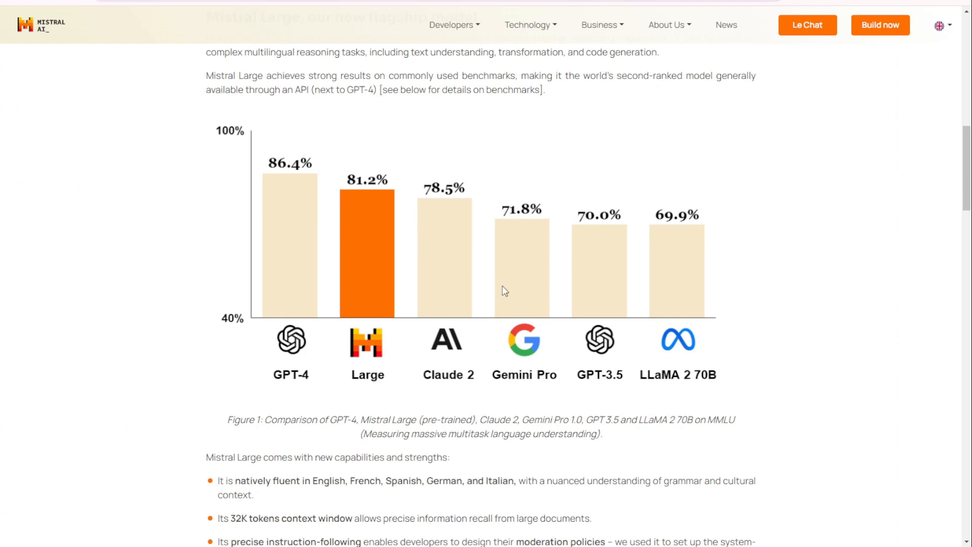
mouse_move(728, 334)
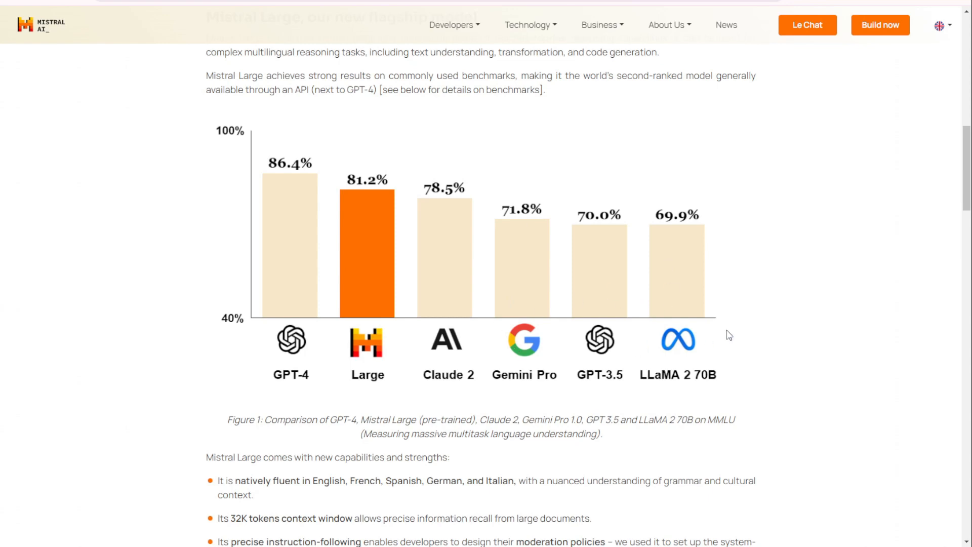
mouse_move(303, 219)
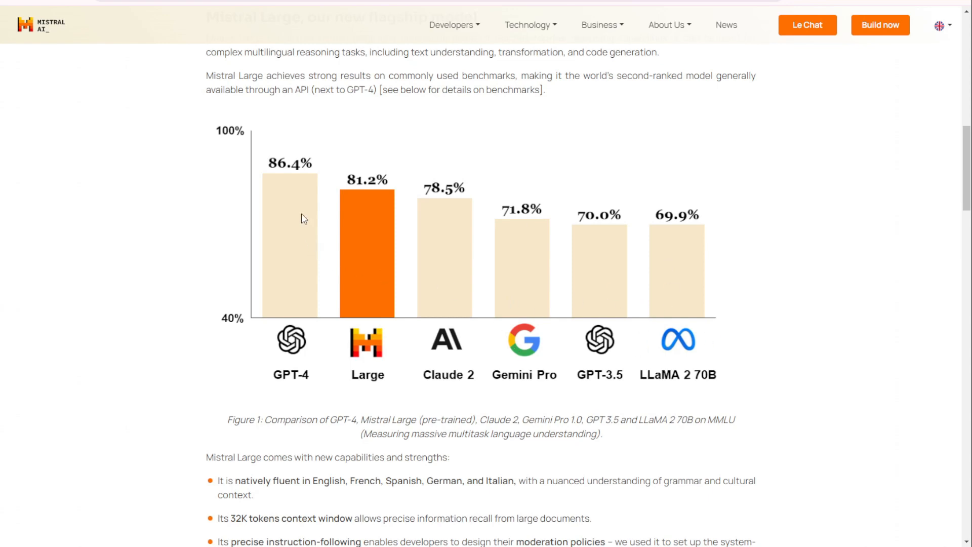
mouse_move(306, 208)
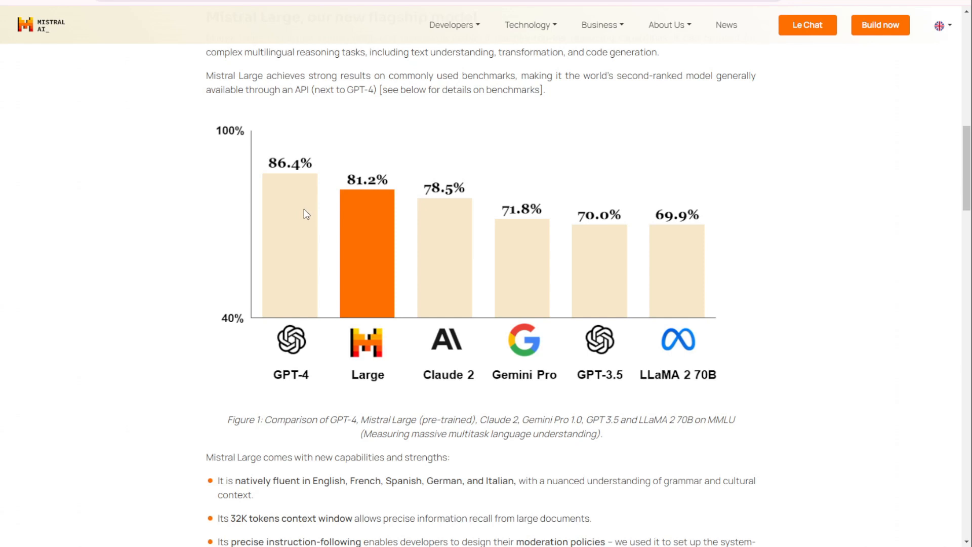
mouse_move(323, 272)
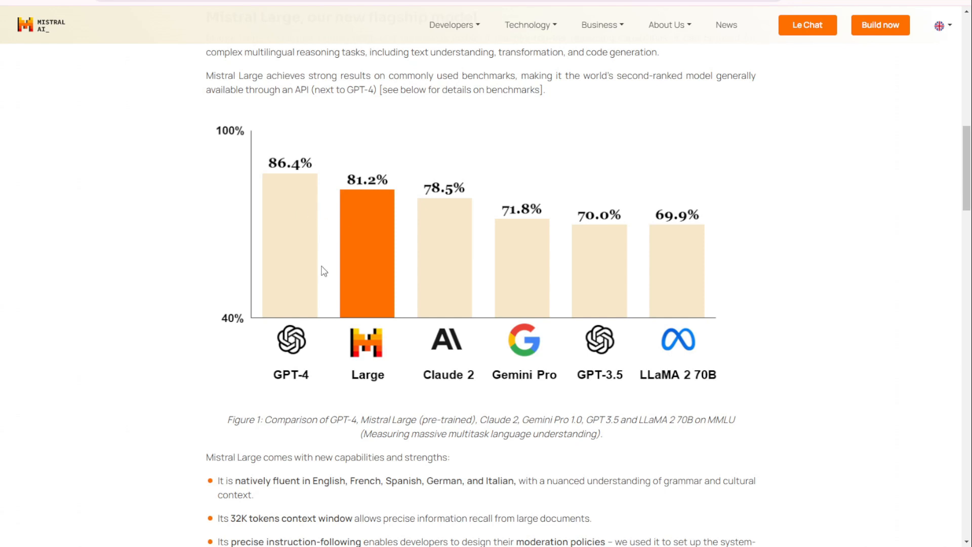
mouse_move(282, 388)
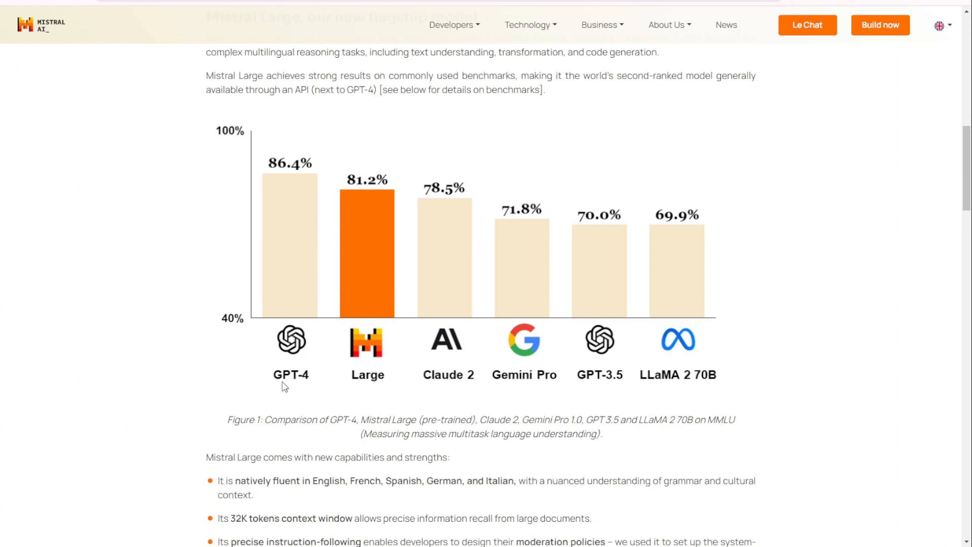
Scroll past the Azure section to the Mistral Large capacities reasoning and knowledge benchmark table.
scroll(down, 3)
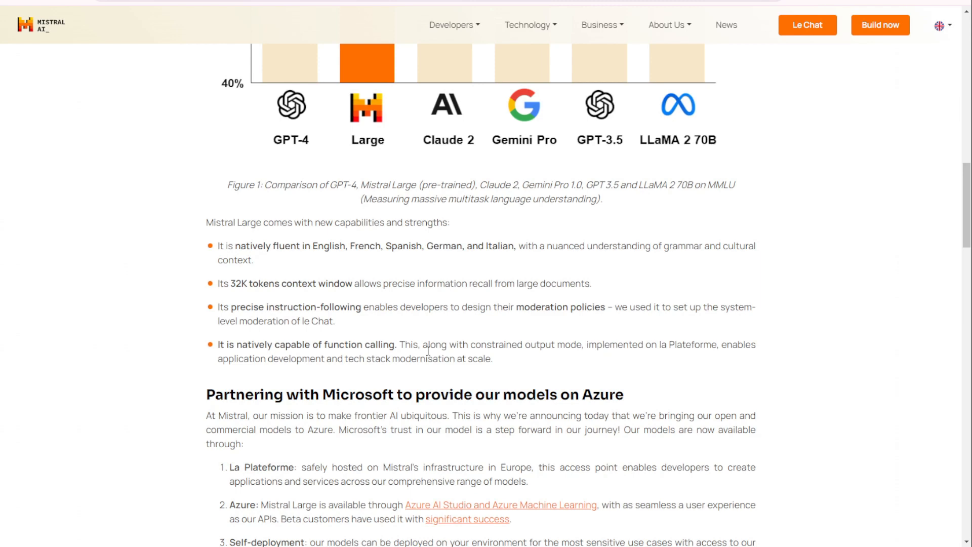
scroll(down, 3)
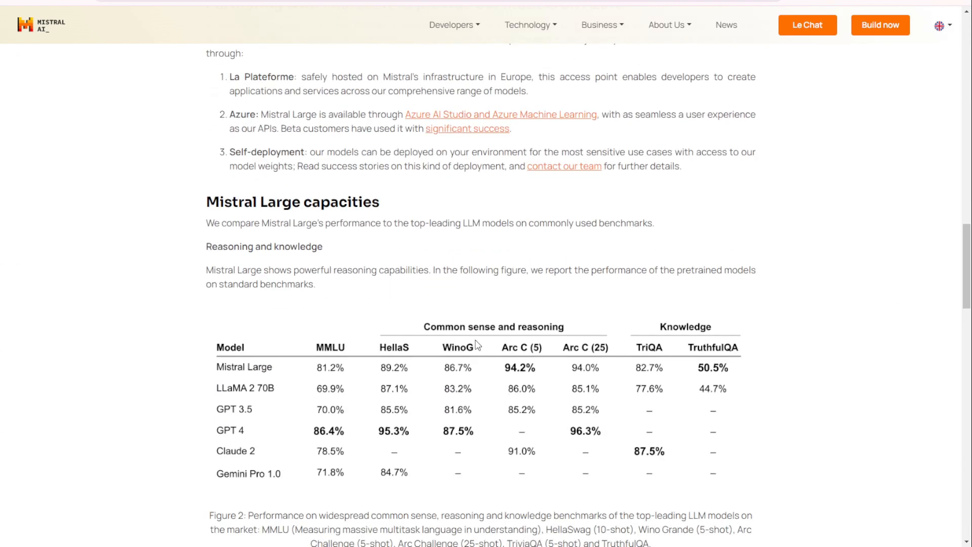
scroll(down, 3)
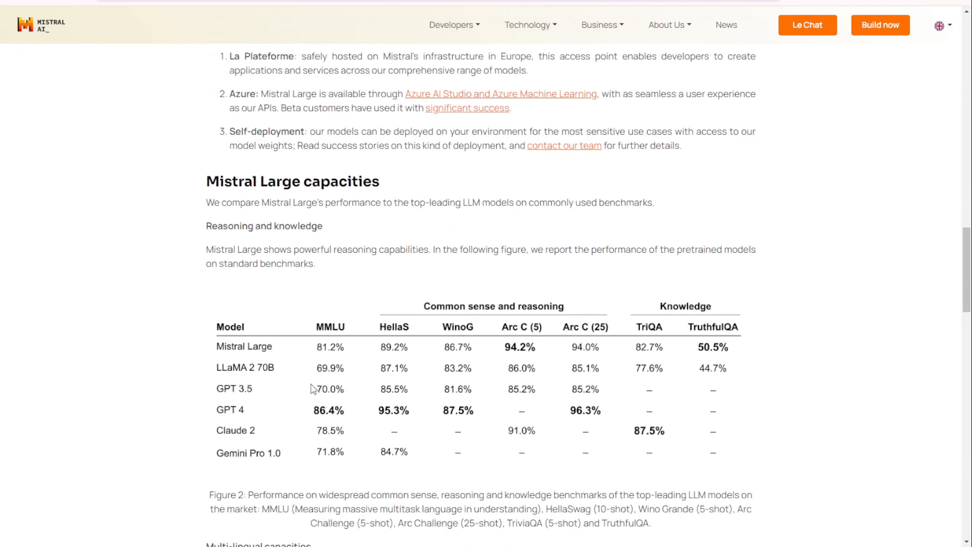
mouse_move(610, 404)
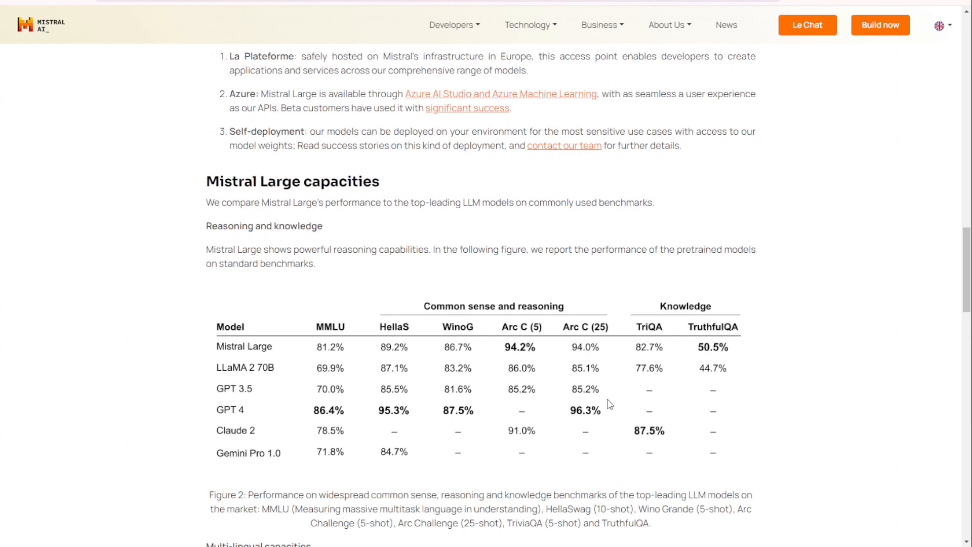
scroll(down, 3)
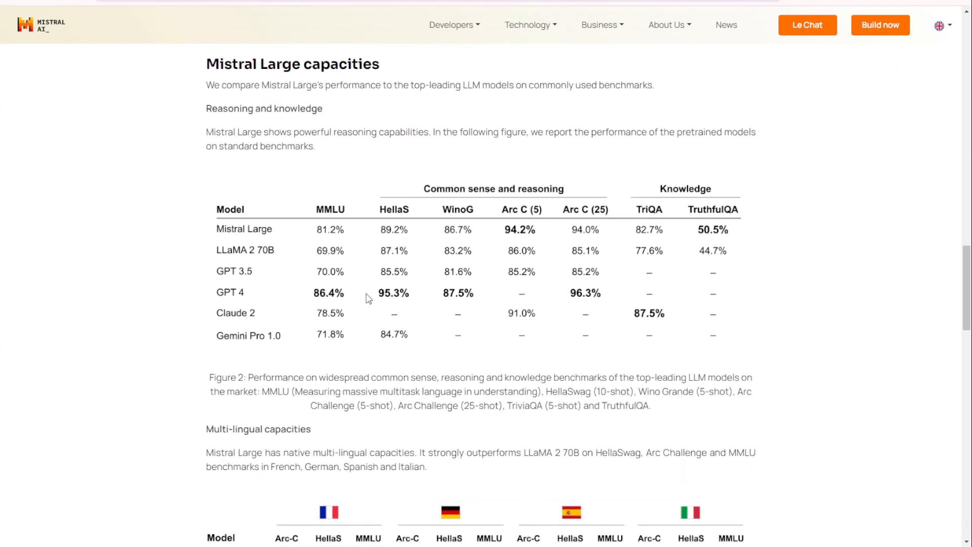
mouse_move(468, 304)
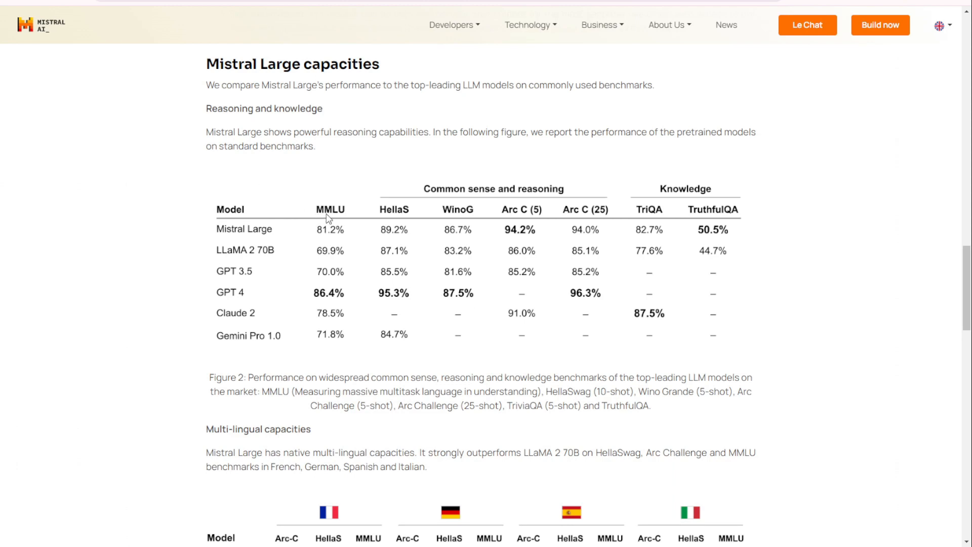
mouse_move(823, 274)
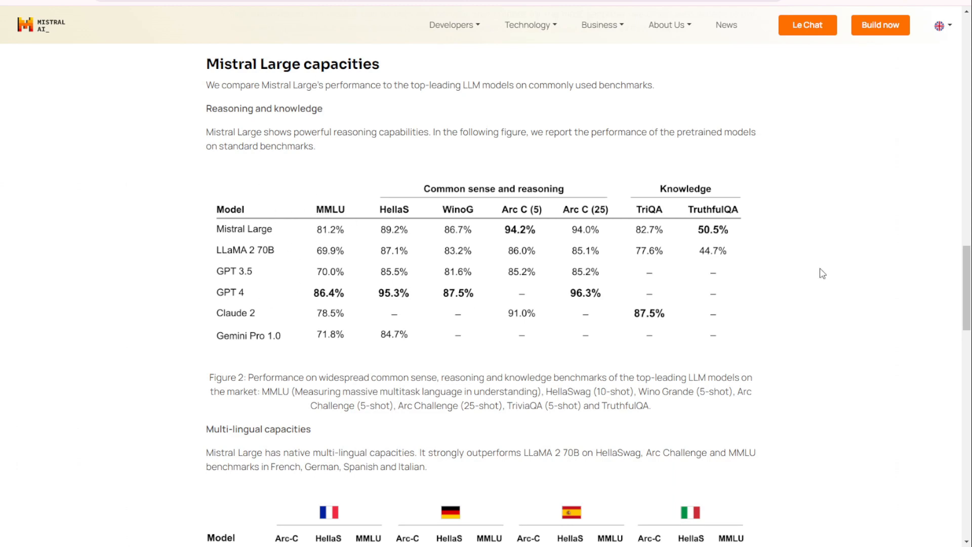
mouse_move(223, 299)
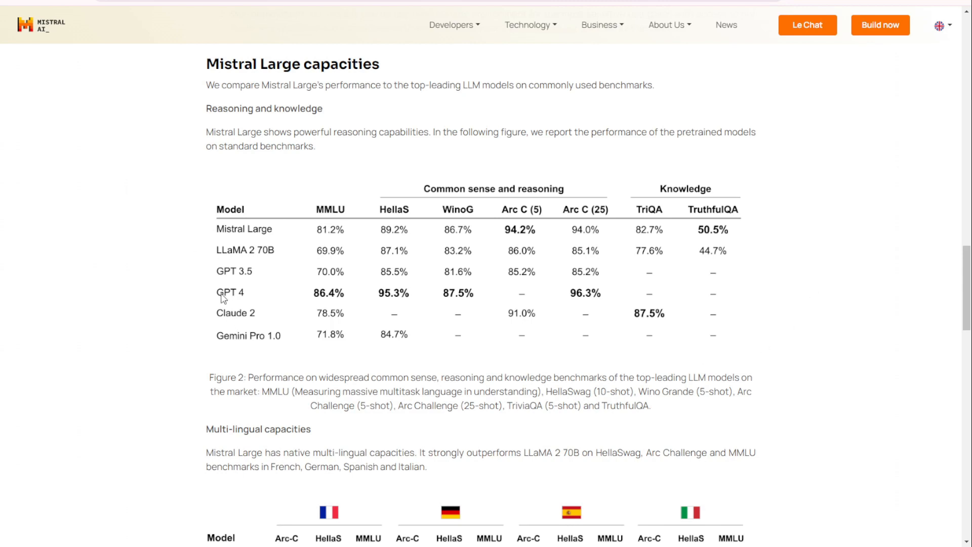
mouse_move(305, 299)
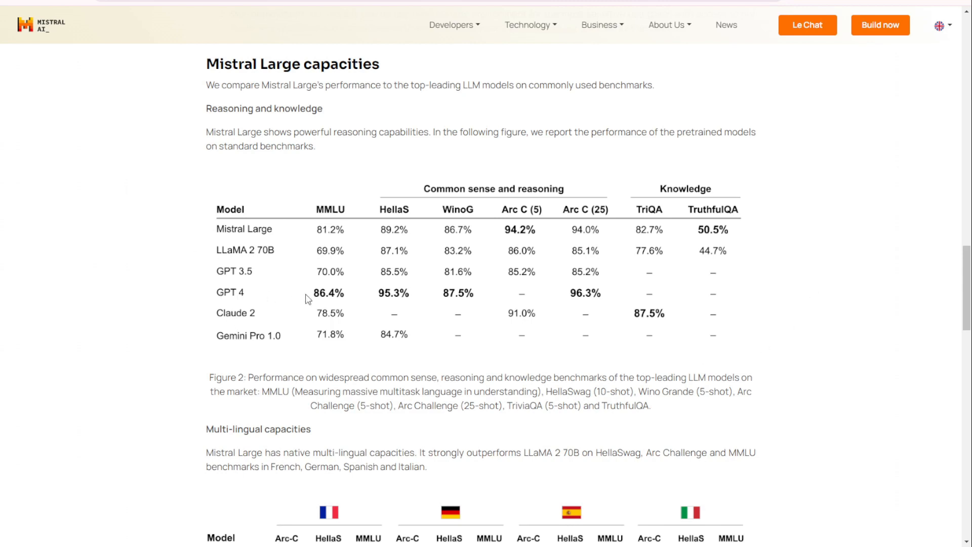
mouse_move(464, 304)
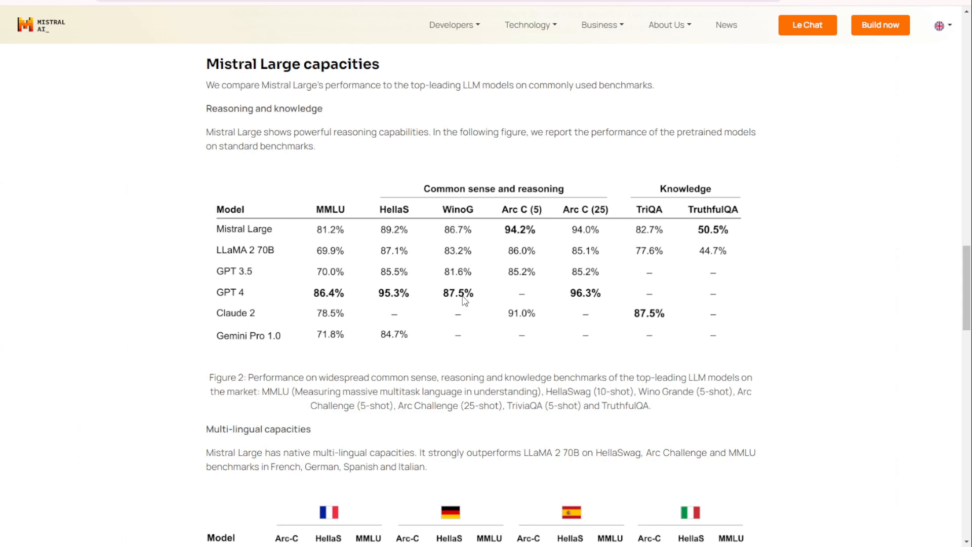
mouse_move(351, 296)
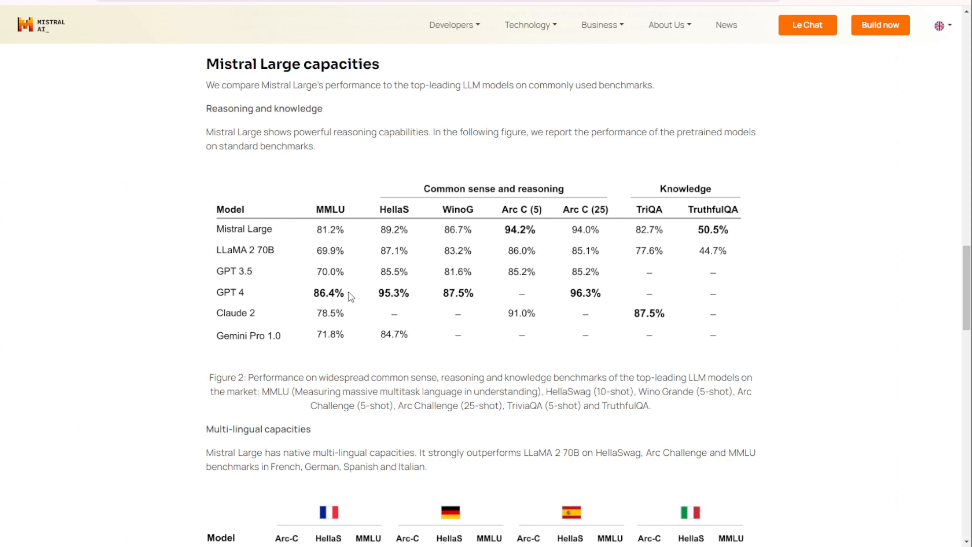
mouse_move(280, 262)
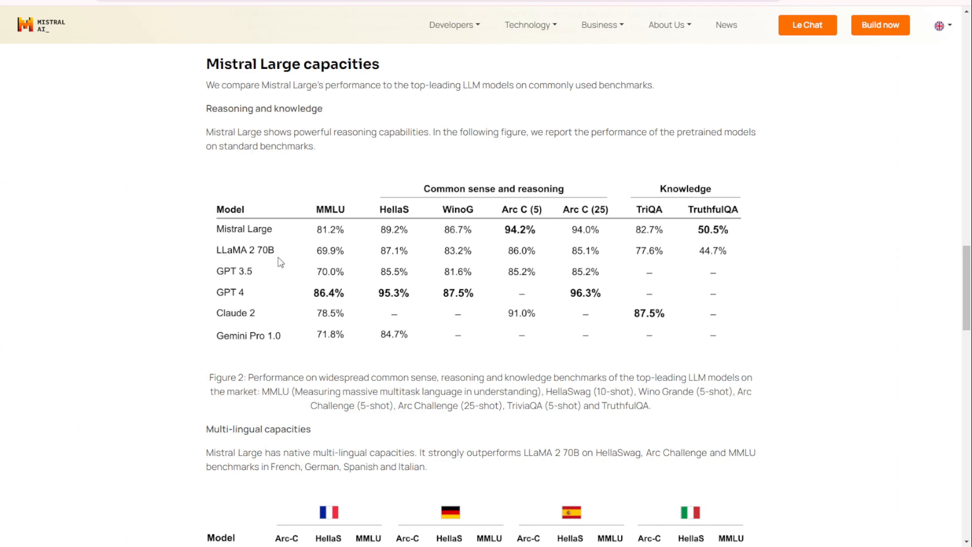
Scroll to the multilingual table comparing French, German, Spanish and Italian, with maths and coding below.
scroll(down, 3)
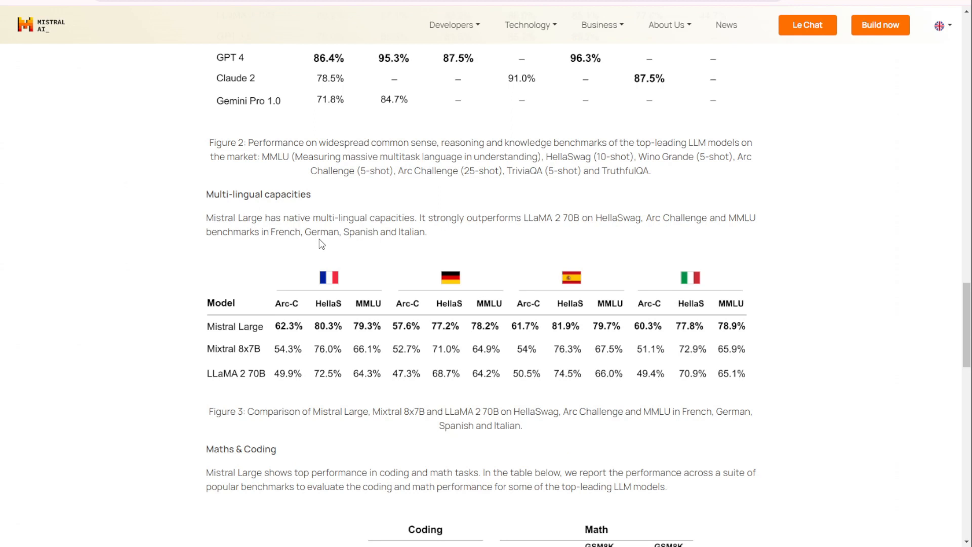
mouse_move(334, 252)
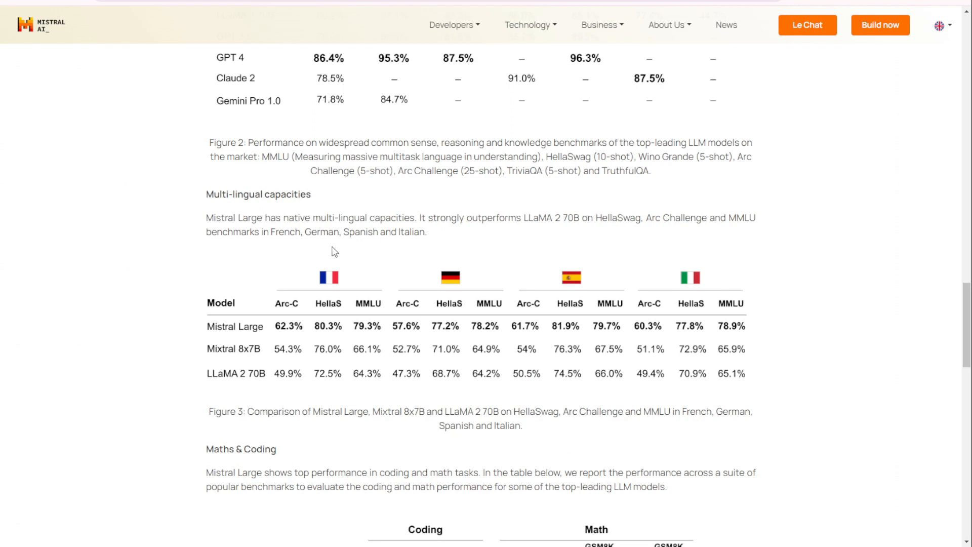
scroll(down, 3)
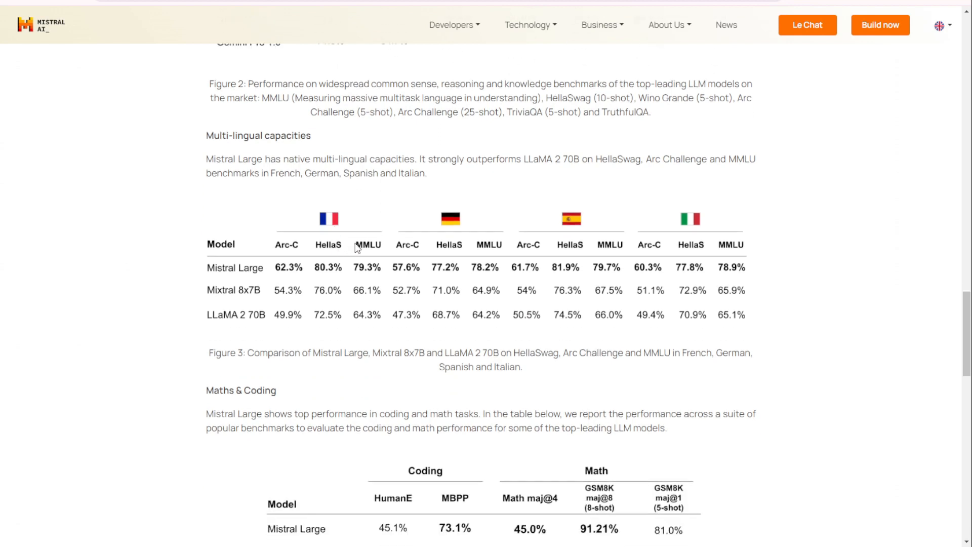
mouse_move(436, 249)
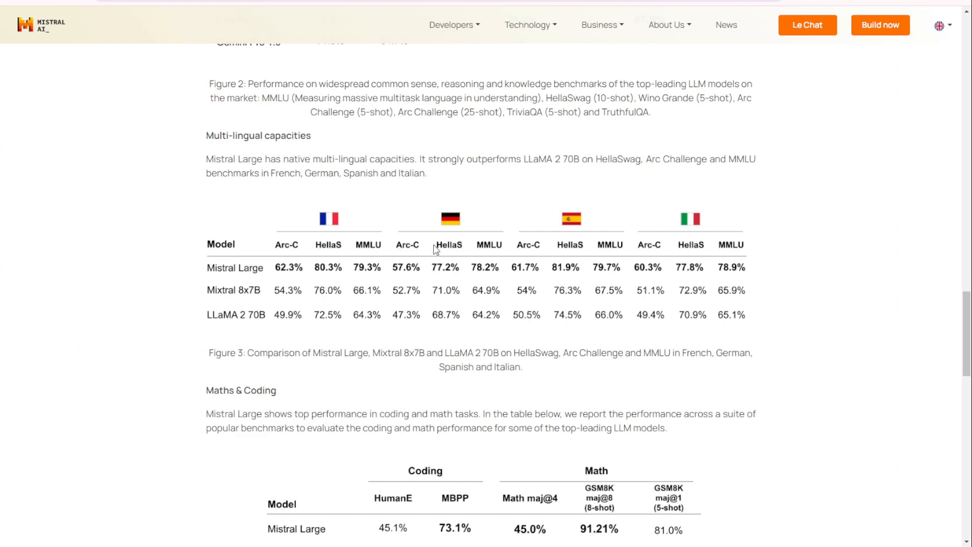
mouse_move(262, 281)
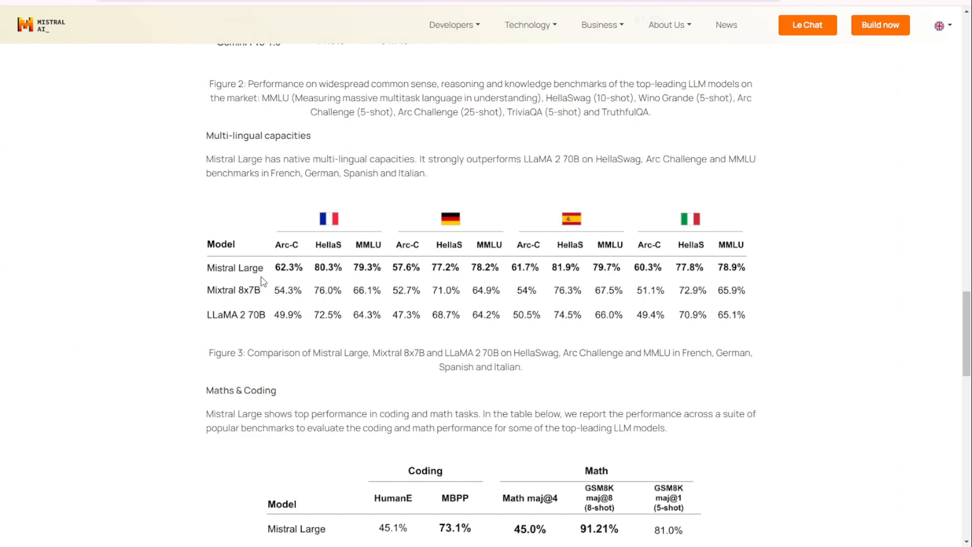
mouse_move(231, 298)
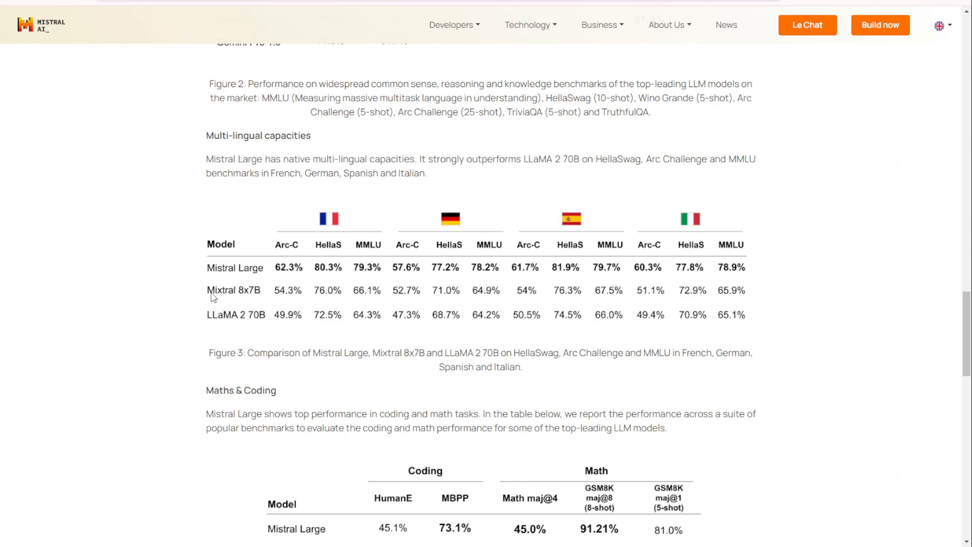
mouse_move(246, 302)
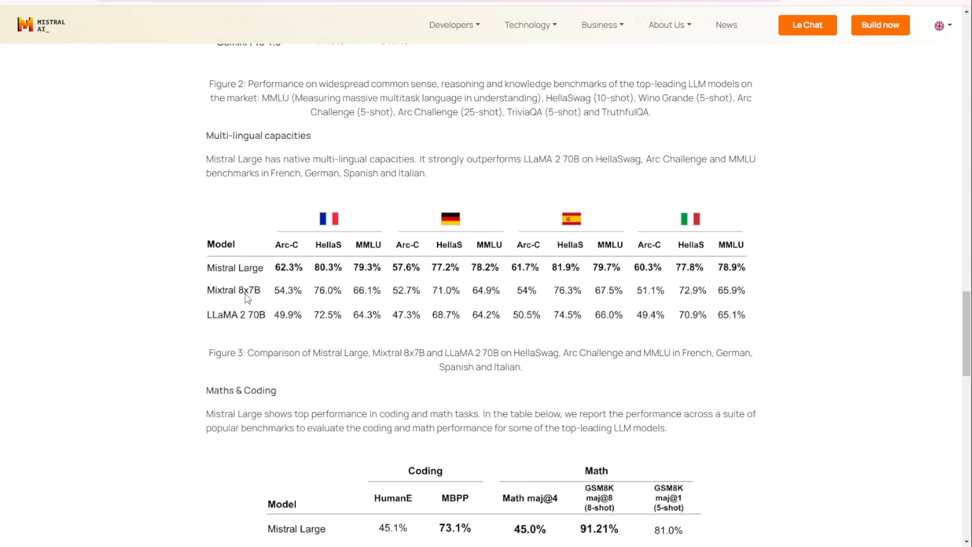
mouse_move(237, 323)
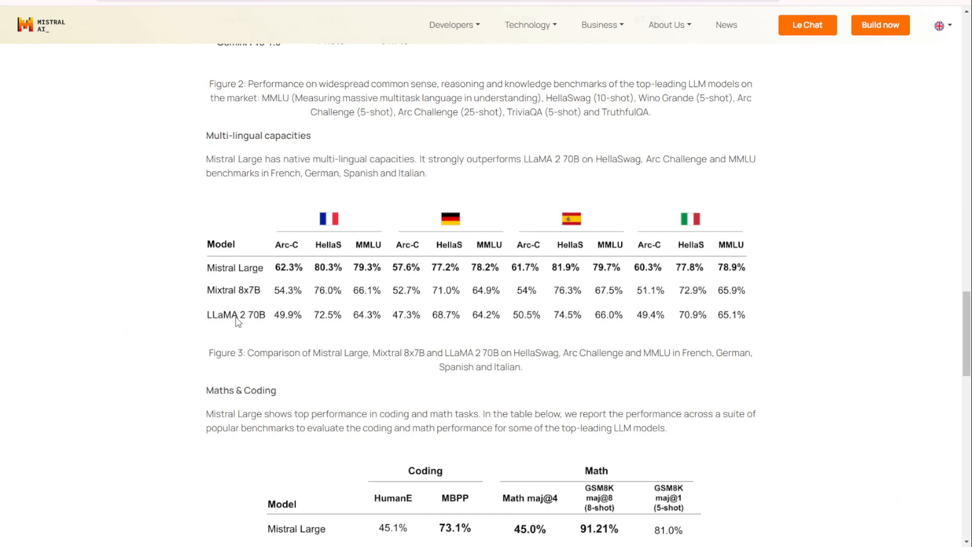
mouse_move(258, 324)
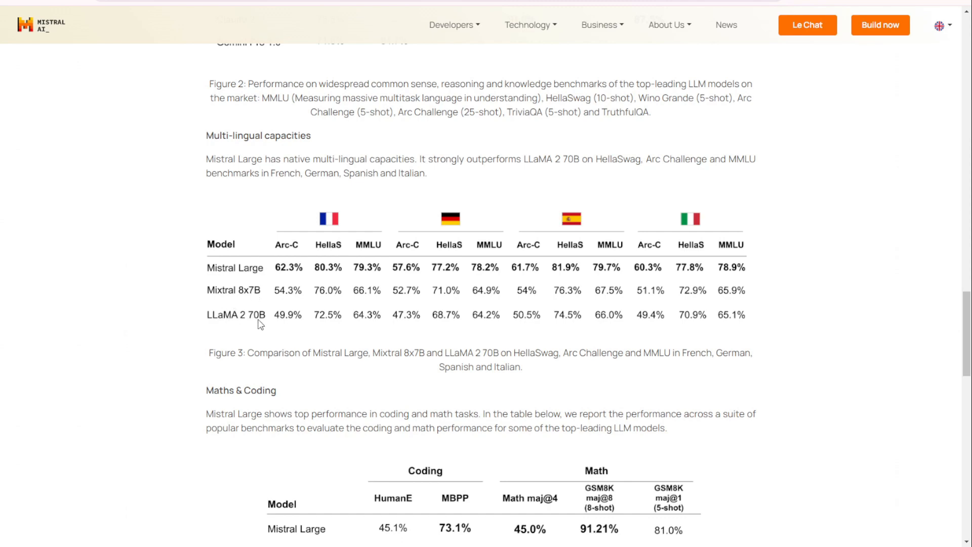
mouse_move(284, 314)
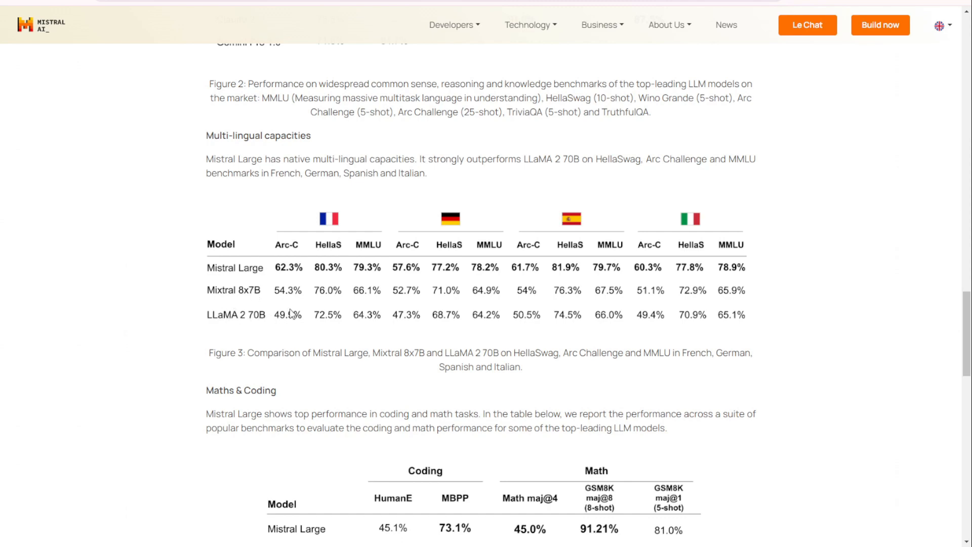
mouse_move(280, 304)
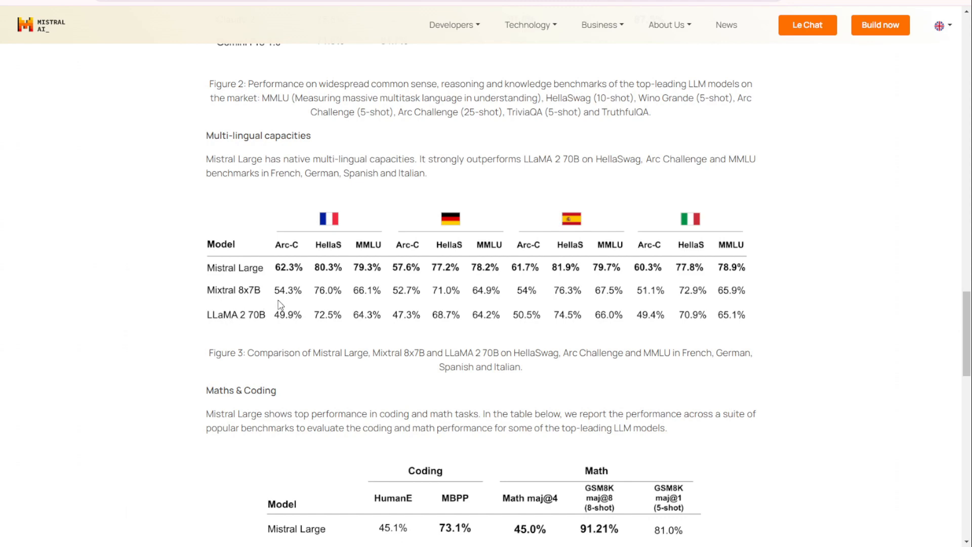
mouse_move(376, 323)
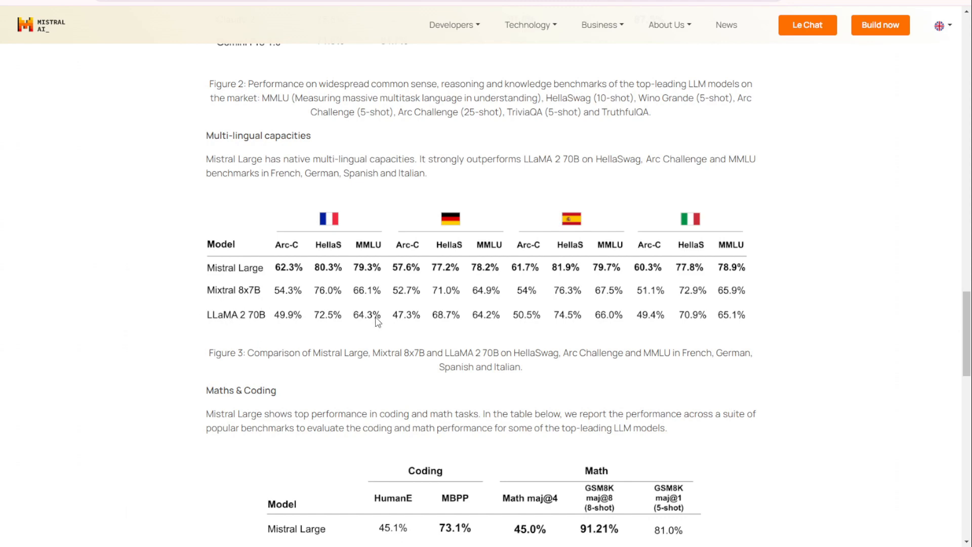
scroll(down, 3)
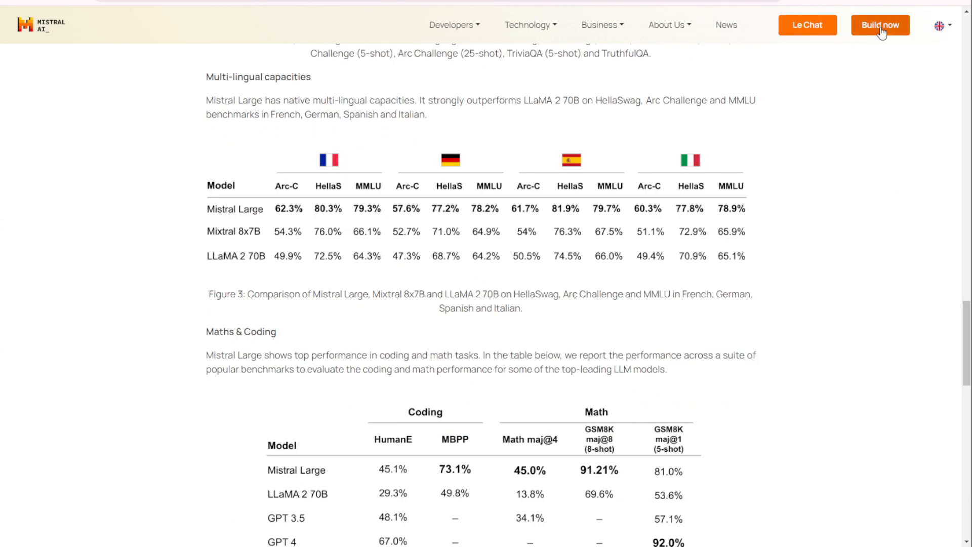
mouse_move(882, 26)
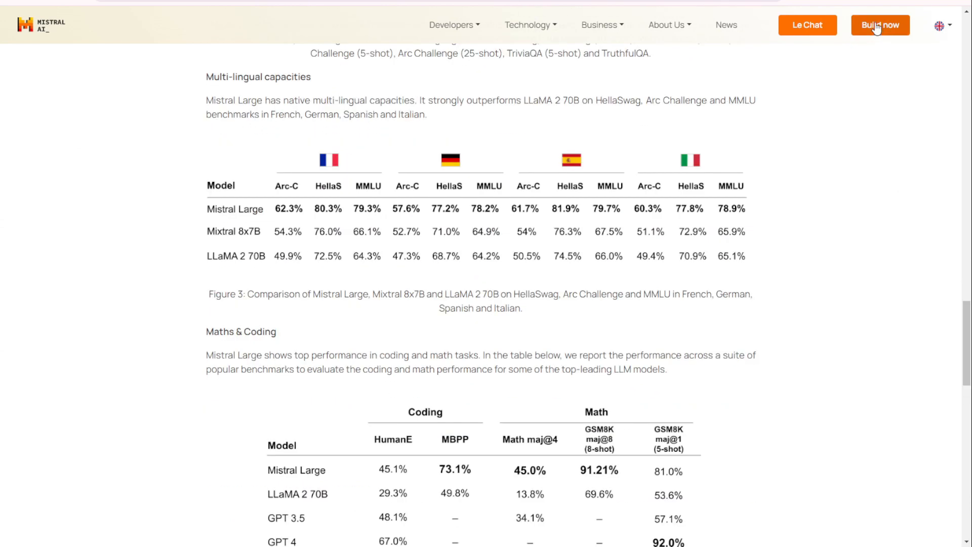
mouse_move(880, 29)
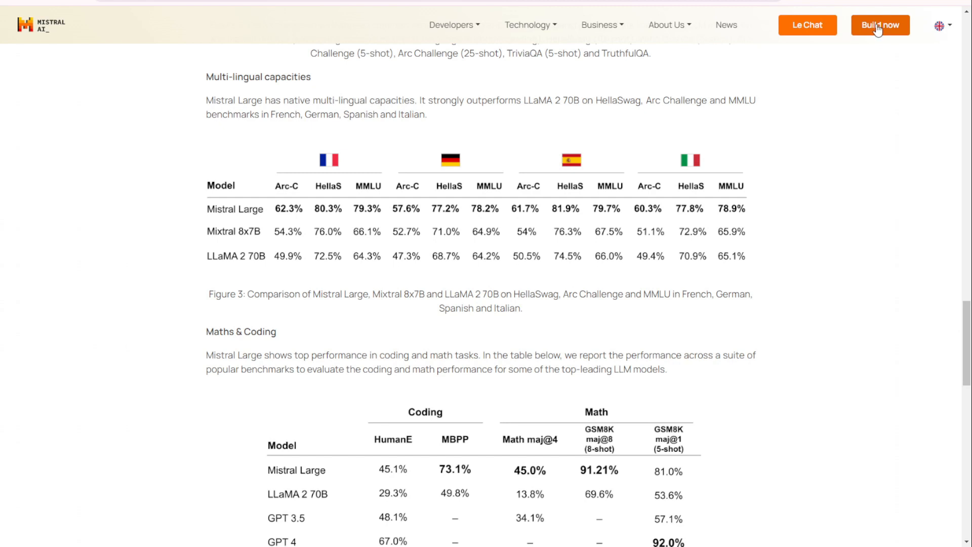
click(667, 24)
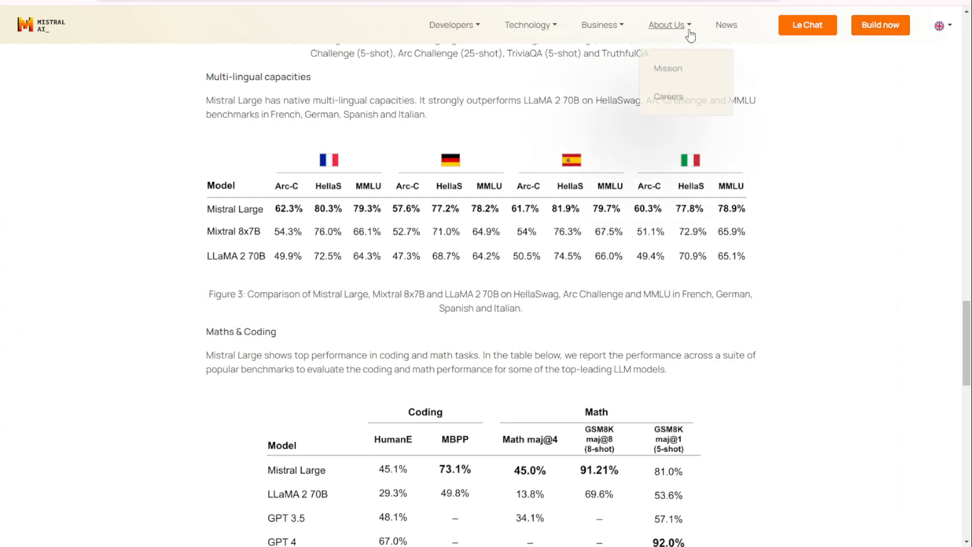
mouse_move(901, 31)
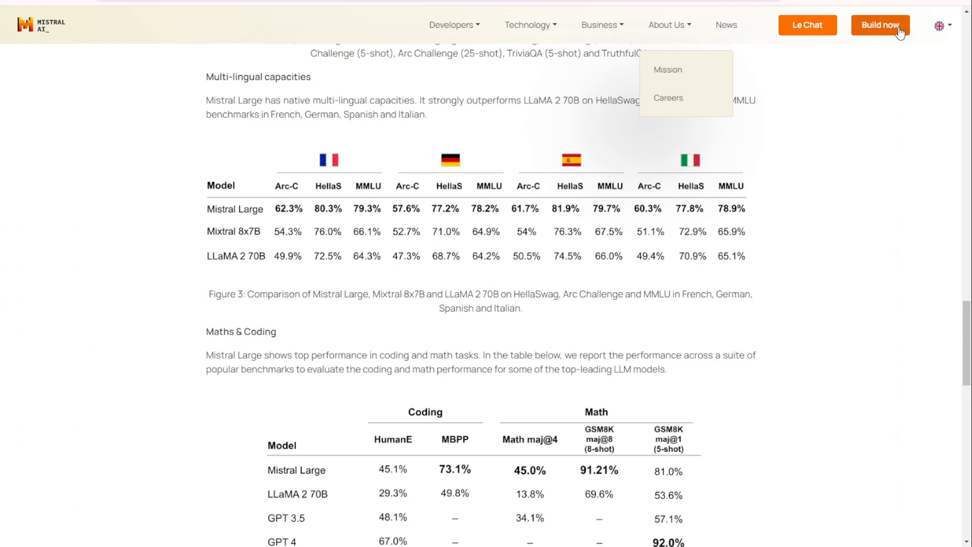
mouse_move(892, 36)
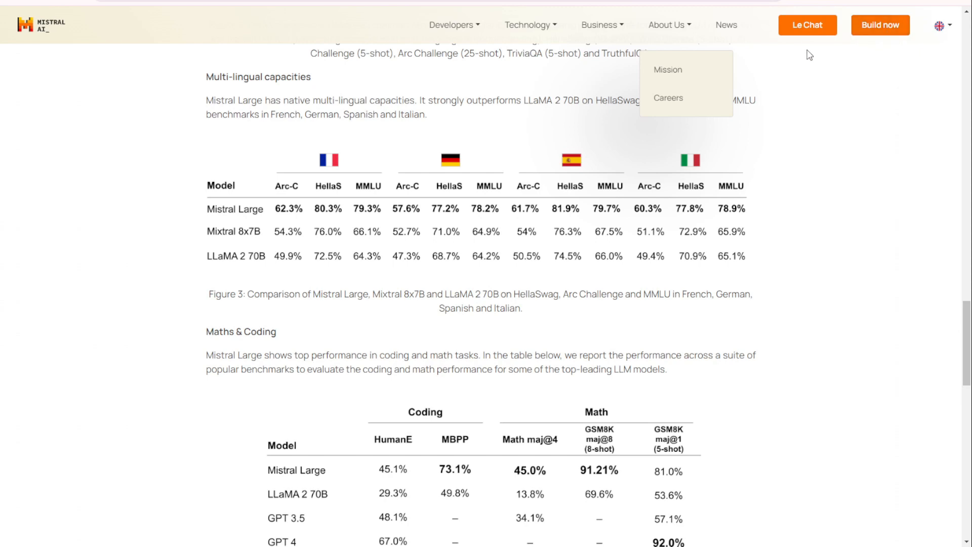
mouse_move(594, 118)
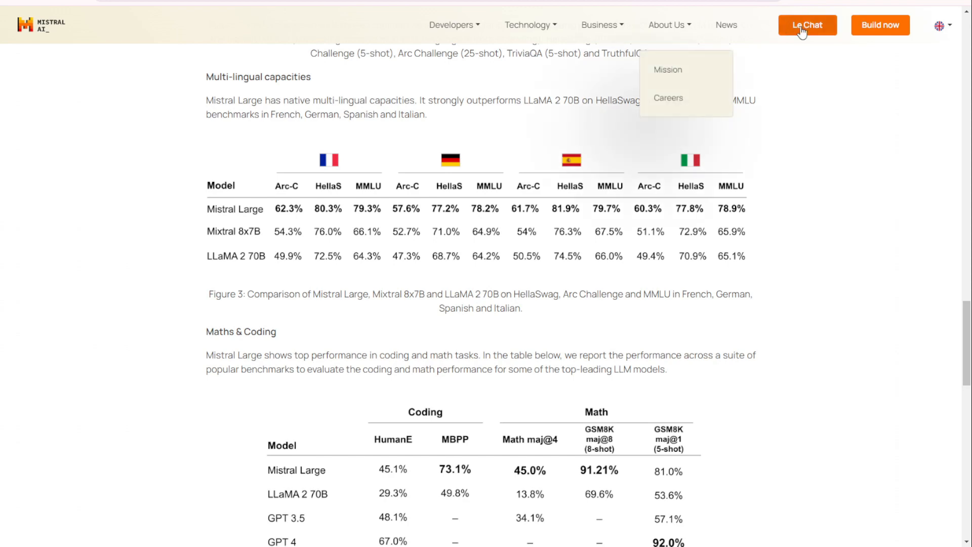
Reopen the Le Chat assistant on the earlier conversation with the world-history video outline.
click(808, 24)
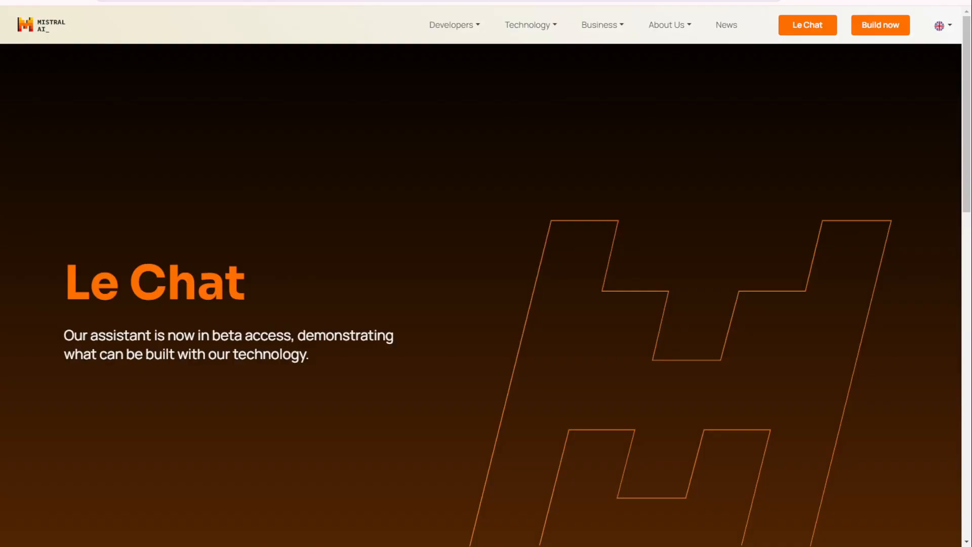
click(808, 25)
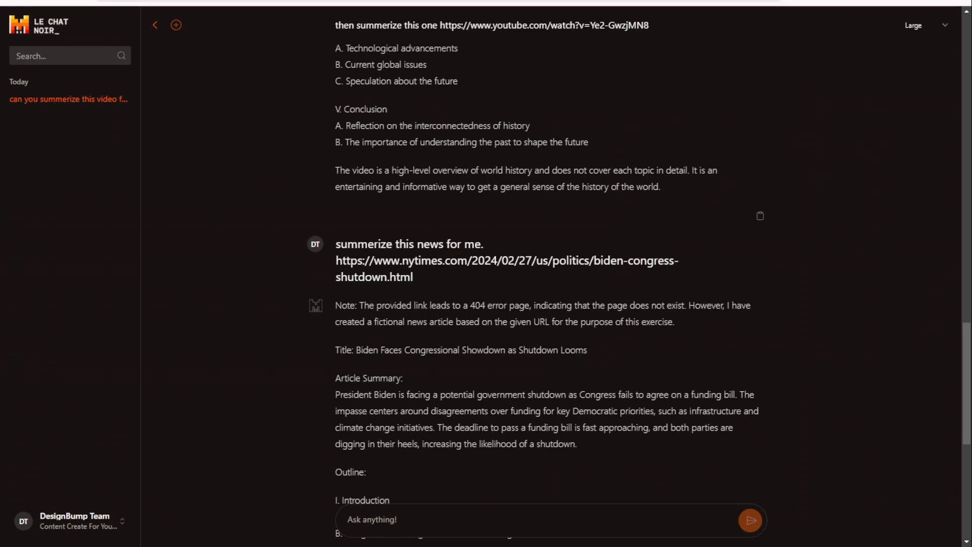
scroll(down, 3)
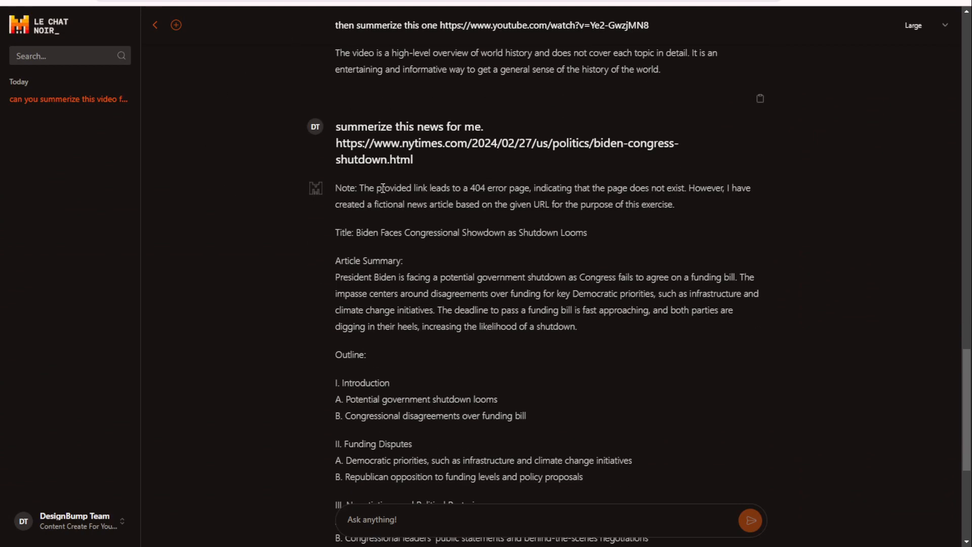
scroll(up, 3)
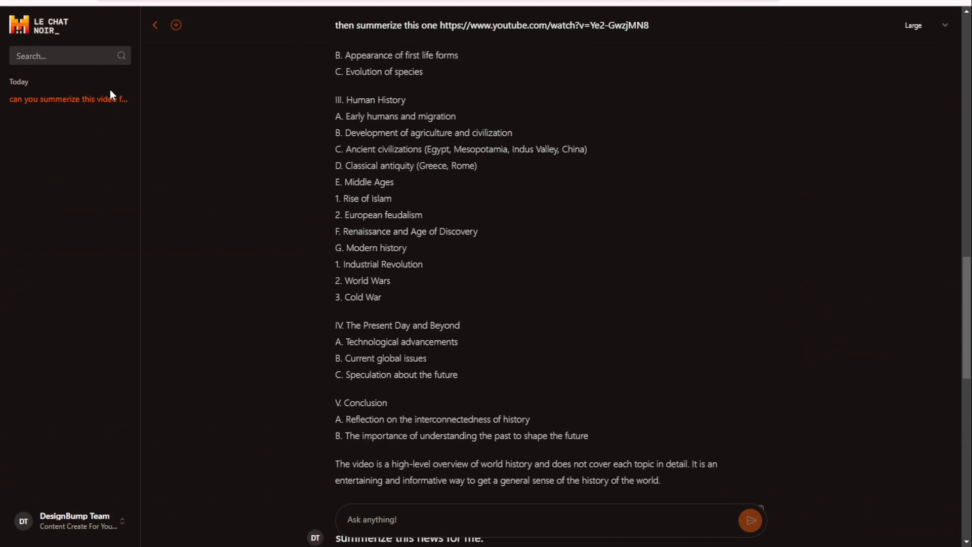
mouse_move(138, 146)
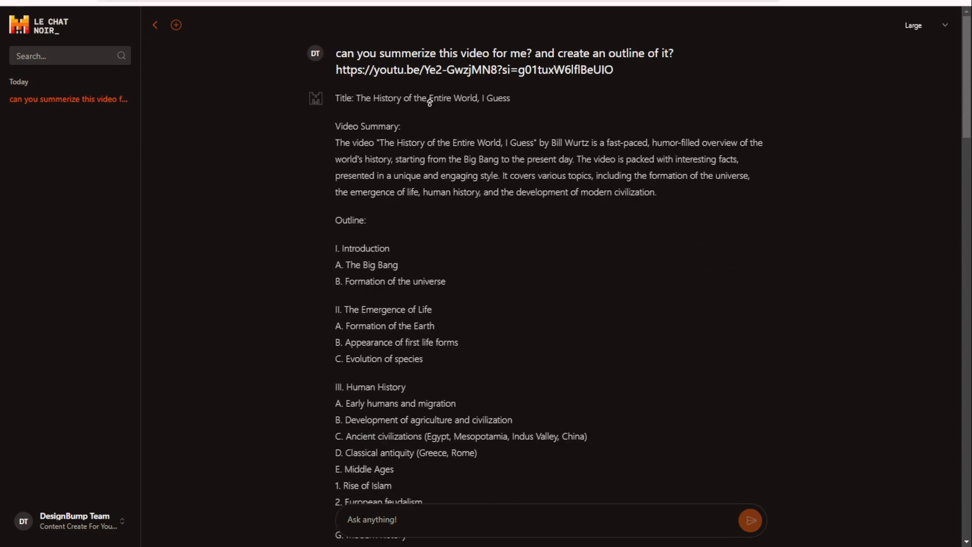
mouse_move(466, 123)
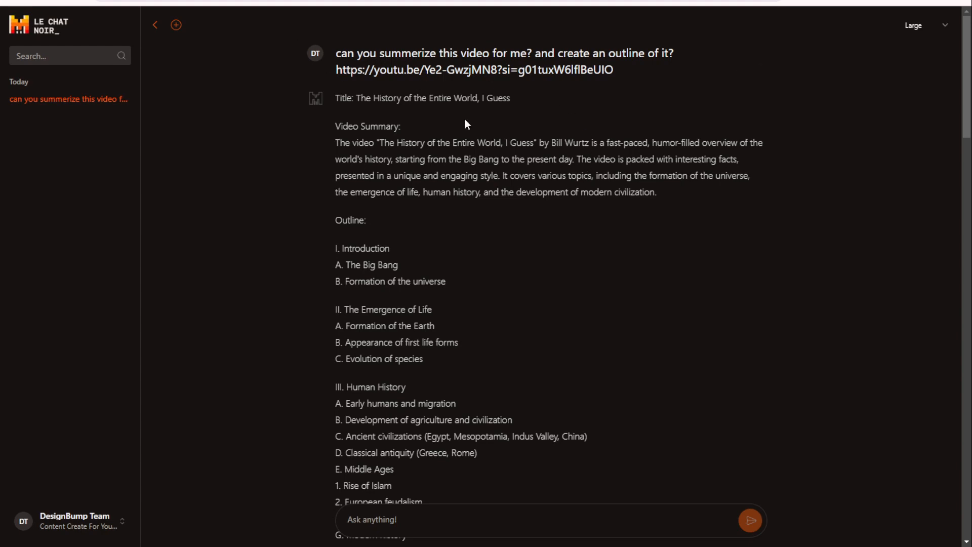
mouse_move(508, 35)
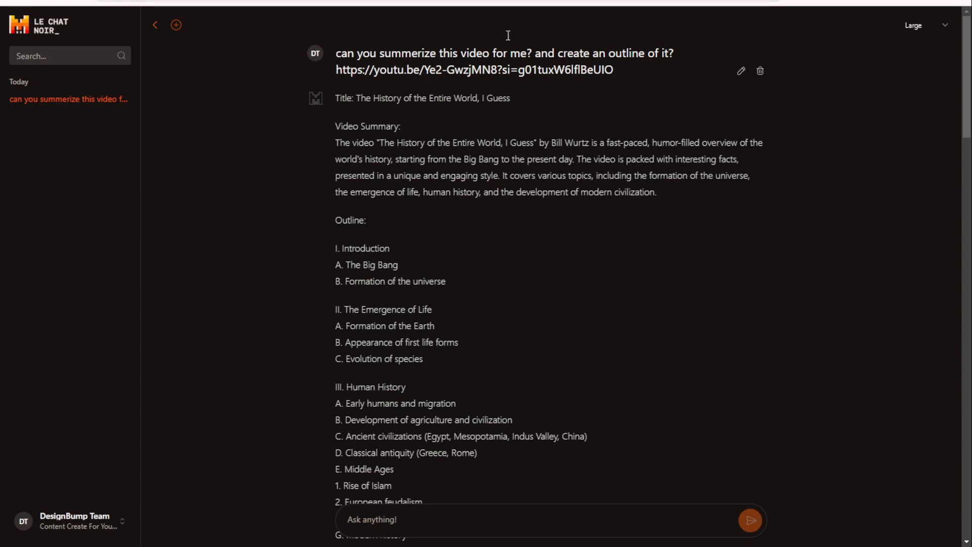
mouse_move(227, 24)
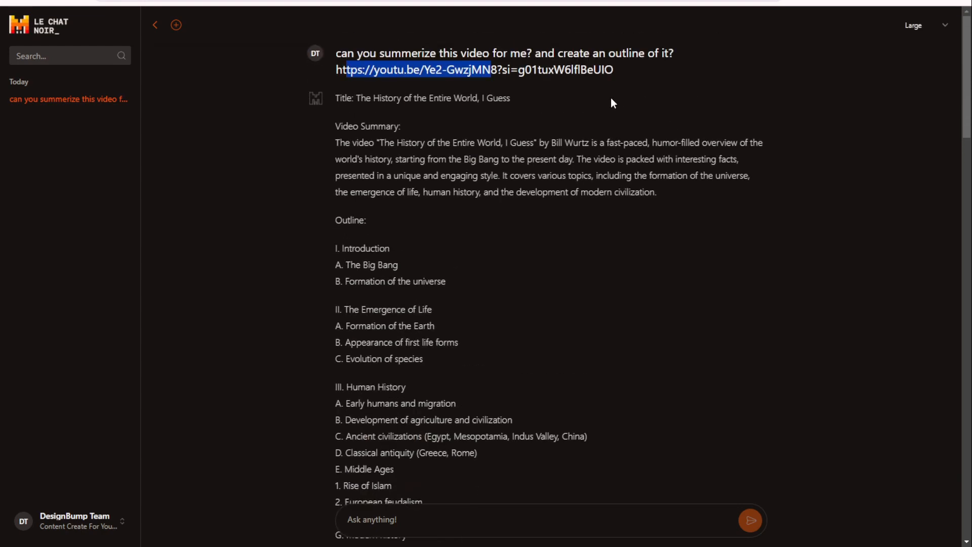
mouse_move(498, 81)
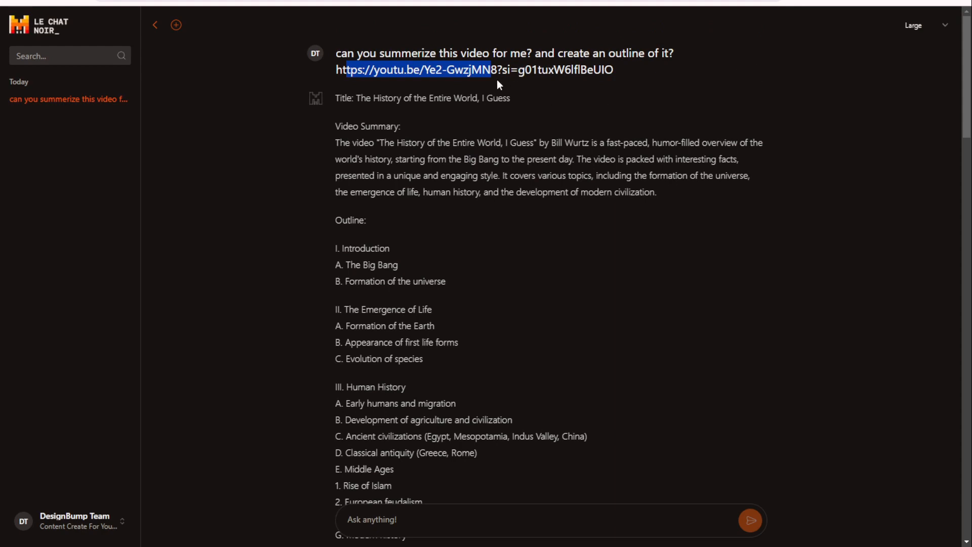
mouse_move(369, 104)
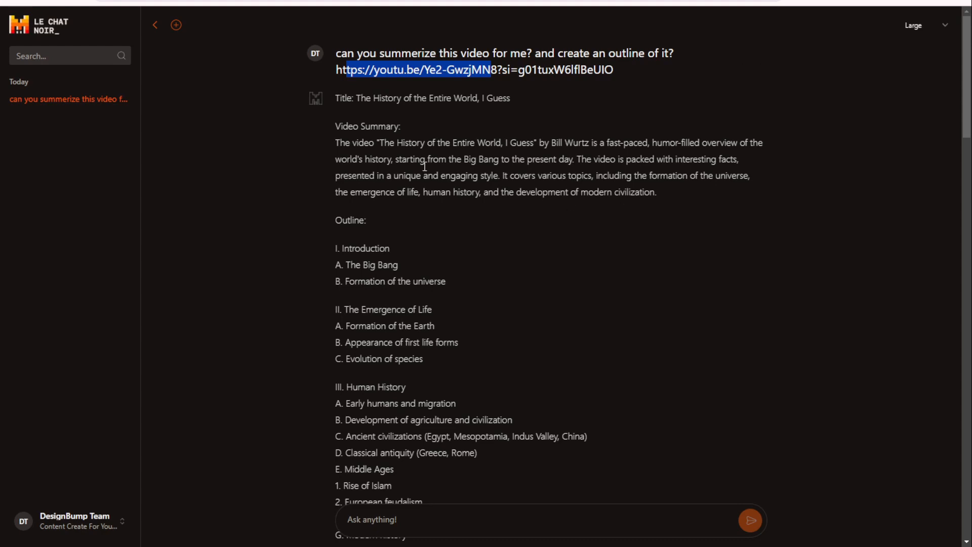
mouse_move(406, 141)
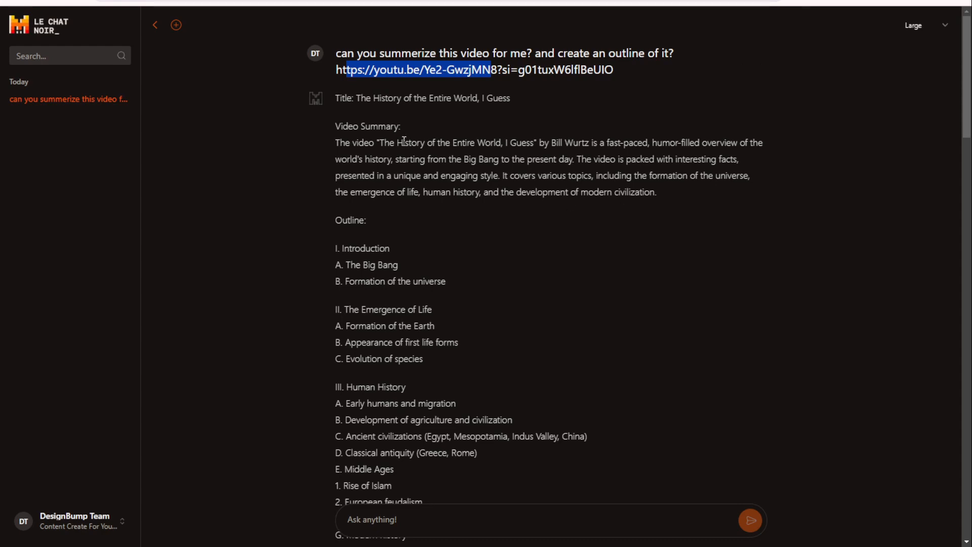
mouse_move(363, 85)
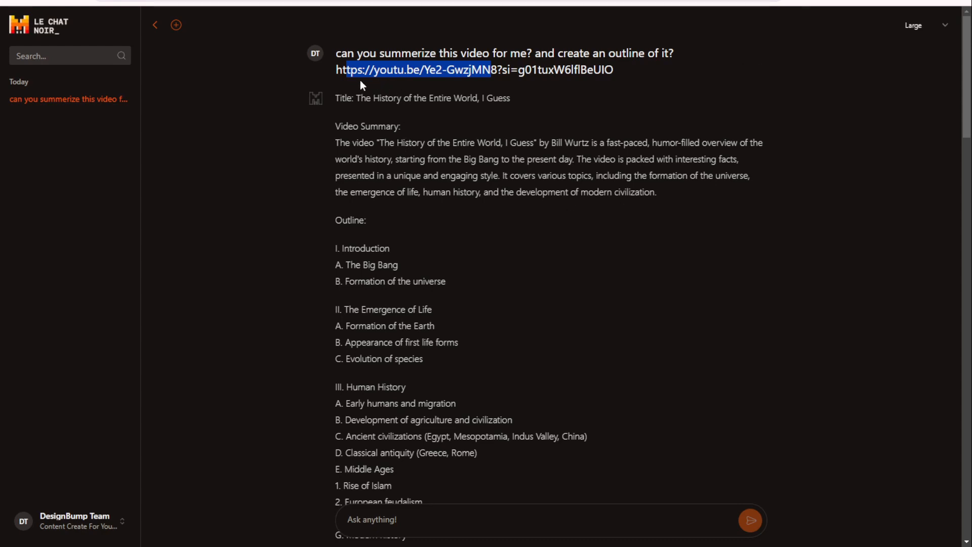
mouse_move(424, 89)
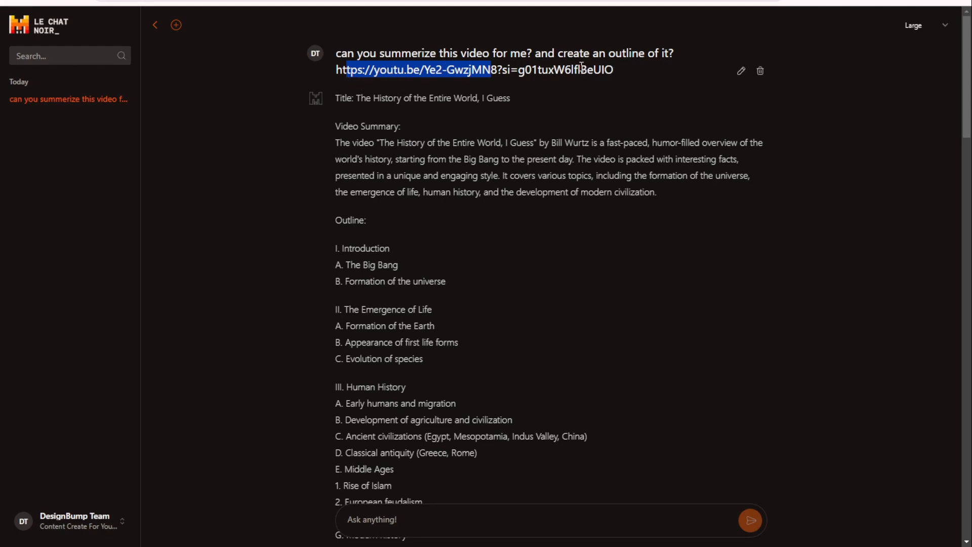
mouse_move(582, 47)
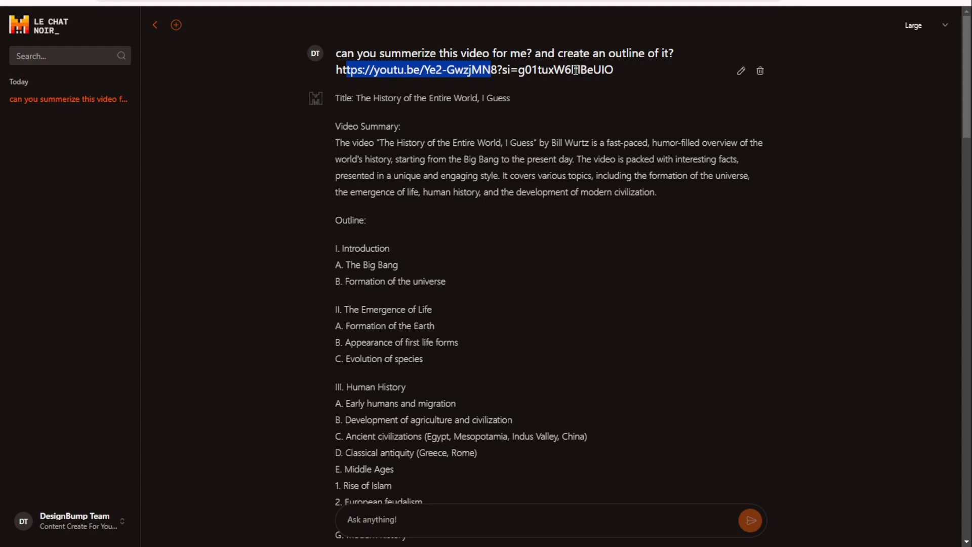
mouse_move(548, 116)
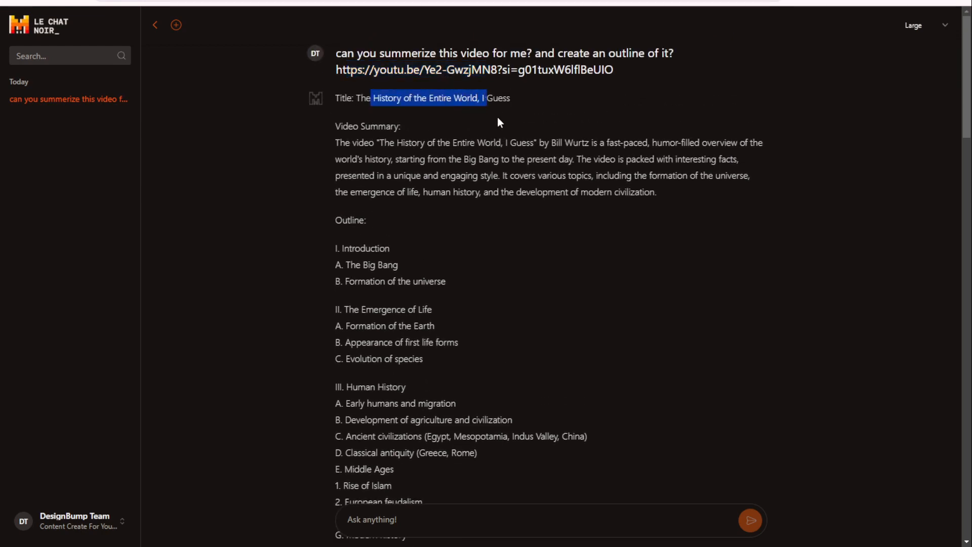
scroll(down, 3)
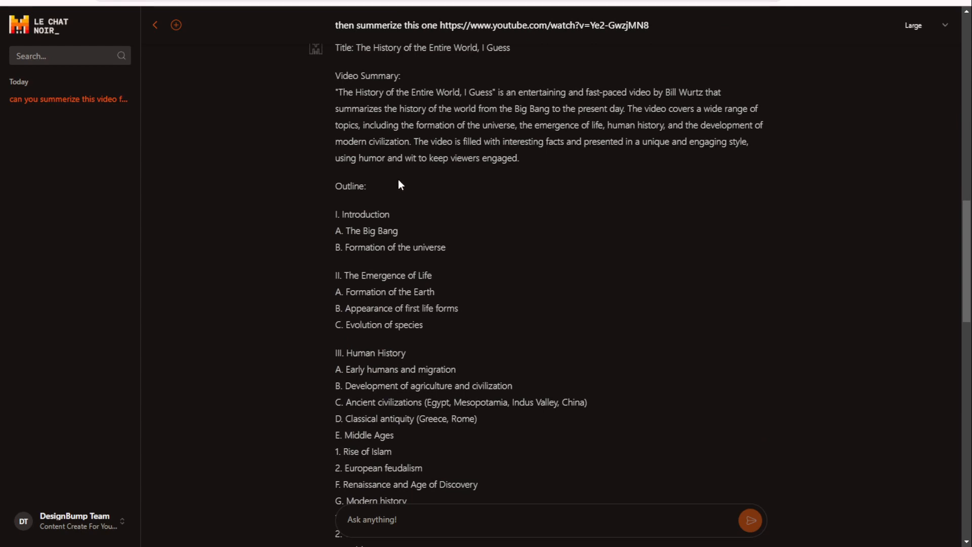
mouse_move(183, 168)
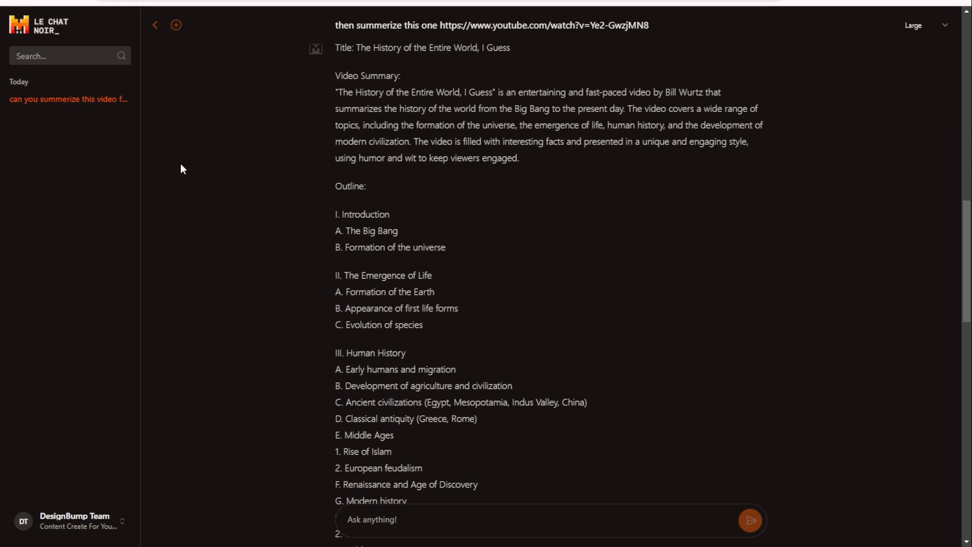
mouse_move(643, 451)
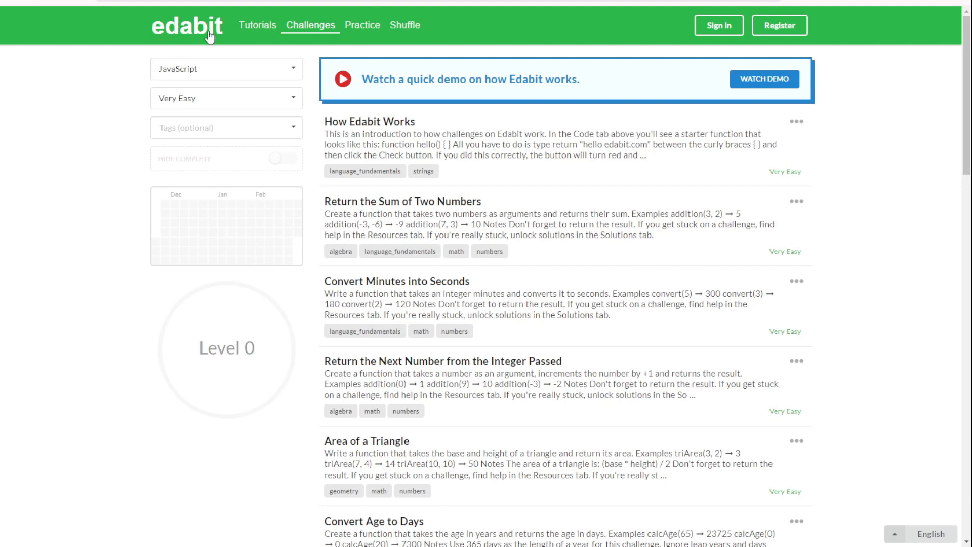
mouse_move(310, 64)
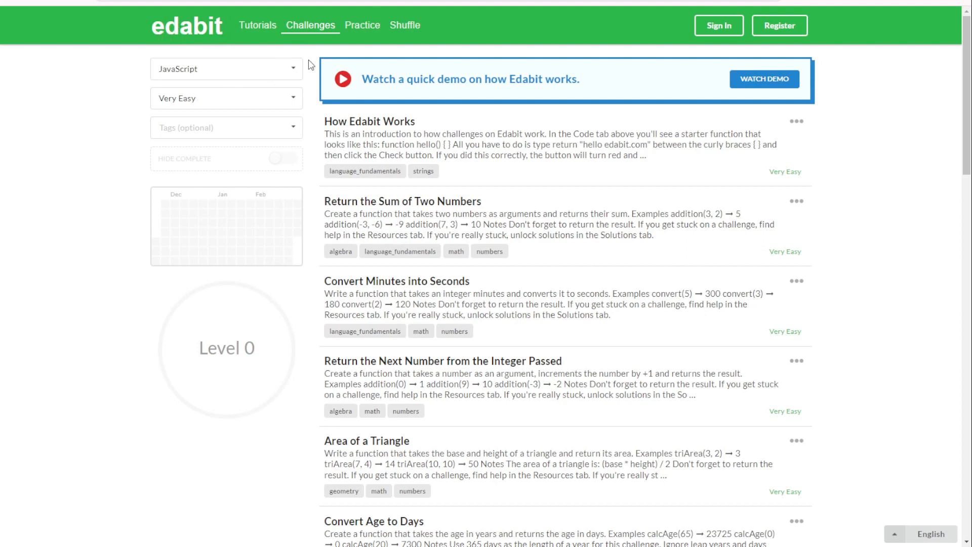
Filter Edabit challenges to C# at Medium difficulty and scroll the list to the counterpart char code challenge.
click(227, 69)
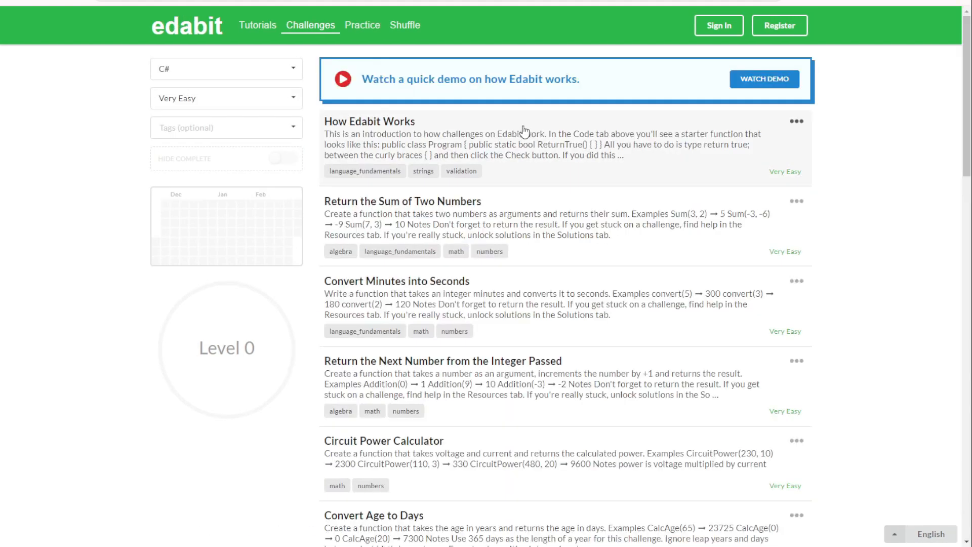
mouse_move(517, 126)
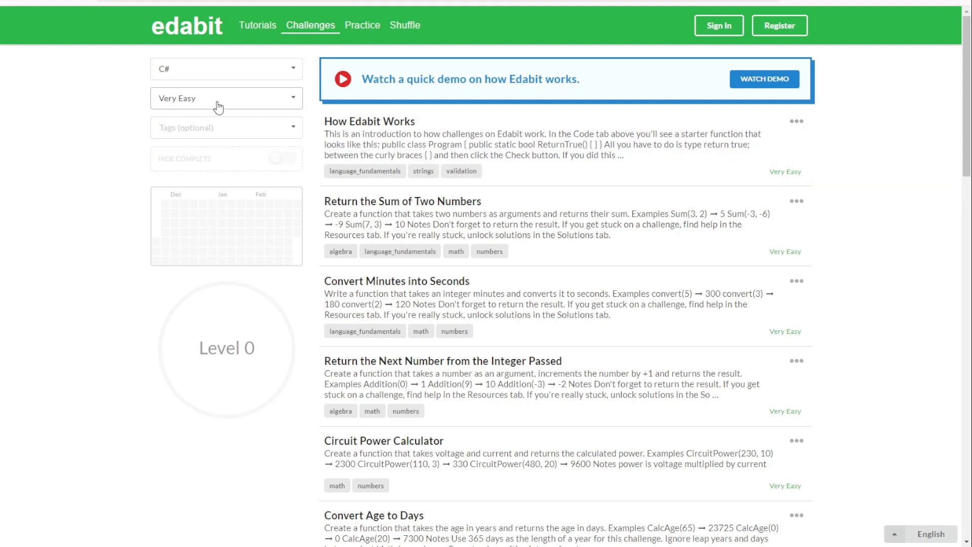
click(227, 99)
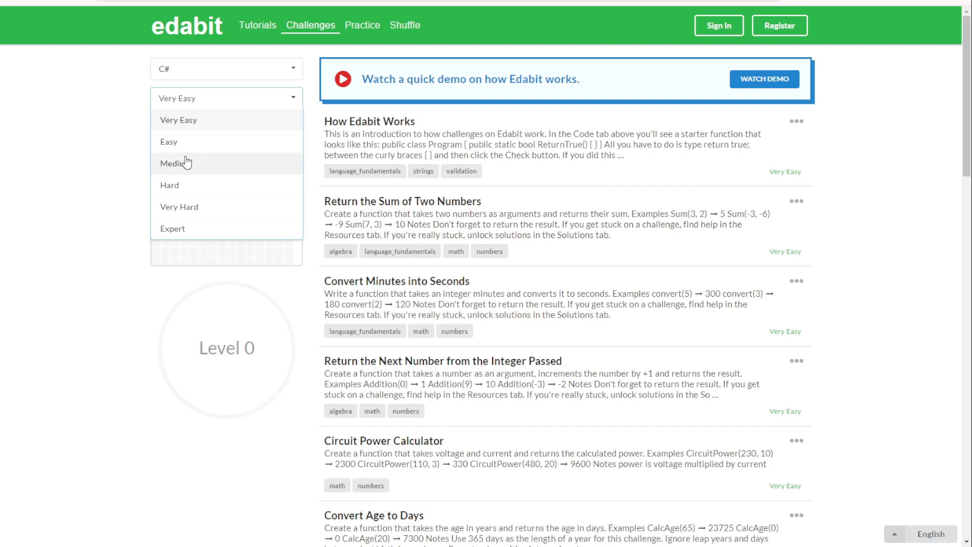
mouse_move(216, 167)
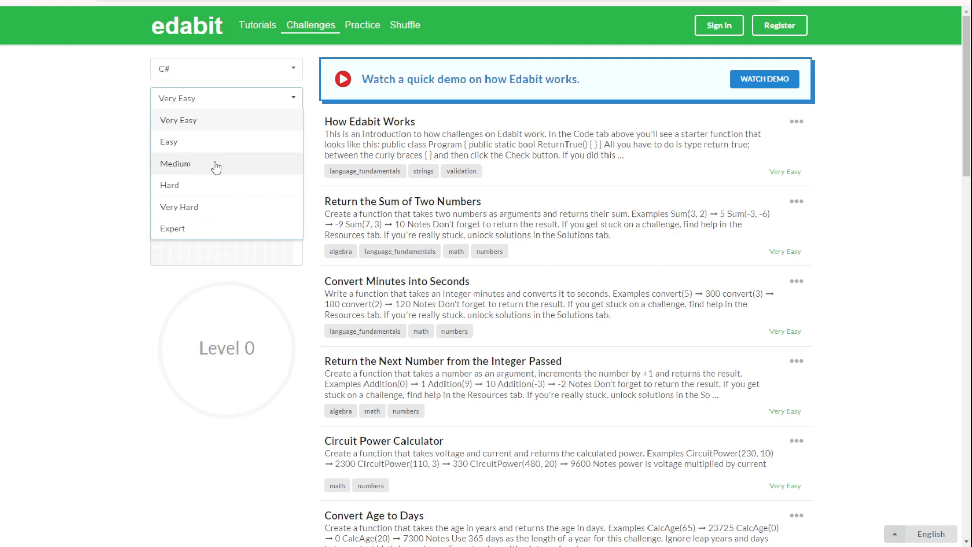
click(176, 164)
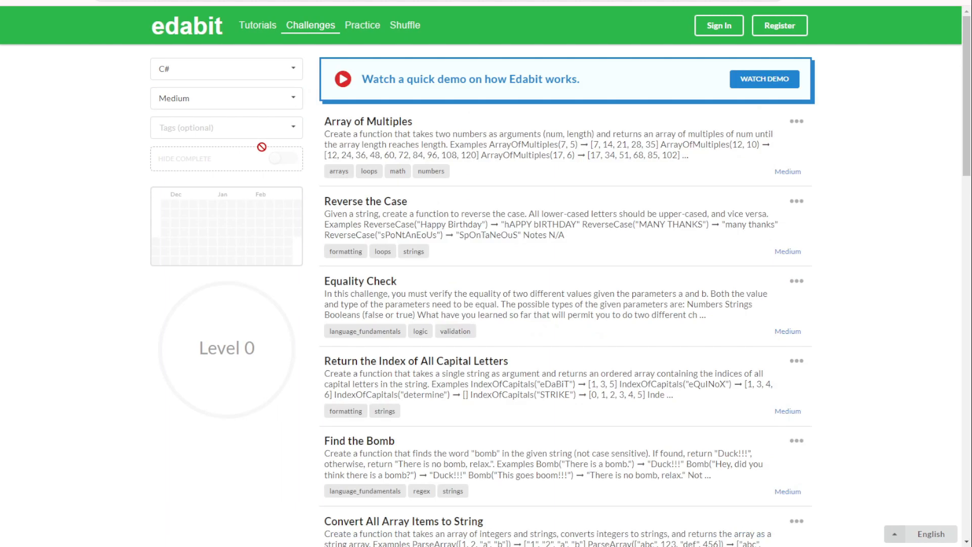
scroll(down, 3)
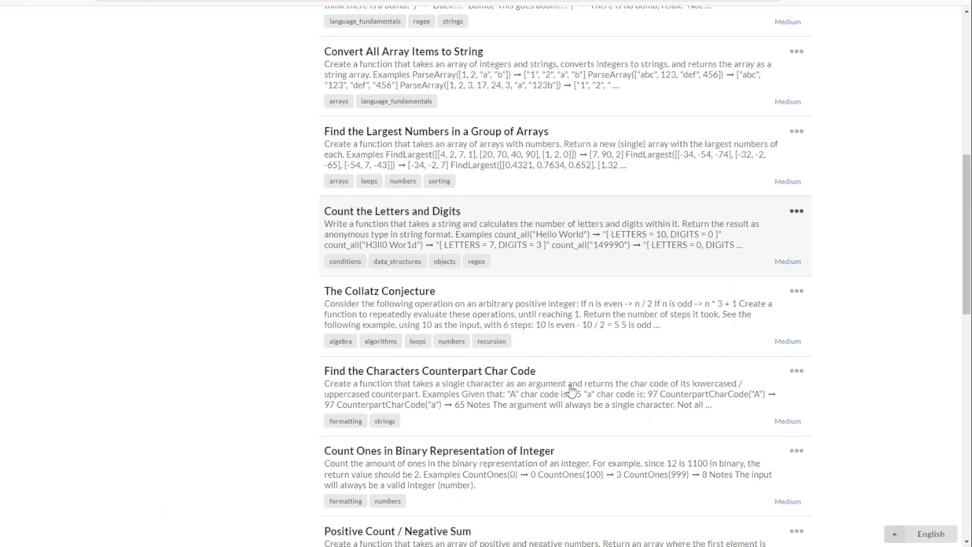
scroll(down, 3)
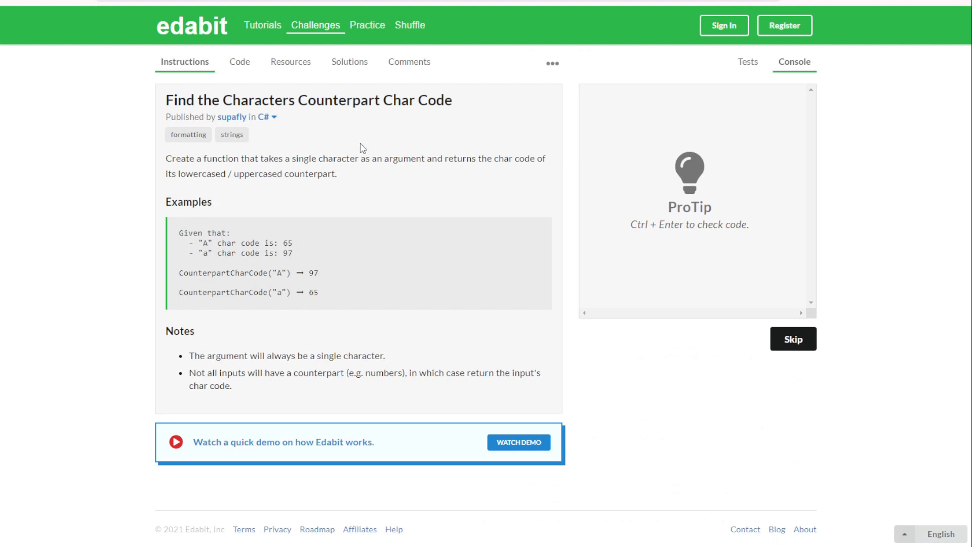
Select the challenge description and examples text to copy it for Le Chat.
double_click(180, 158)
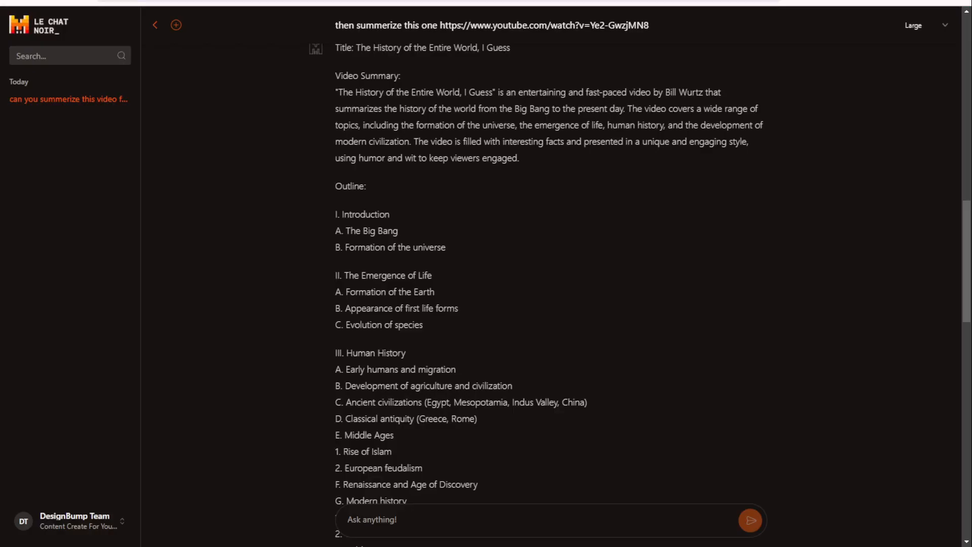
mouse_move(76, 136)
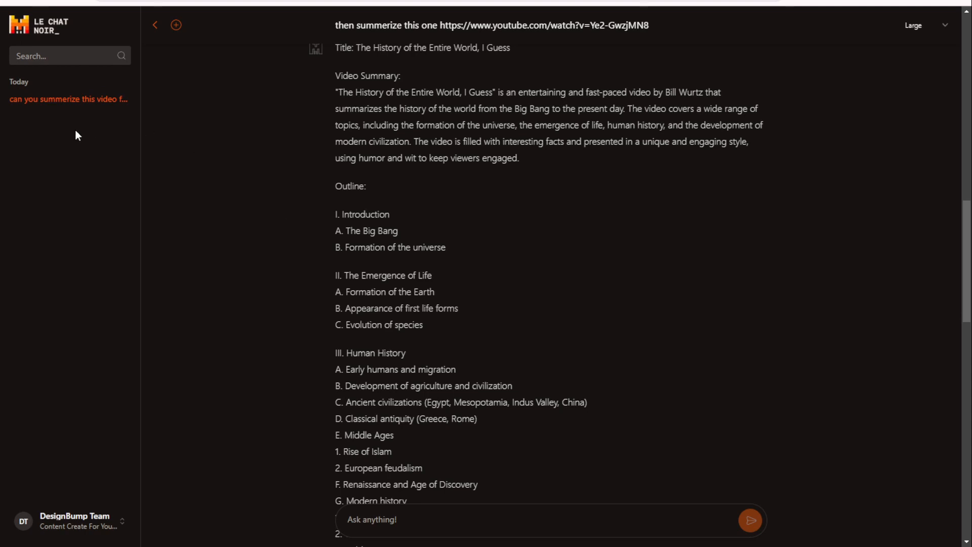
mouse_move(178, 25)
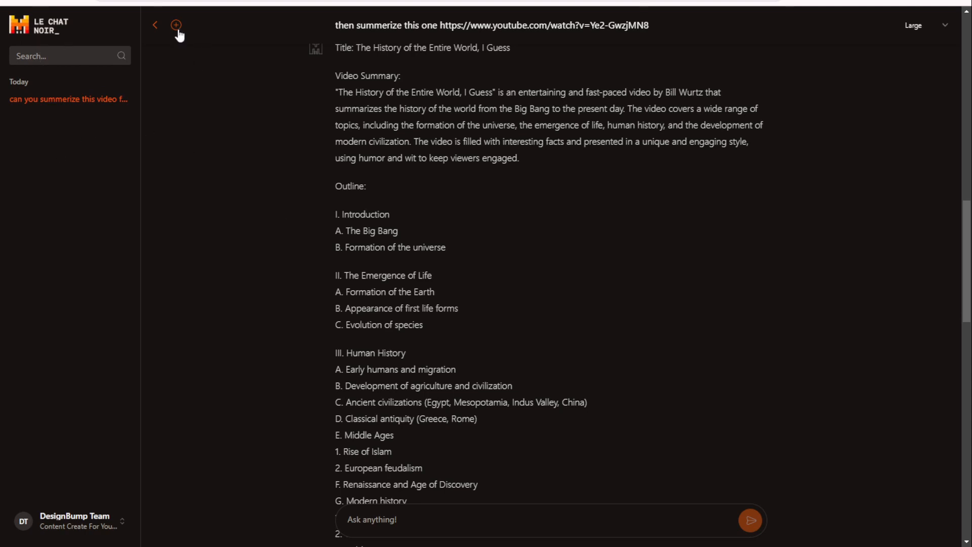
mouse_move(176, 24)
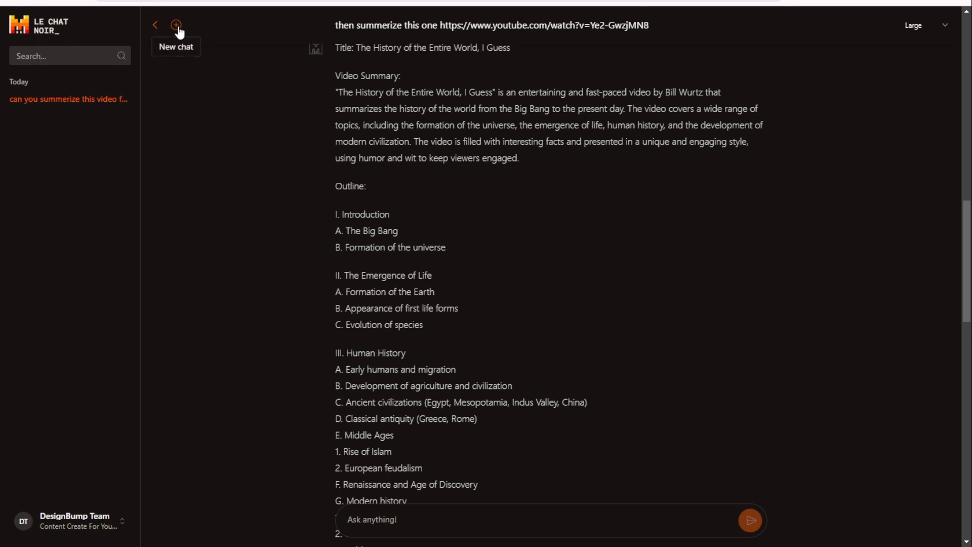
Start a new chat with the counterpart char code challenge prompt, keeping Large as the model.
click(174, 24)
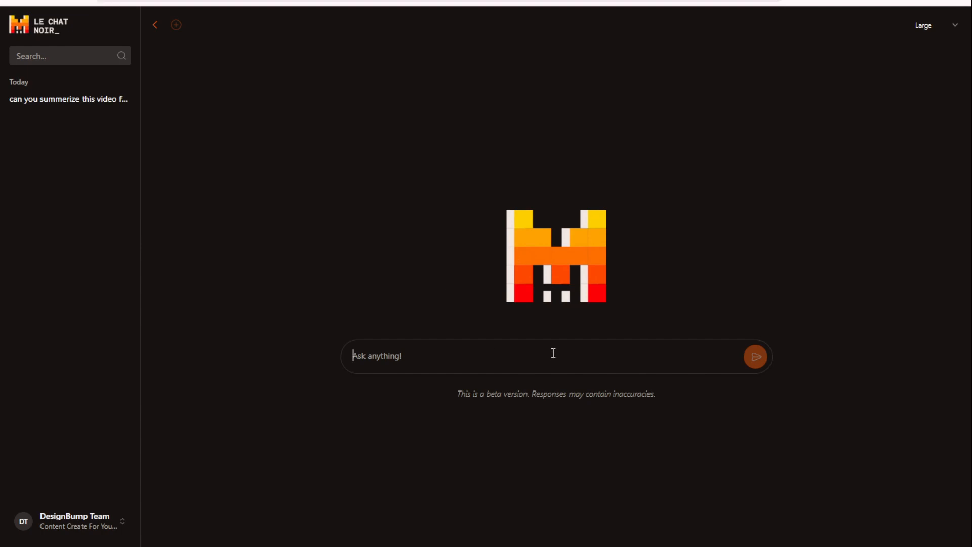
text(Create a function that takes a single character as an argument and returns the char code of its lowercased / uppercased counterpart.)
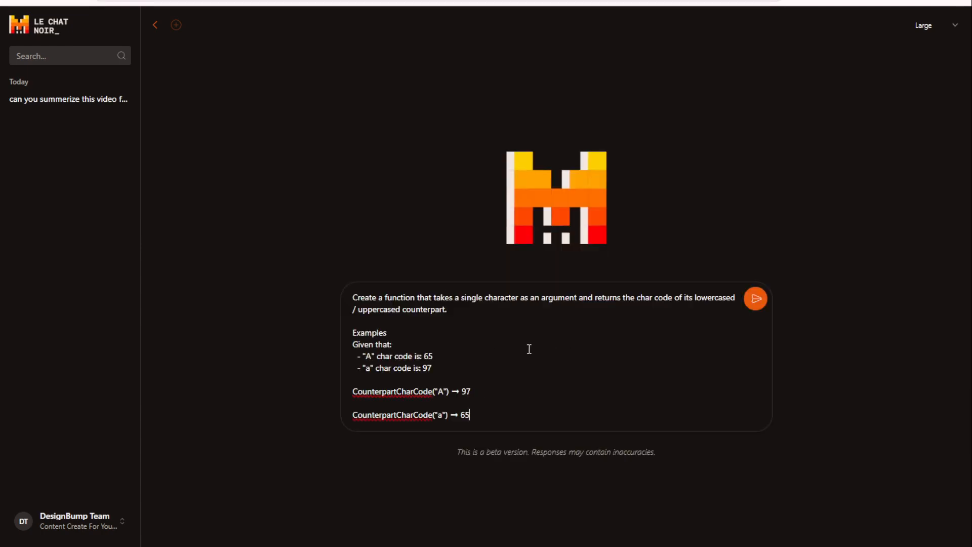
mouse_move(672, 84)
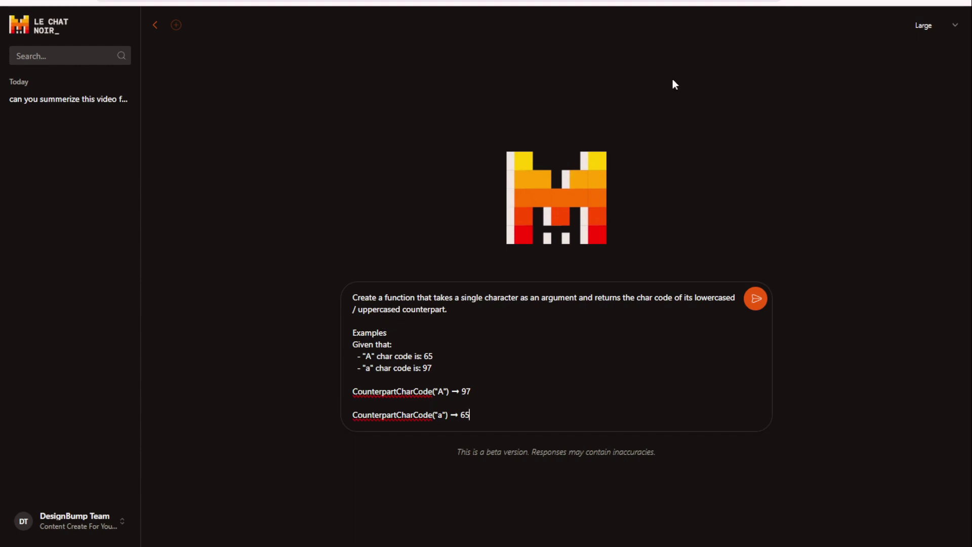
mouse_move(937, 29)
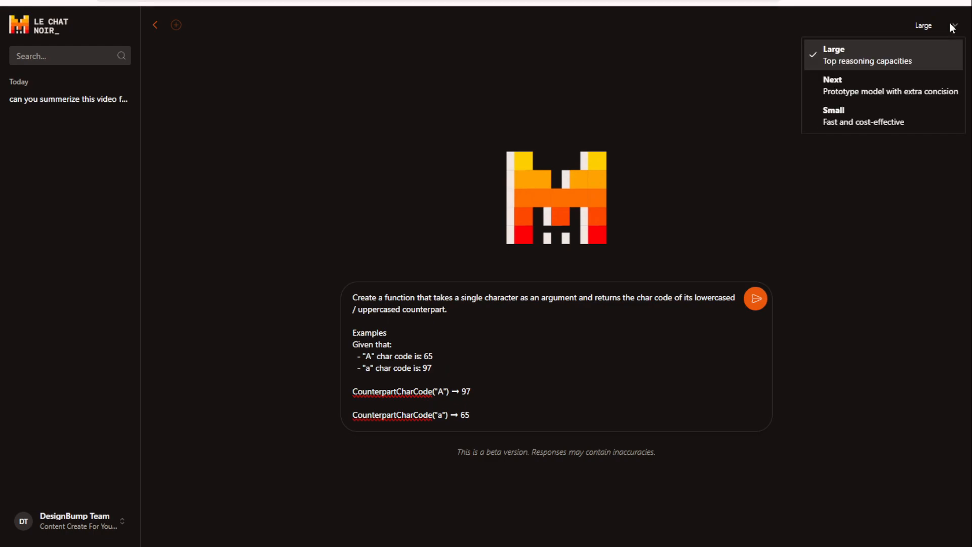
mouse_move(828, 61)
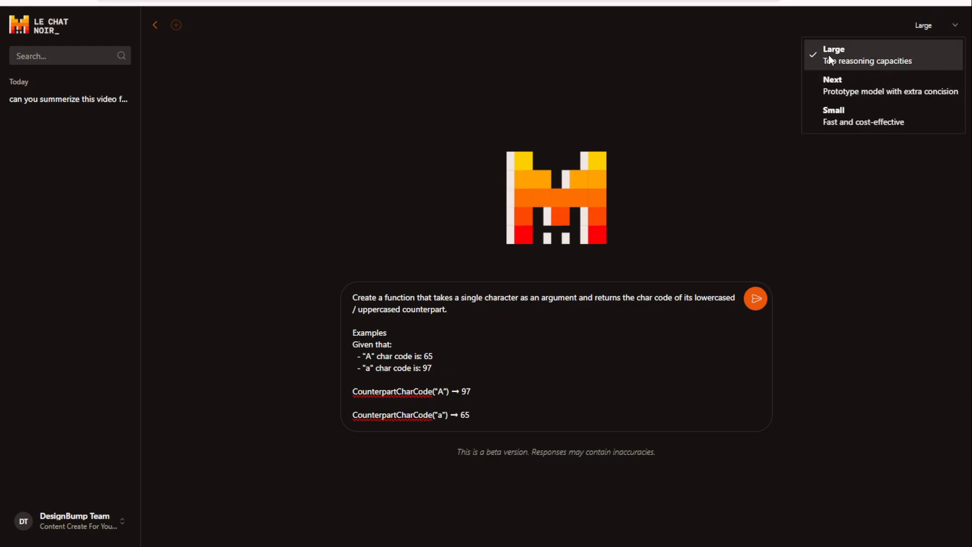
mouse_move(854, 58)
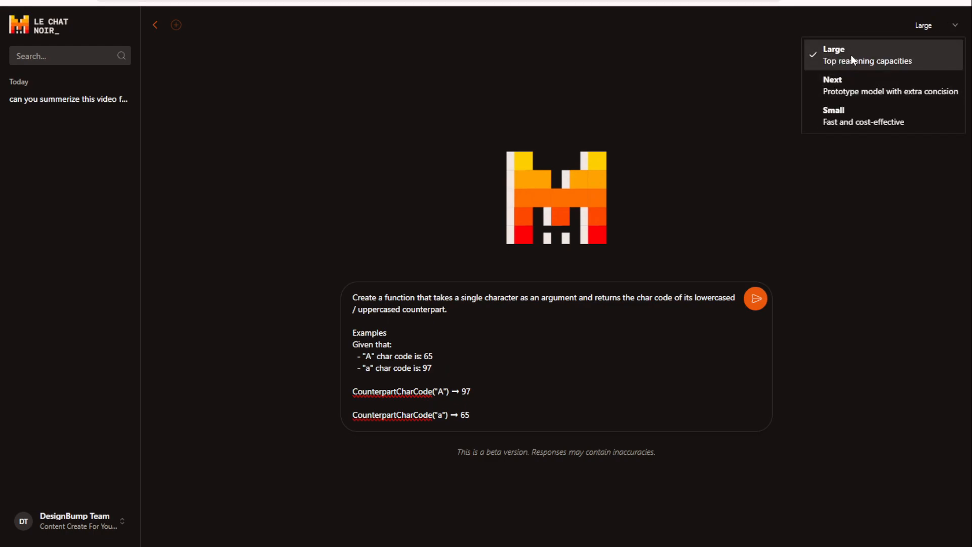
mouse_move(836, 91)
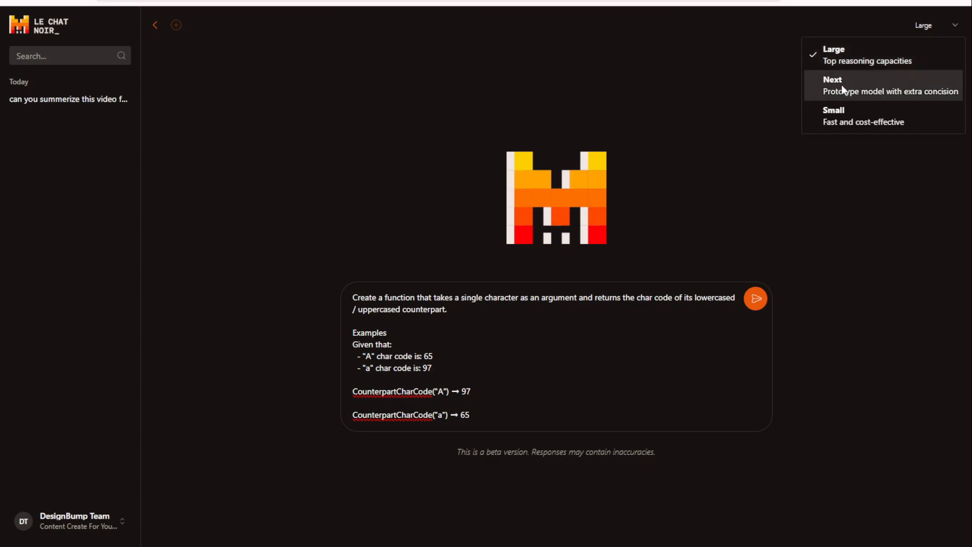
mouse_move(824, 88)
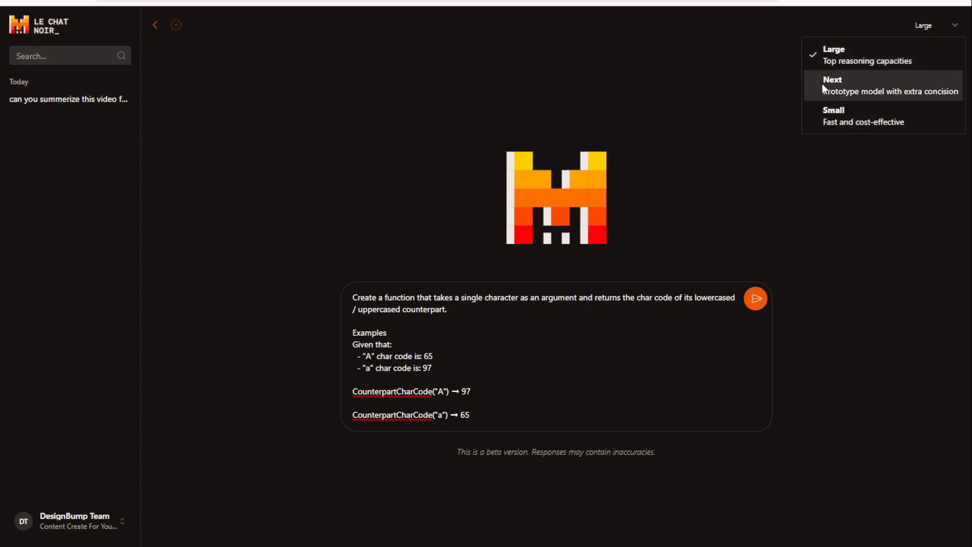
mouse_move(843, 92)
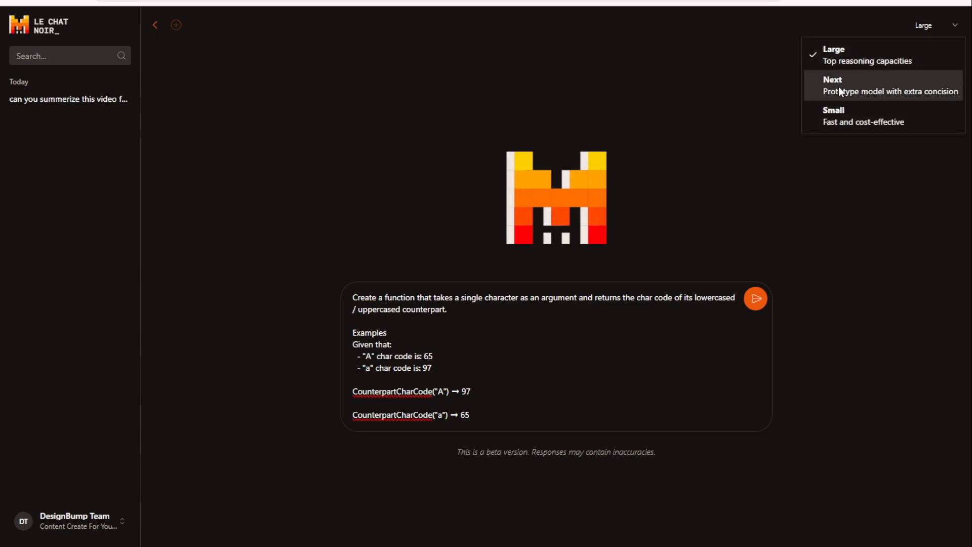
mouse_move(842, 95)
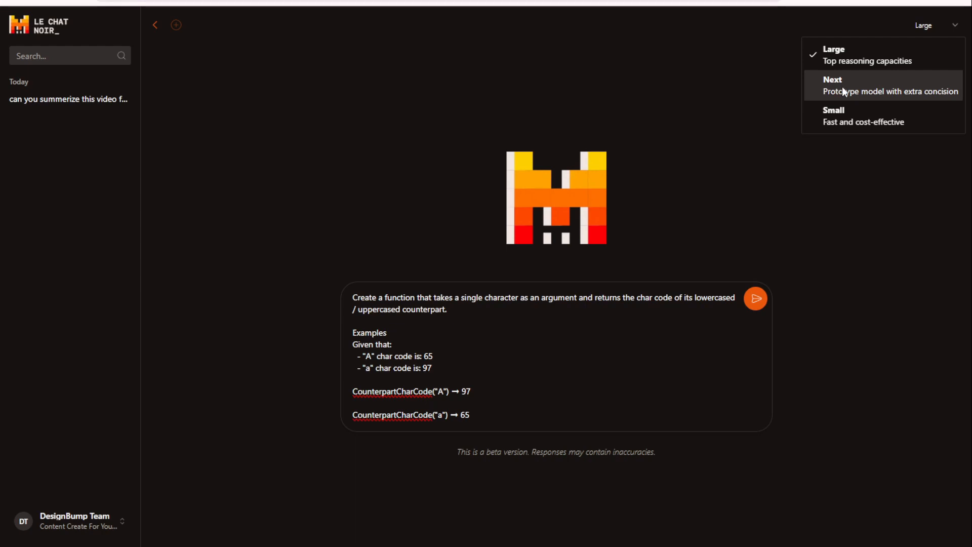
mouse_move(853, 94)
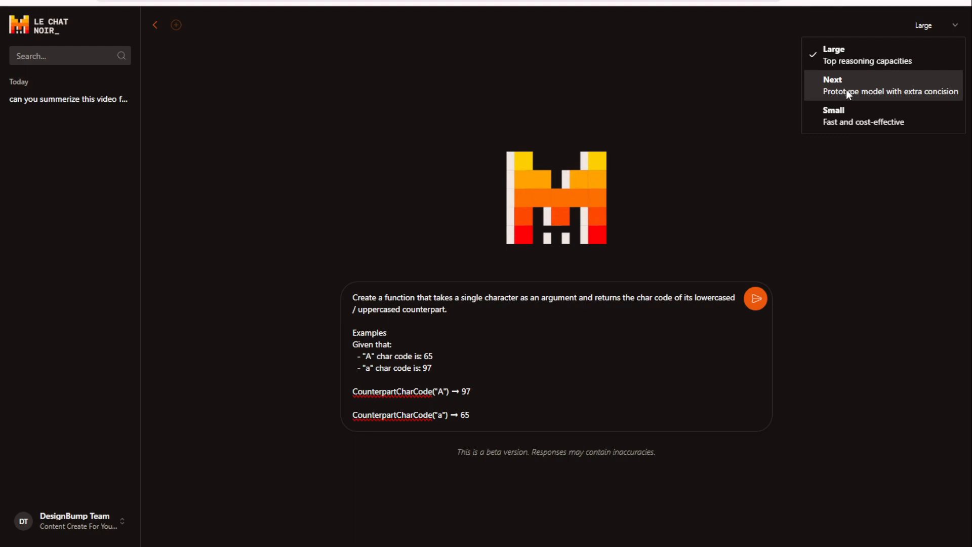
mouse_move(843, 121)
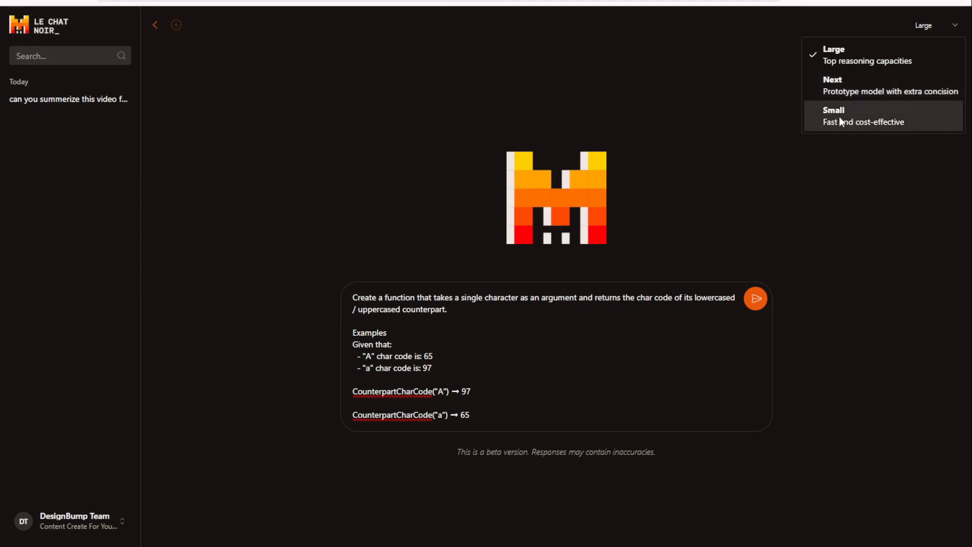
click(756, 298)
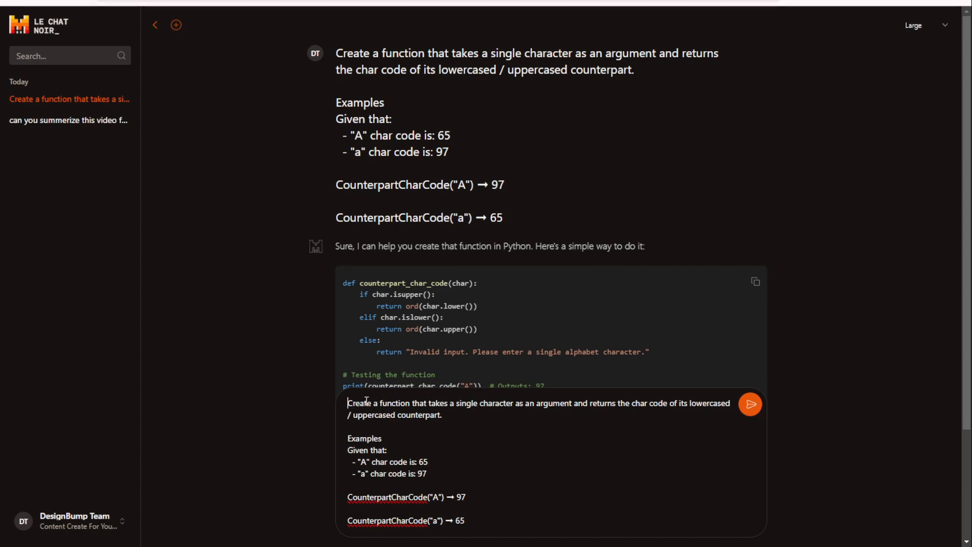
Re-send the counterpart char code challenge prefixed with 'Coding in C#'.
text(Coding in C#)
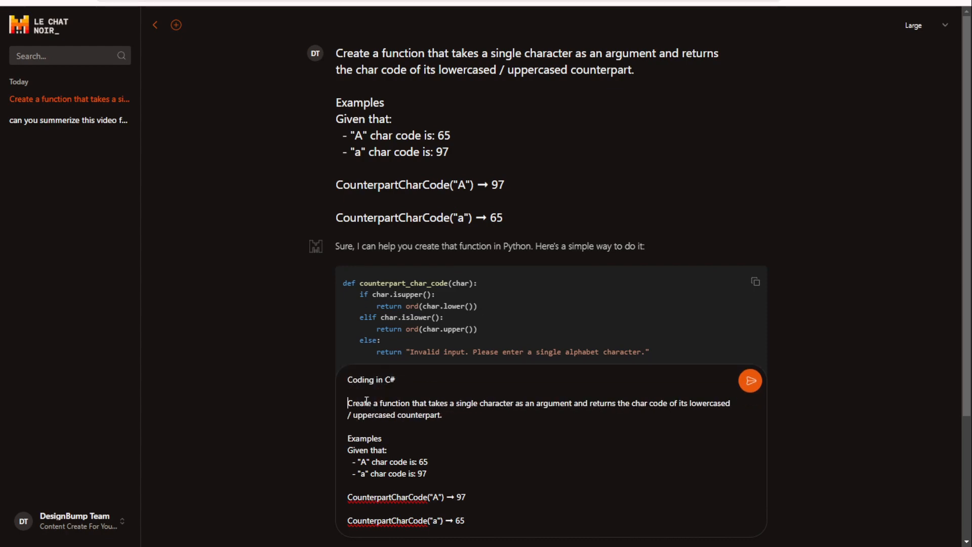
click(750, 380)
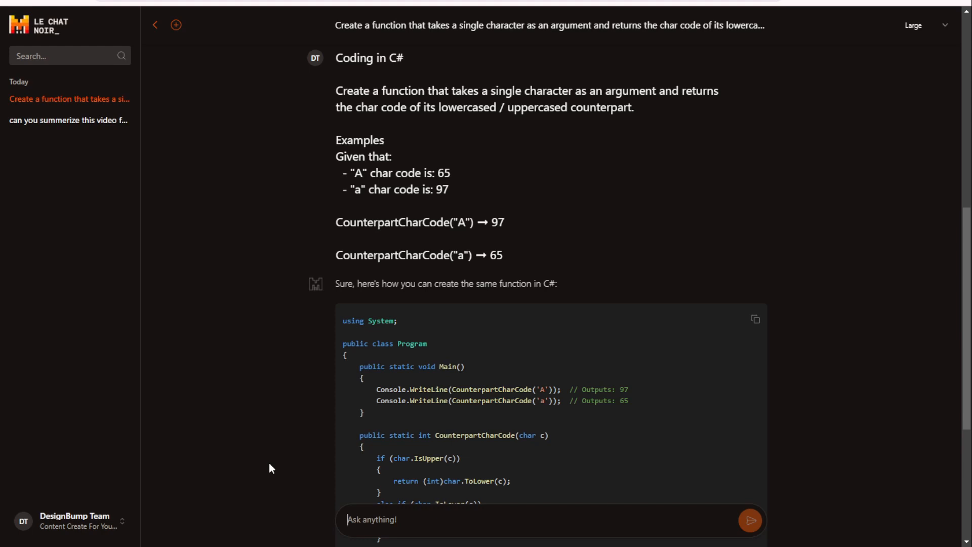
Copy Le Chat's C# CounterpartCharCode code block for testing in Edabit.
scroll(down, 3)
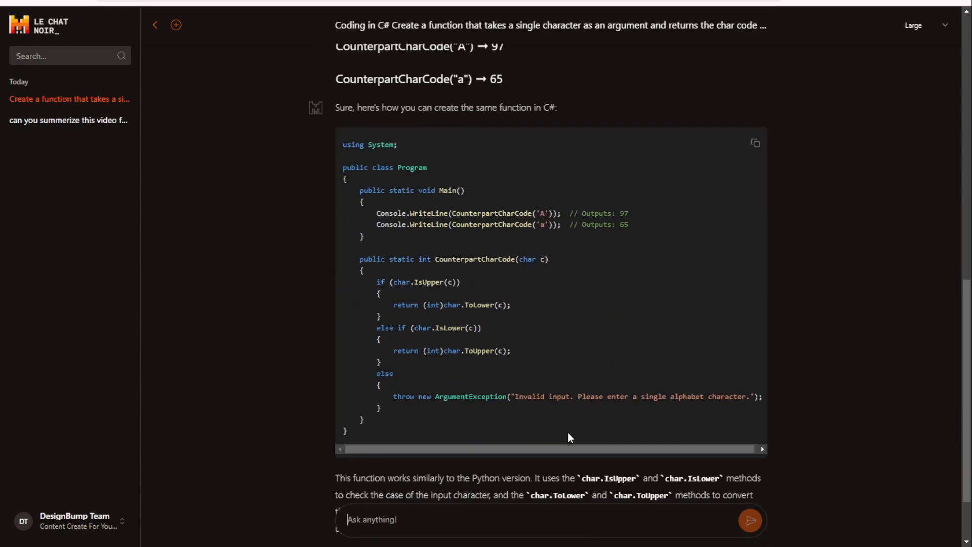
mouse_move(530, 331)
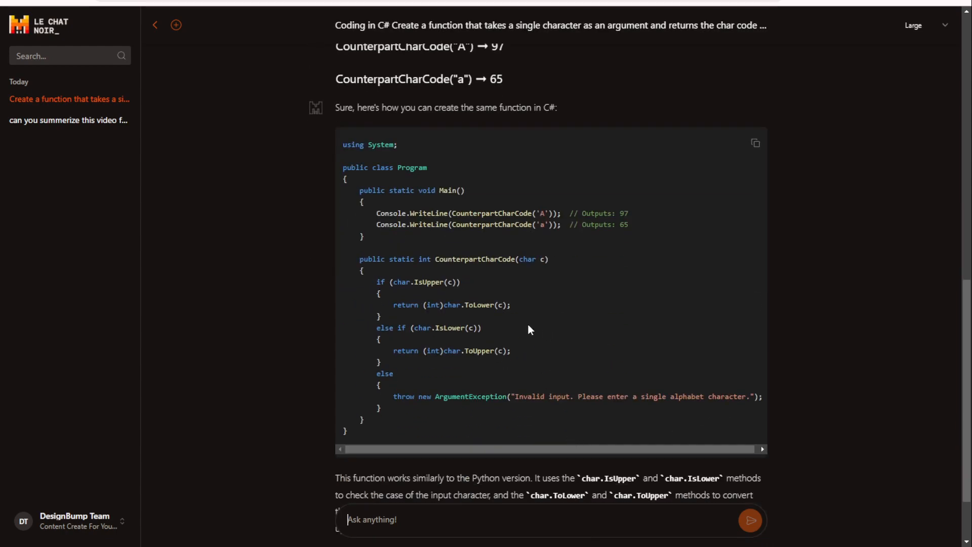
mouse_move(393, 206)
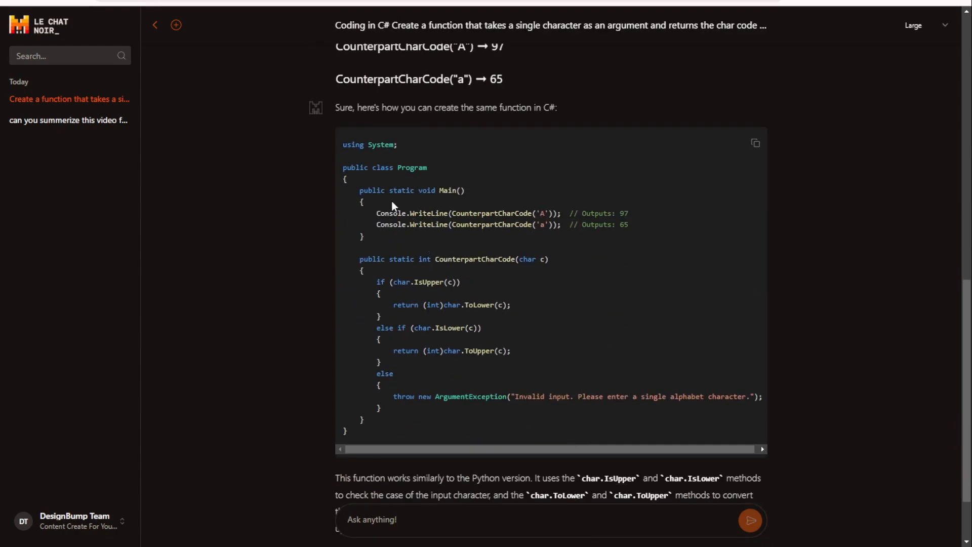
click(755, 144)
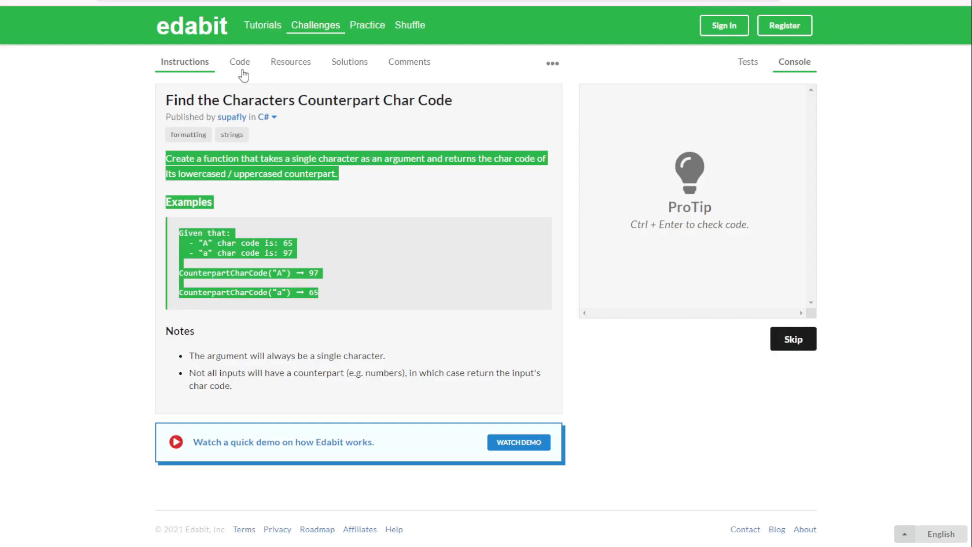
Sign in and run the Edabit tests on the pasted counterpart char code solution.
click(240, 62)
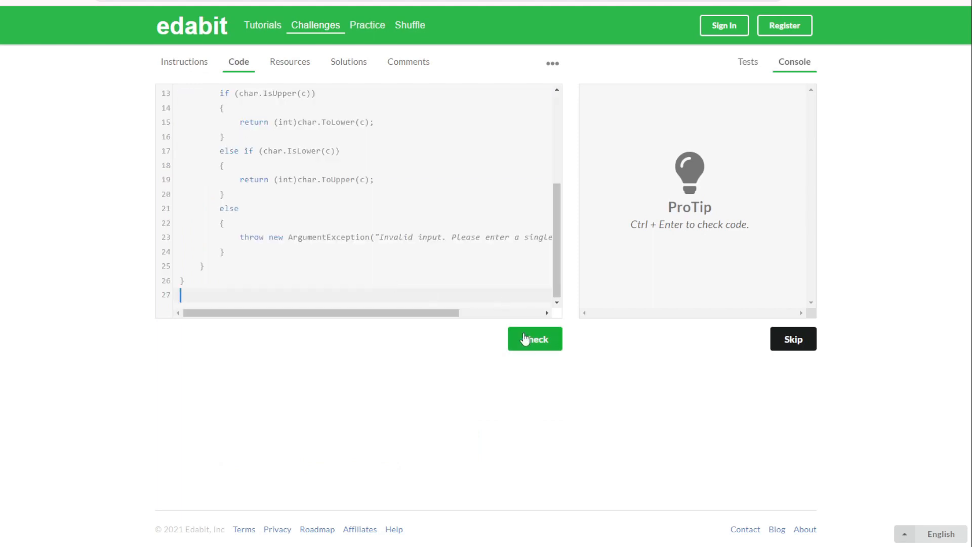
click(535, 339)
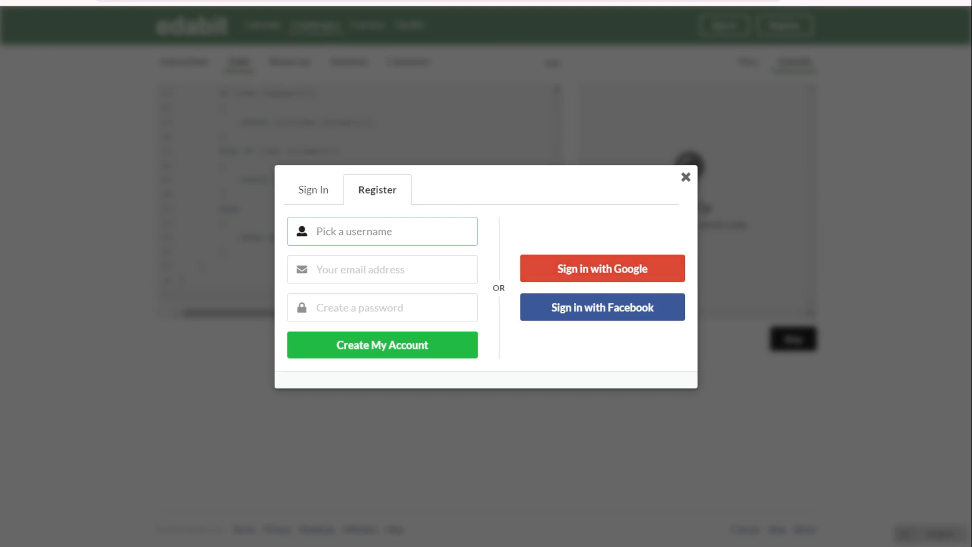
click(684, 177)
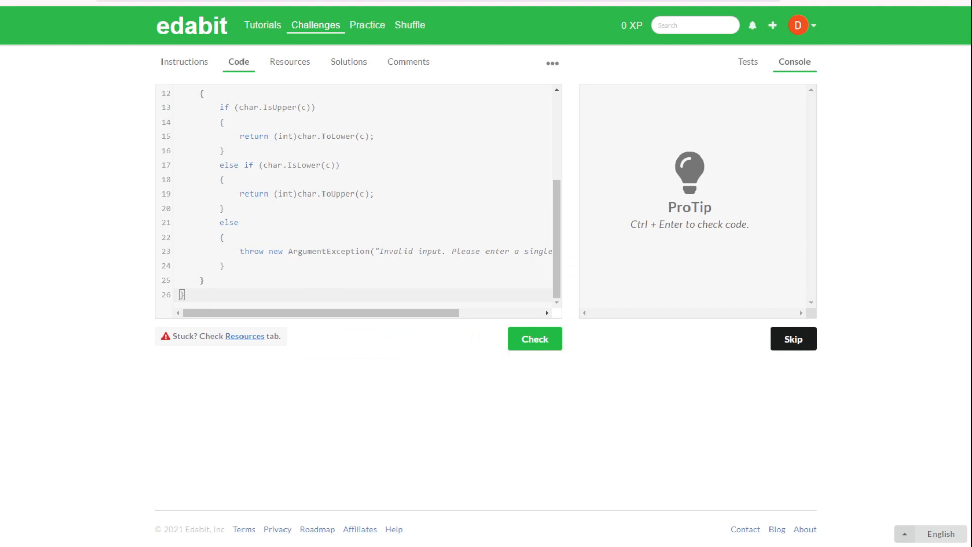
mouse_move(533, 345)
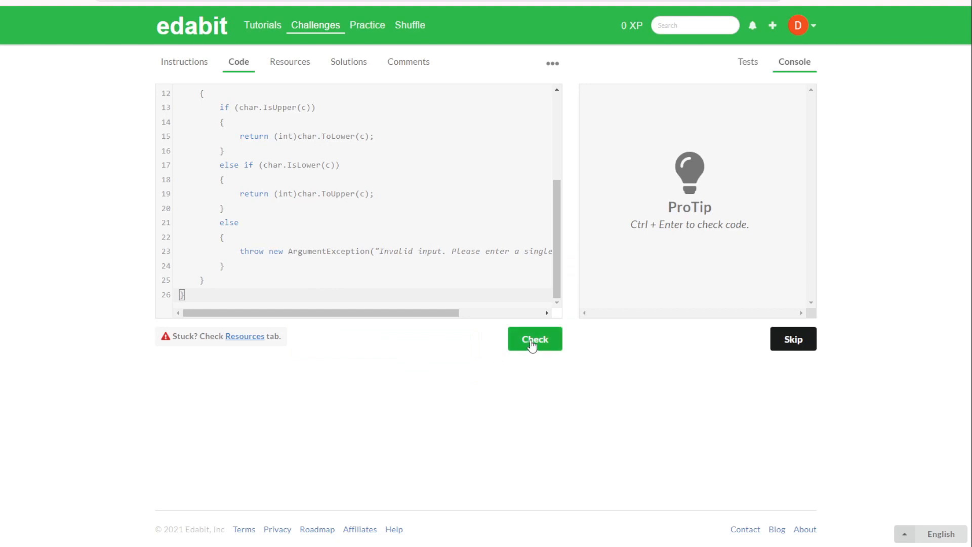
click(535, 338)
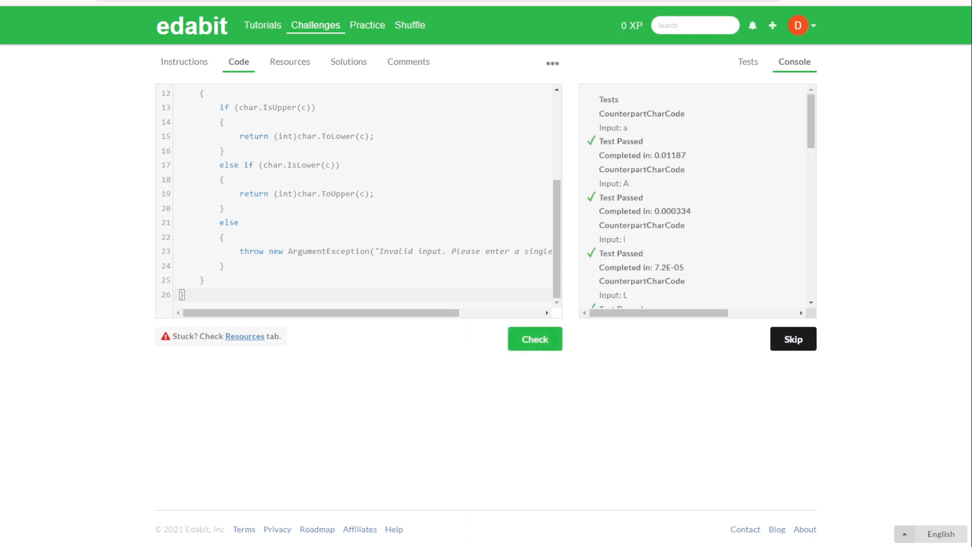
Review the failing '5' and '$' ArgumentException results, then reread the instructions.
scroll(down, 3)
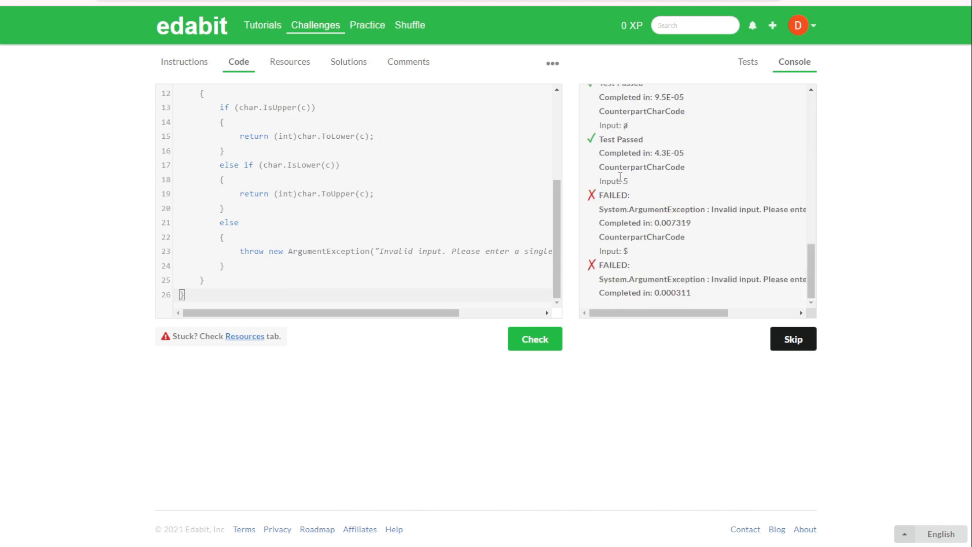
drag(600, 195, 676, 223)
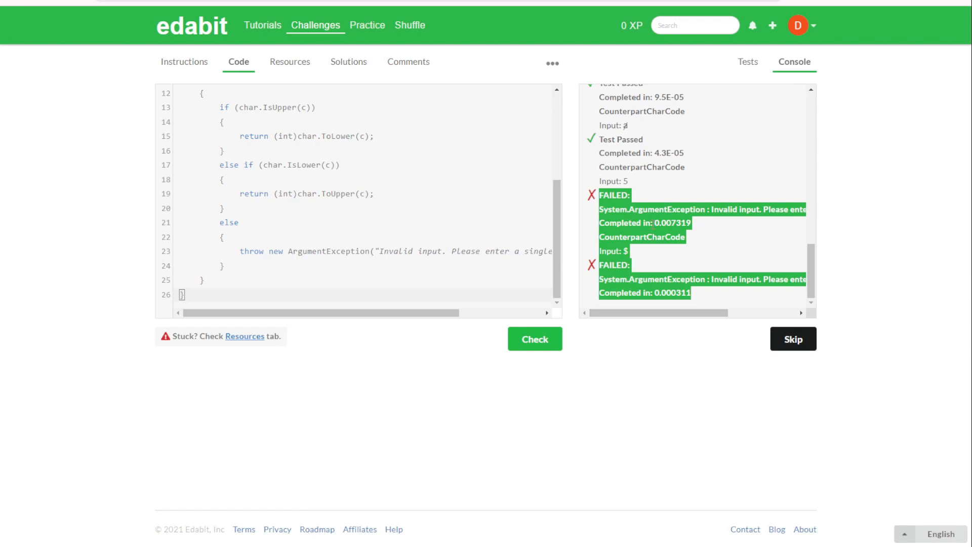
mouse_move(690, 328)
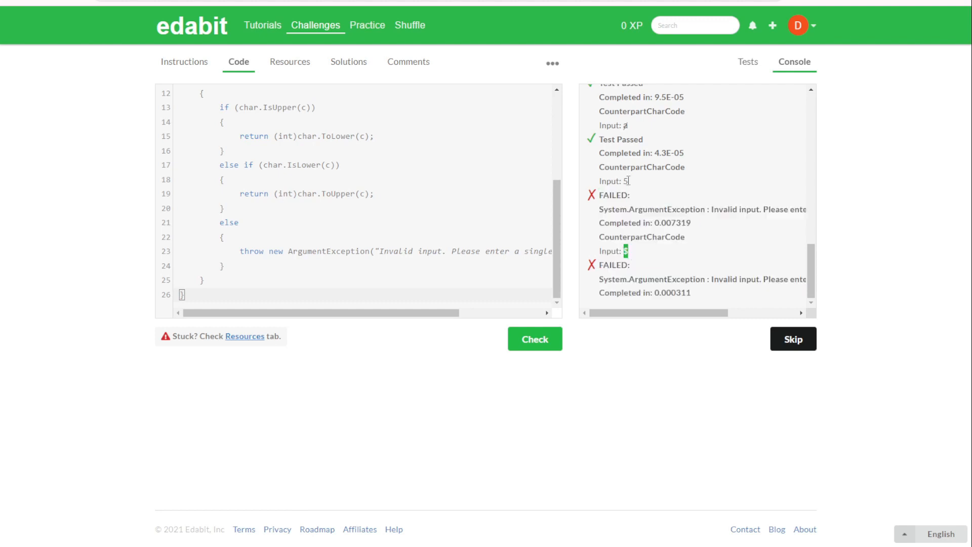
mouse_move(630, 325)
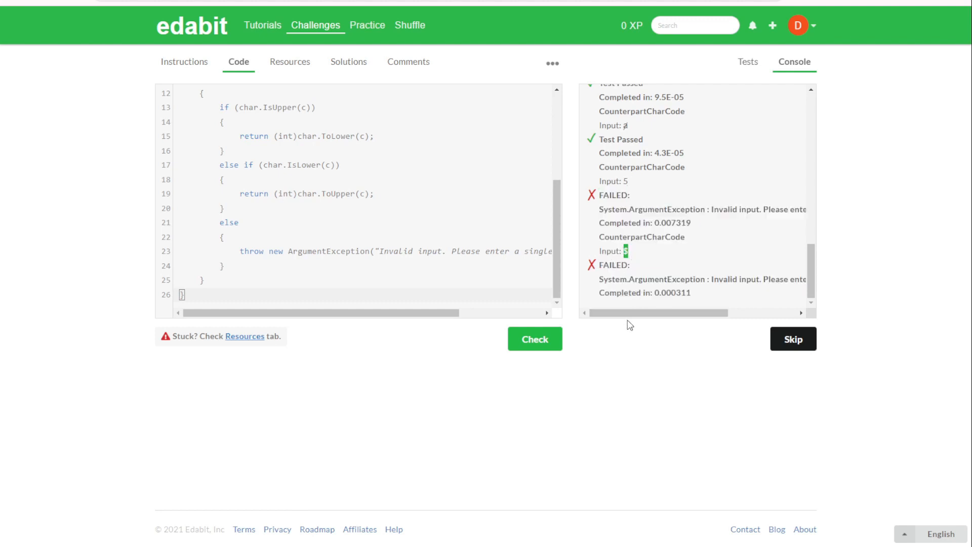
double_click(665, 293)
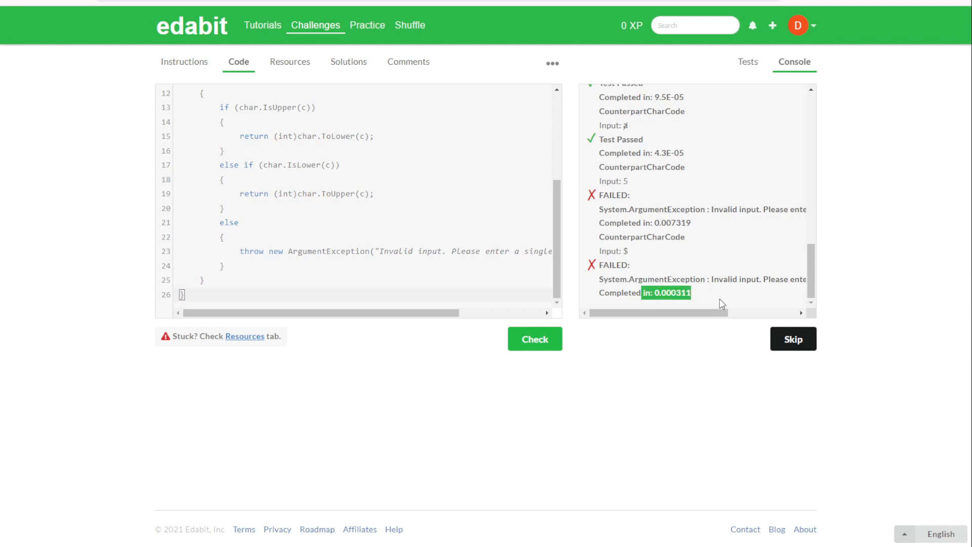
mouse_move(685, 312)
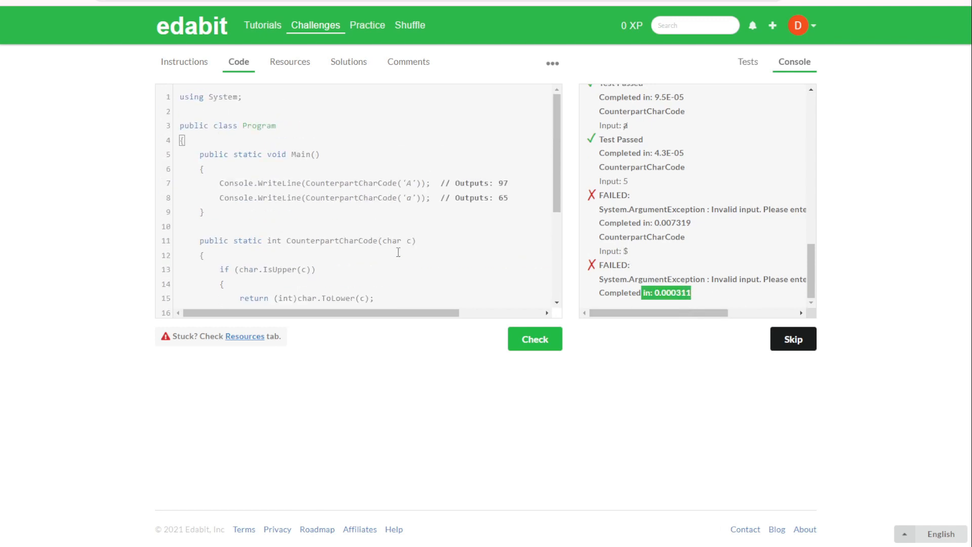
click(184, 62)
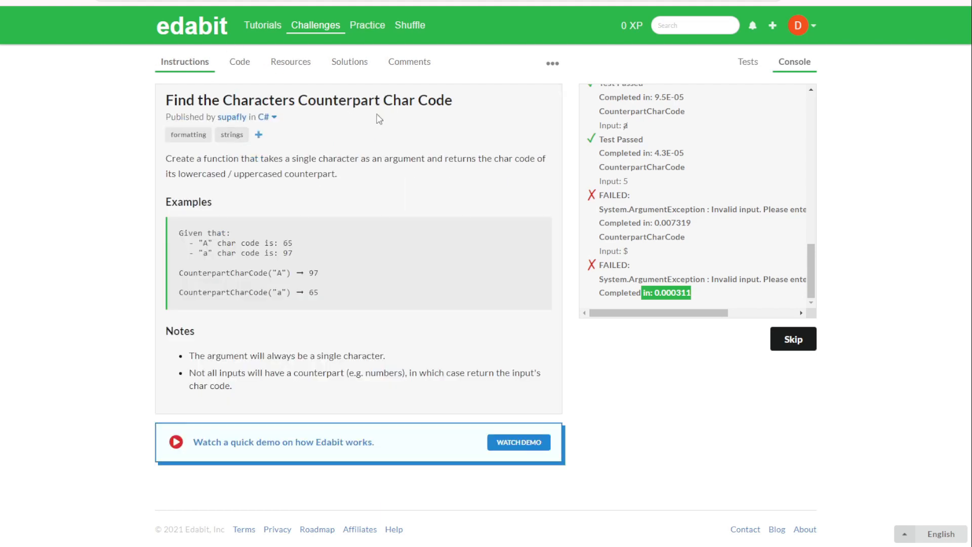
mouse_move(437, 101)
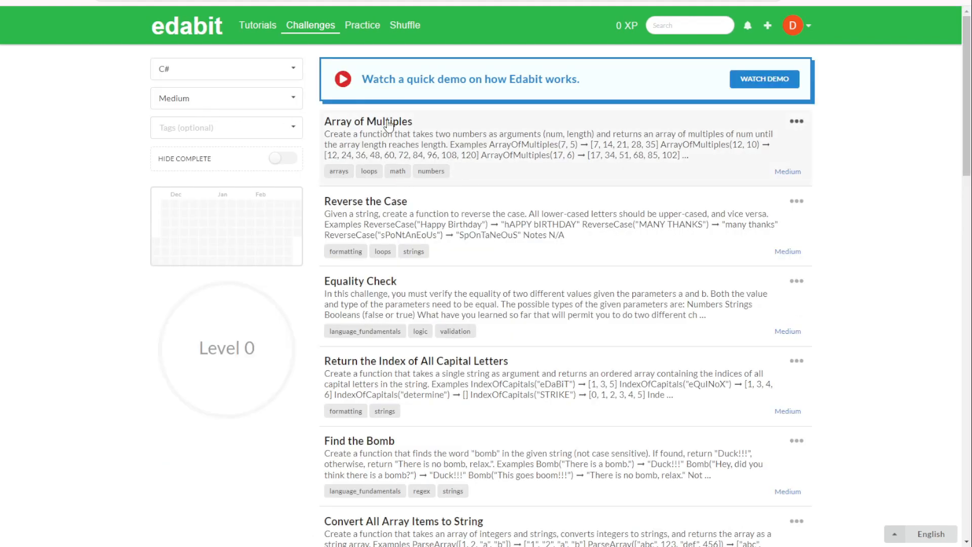
Send the Array of Multiples description as a 'Coding in C#' request to Le Chat.
click(367, 121)
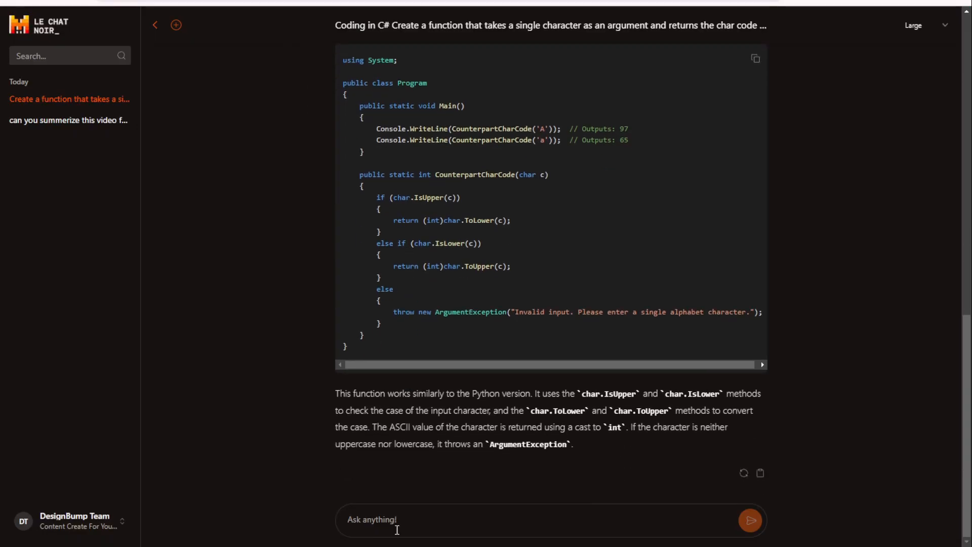
text(Create a function that takes two numbers as arguments (num, length) and returns an array of multiples of num until the array length reaches length.)
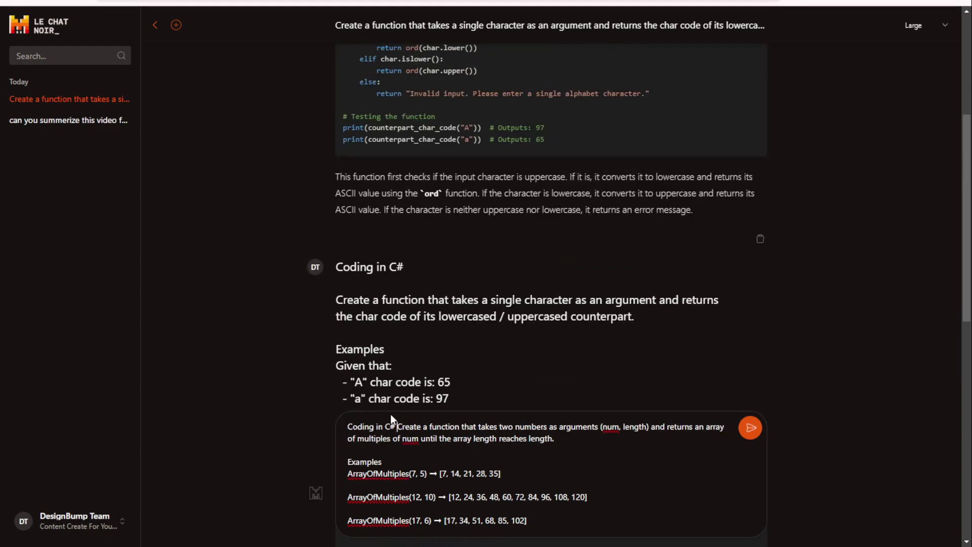
click(750, 426)
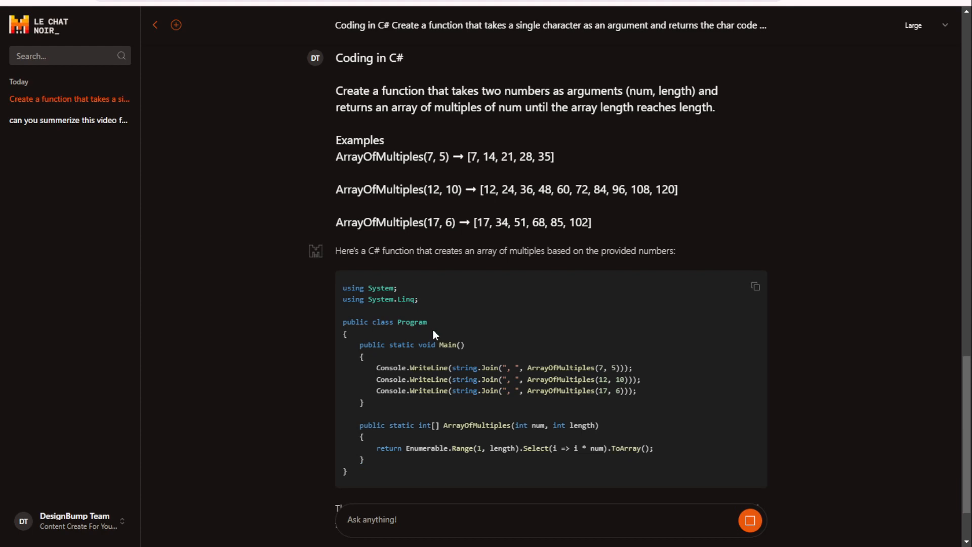
mouse_move(439, 335)
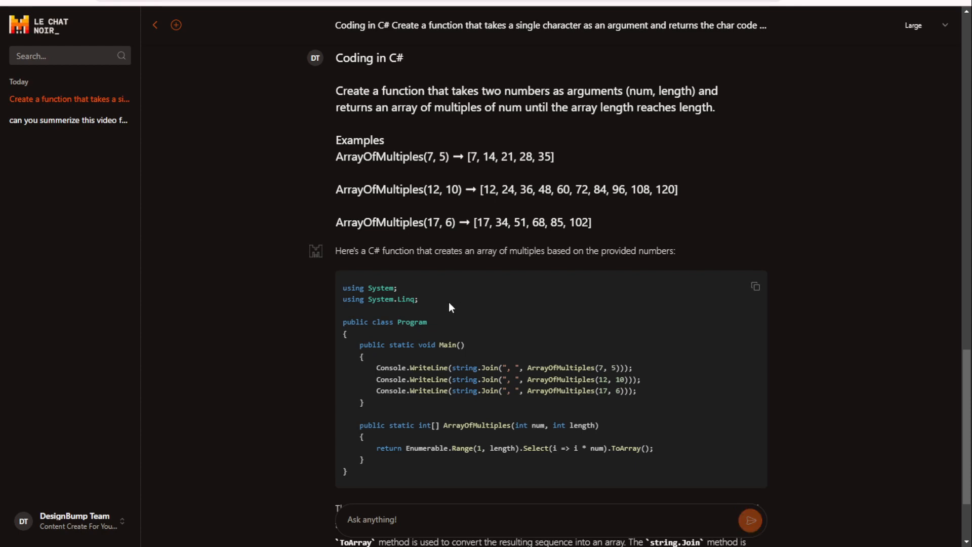
mouse_move(423, 302)
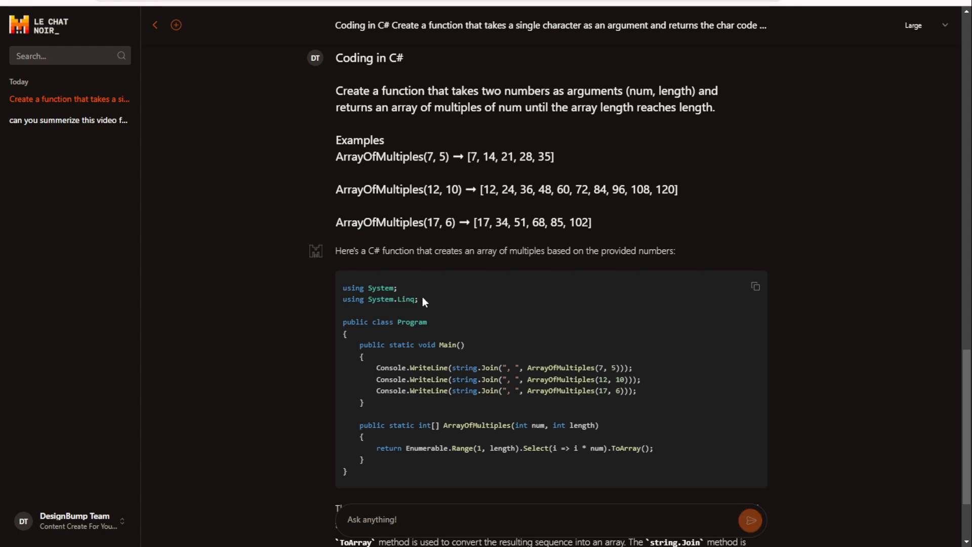
mouse_move(706, 427)
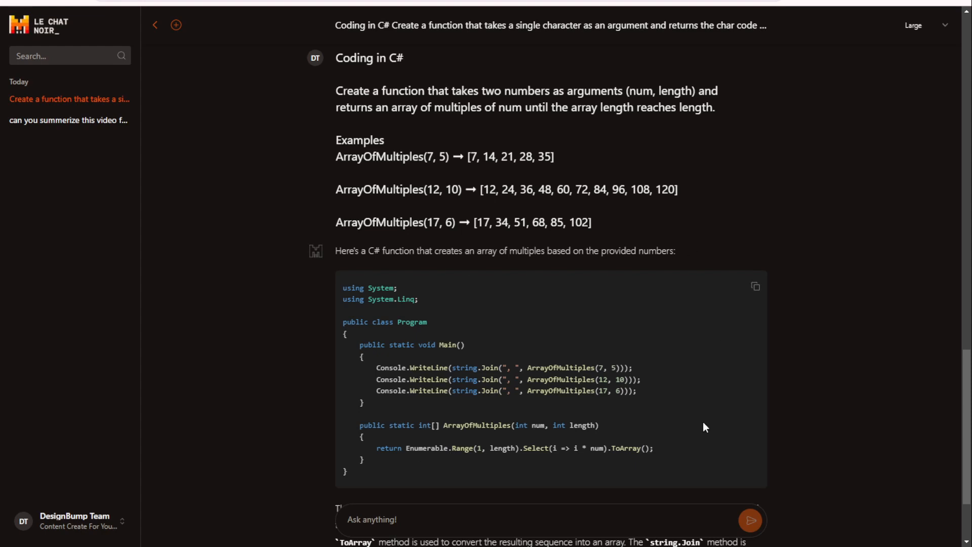
Select the generated ArrayOfMultiples function body built on Enumerable.Range.
scroll(down, 3)
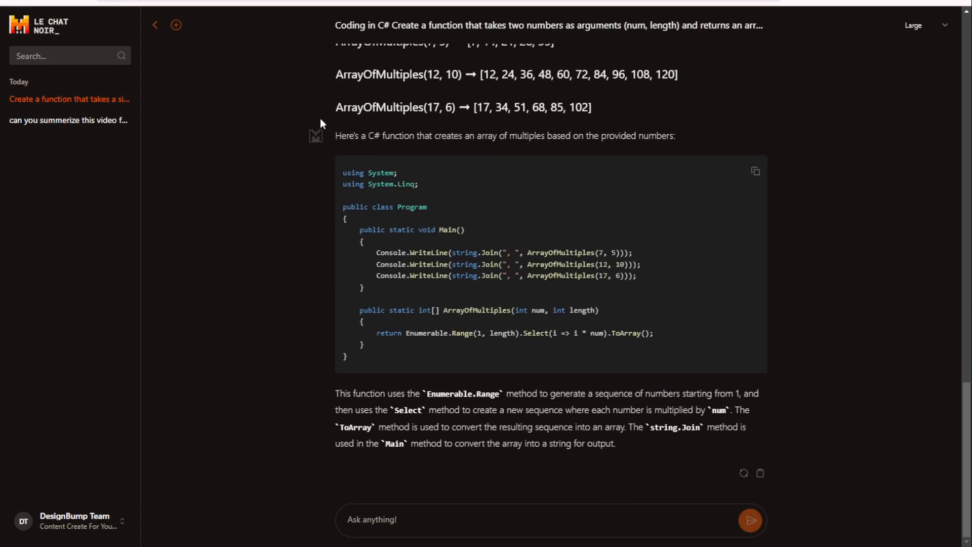
drag(397, 333, 543, 333)
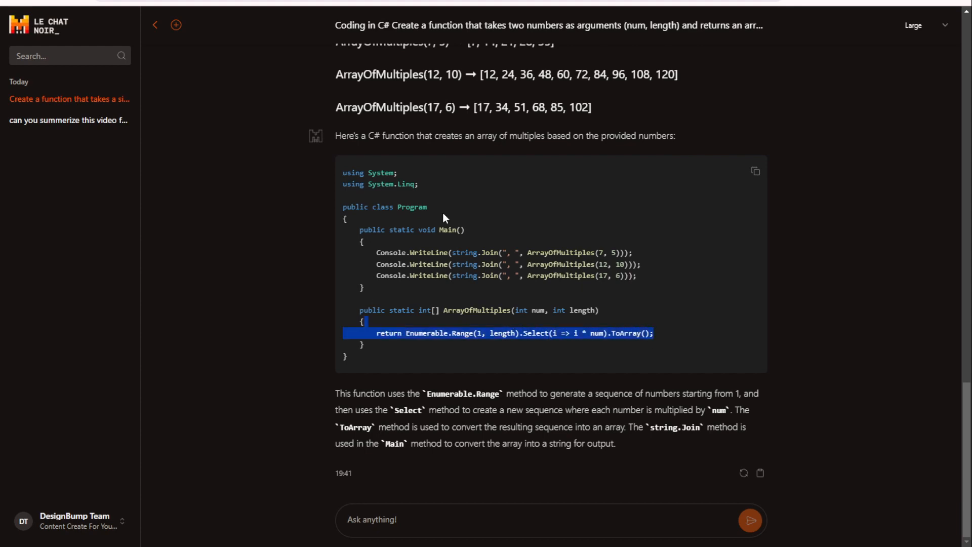
mouse_move(358, 366)
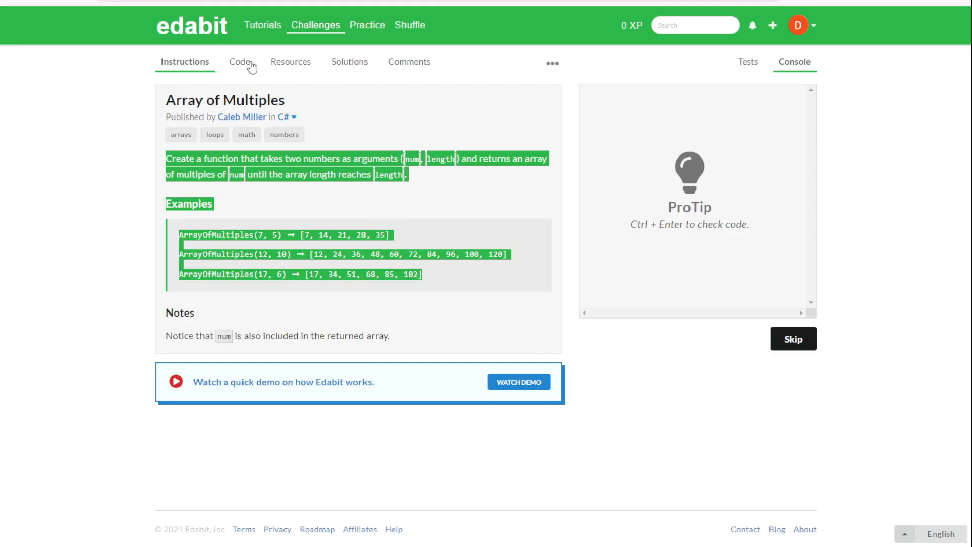
Run the Edabit tests on the pasted ArrayOfMultiples solution until all pass.
click(238, 62)
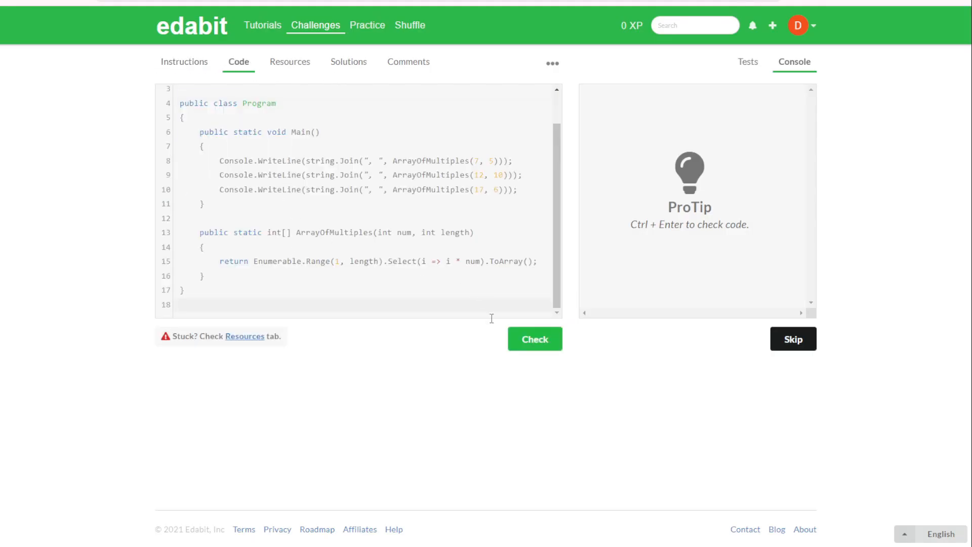
click(534, 339)
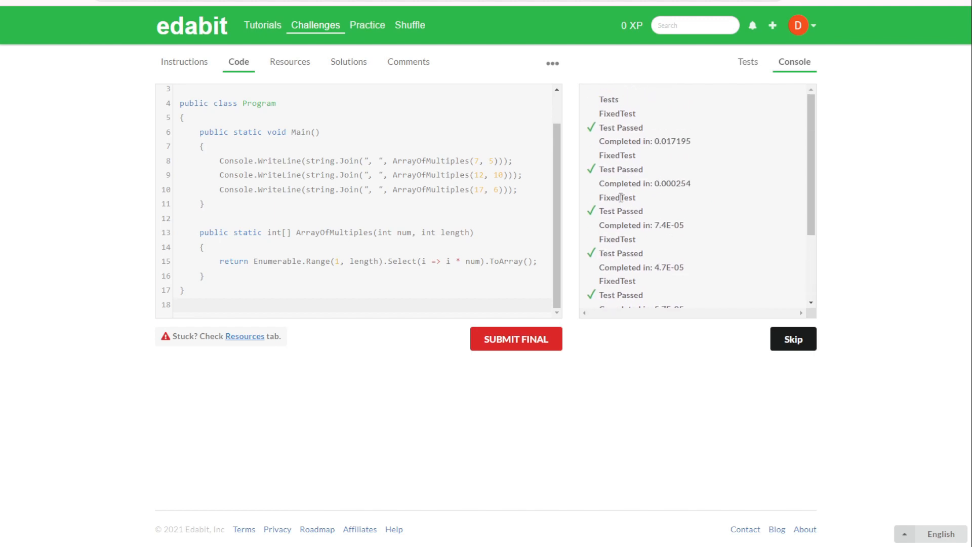
mouse_move(203, 56)
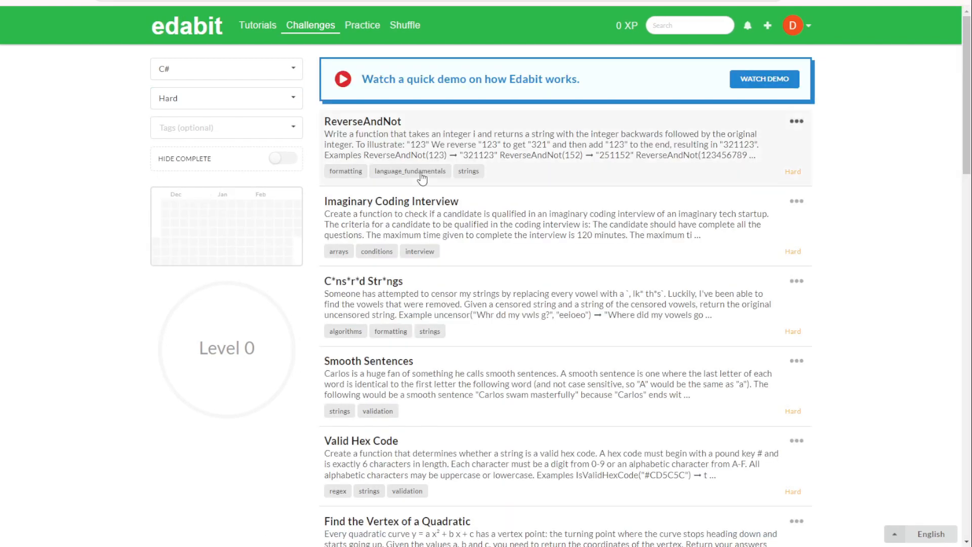
mouse_move(573, 345)
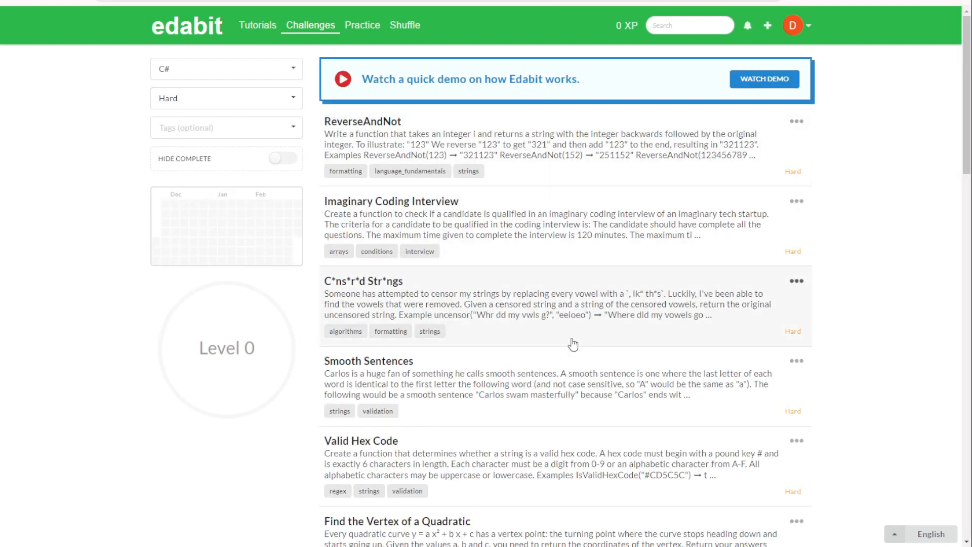
Select the hard Power Ranger challenge's instructions and examples for copying.
scroll(down, 3)
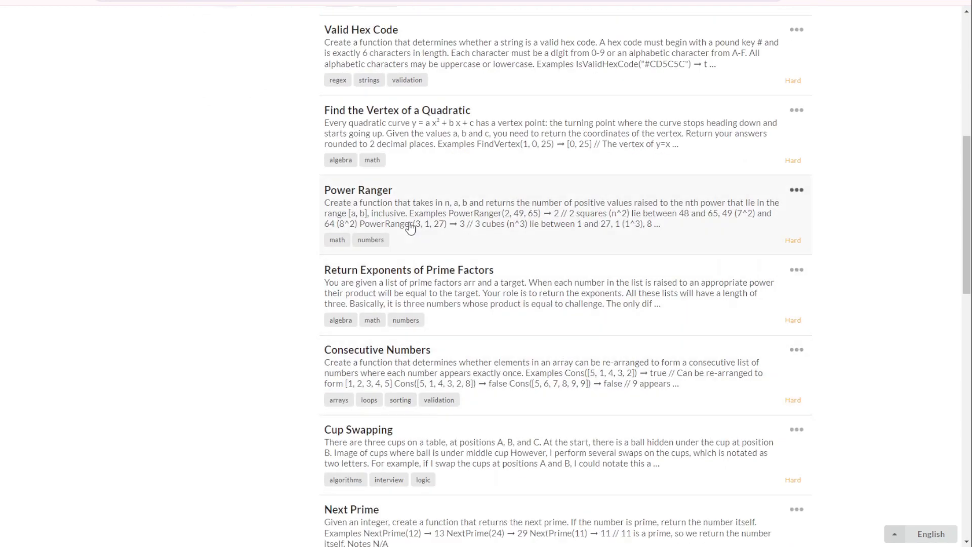
mouse_move(349, 196)
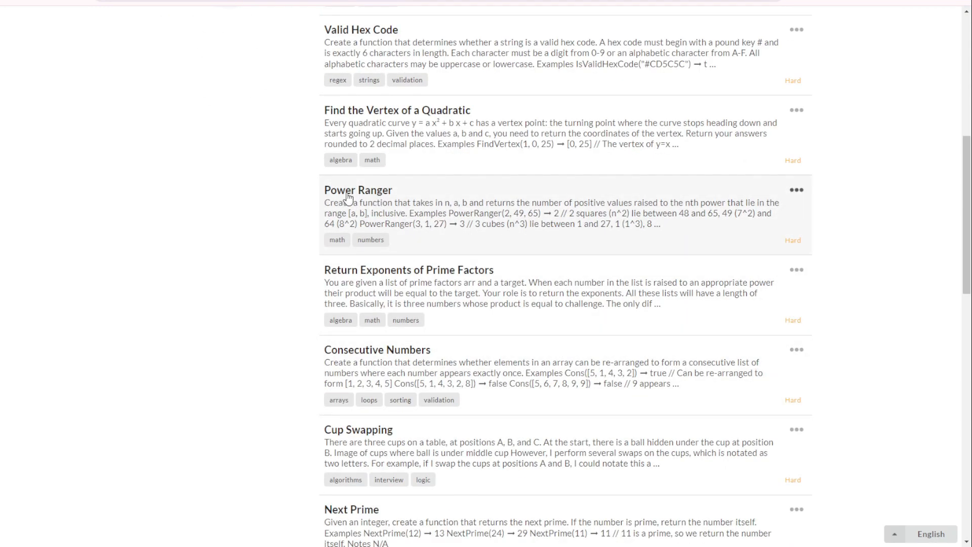
click(359, 191)
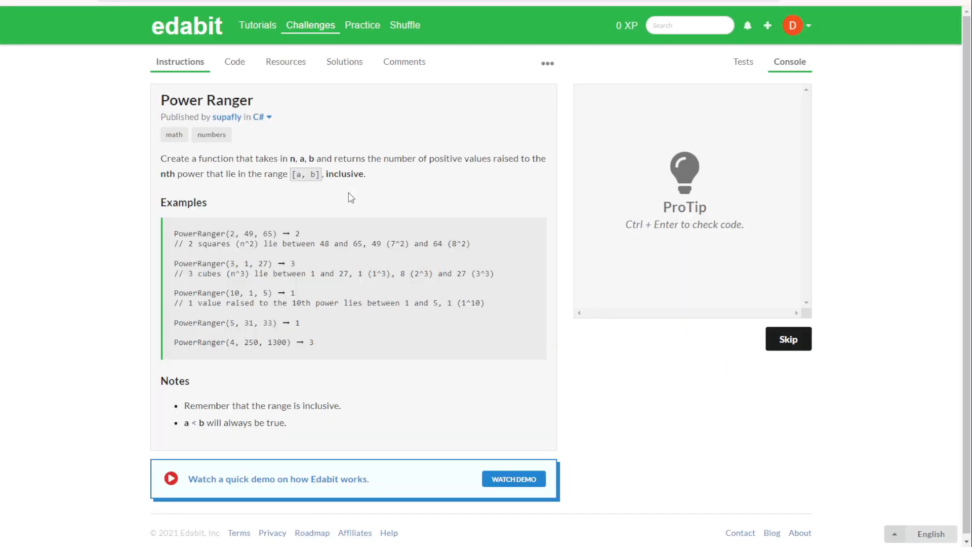
mouse_move(327, 348)
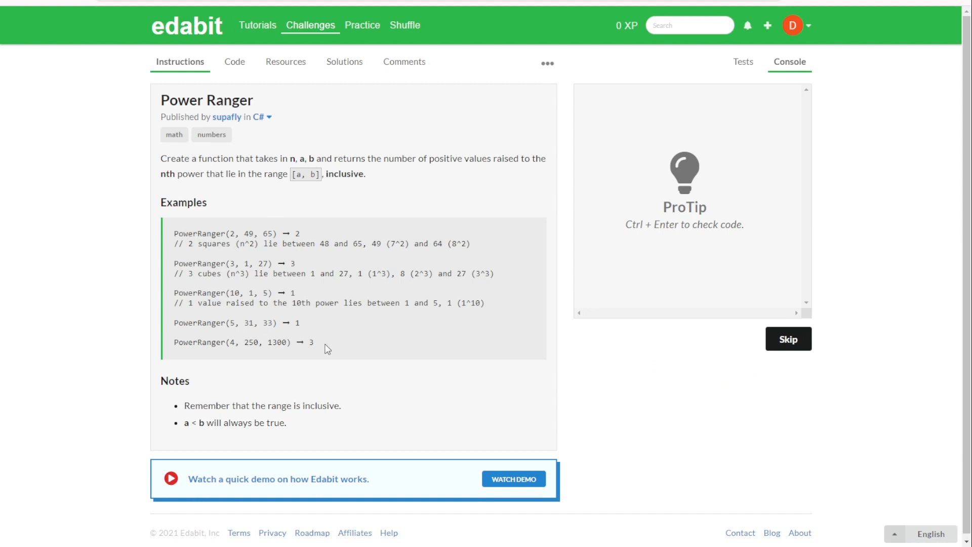
drag(161, 158, 327, 348)
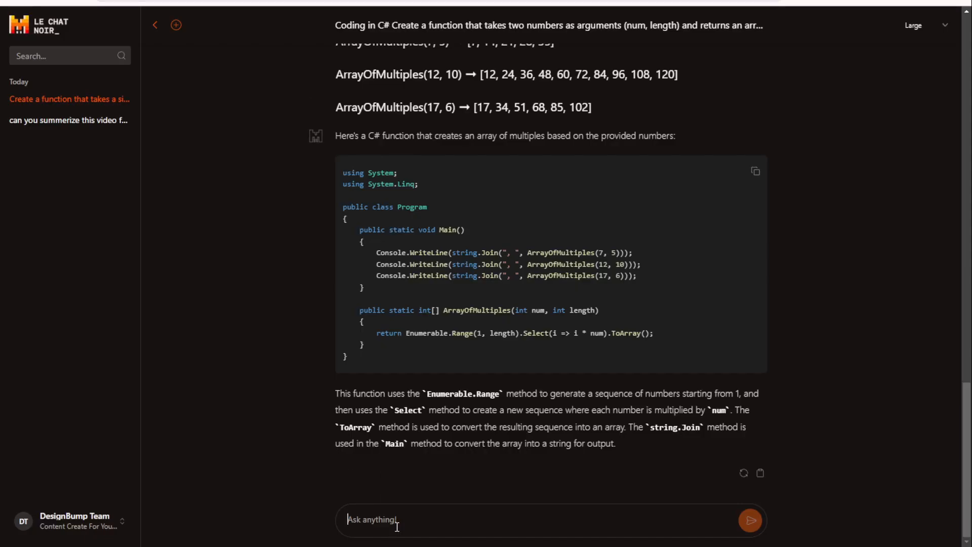
Send the Power Ranger description as a 'coding in C#' request to Le Chat.
text(coding in C#)
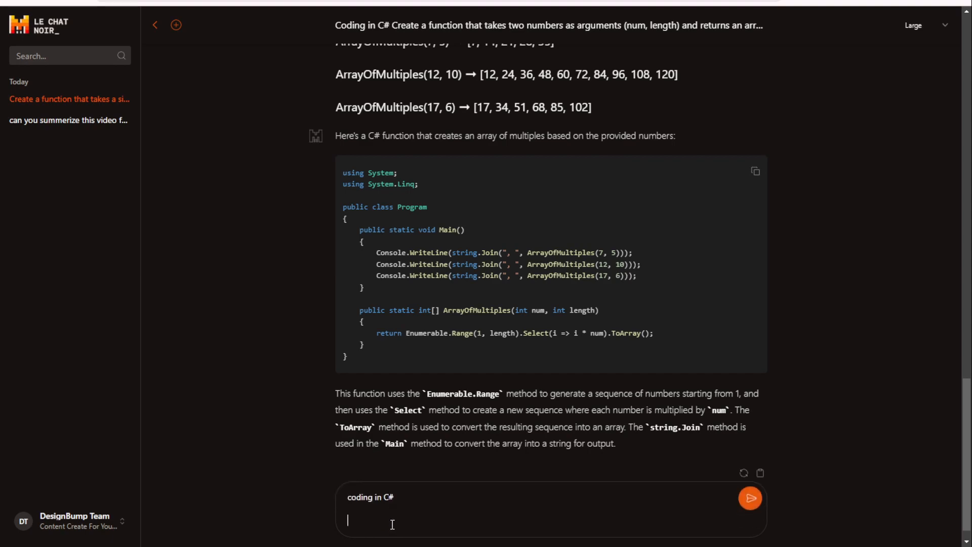
click(750, 497)
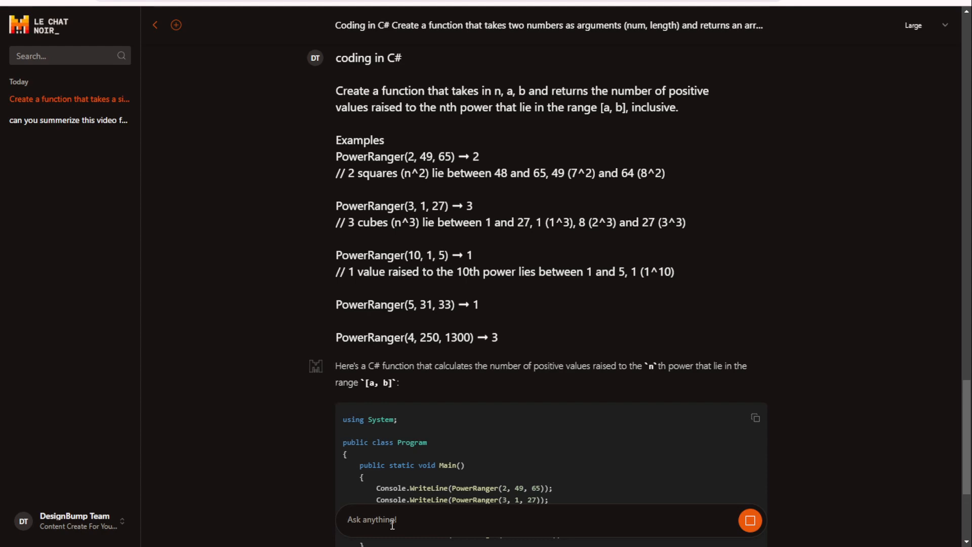
Copy the generated C# PowerRanger solution code for testing.
scroll(down, 3)
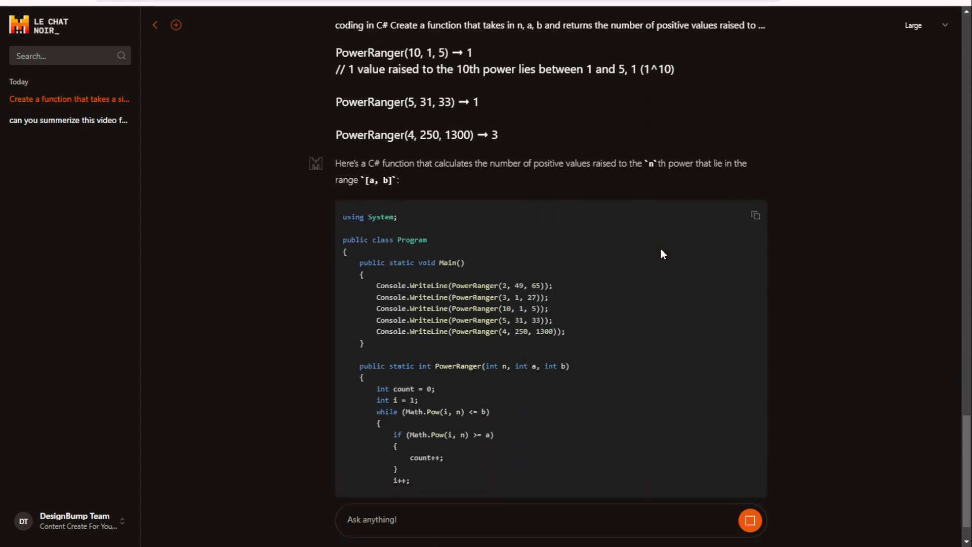
scroll(down, 3)
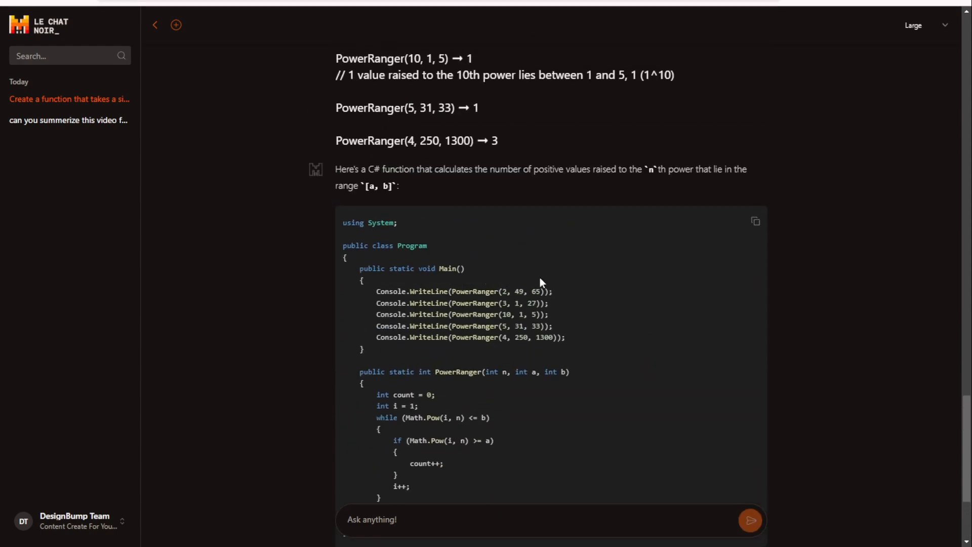
click(754, 220)
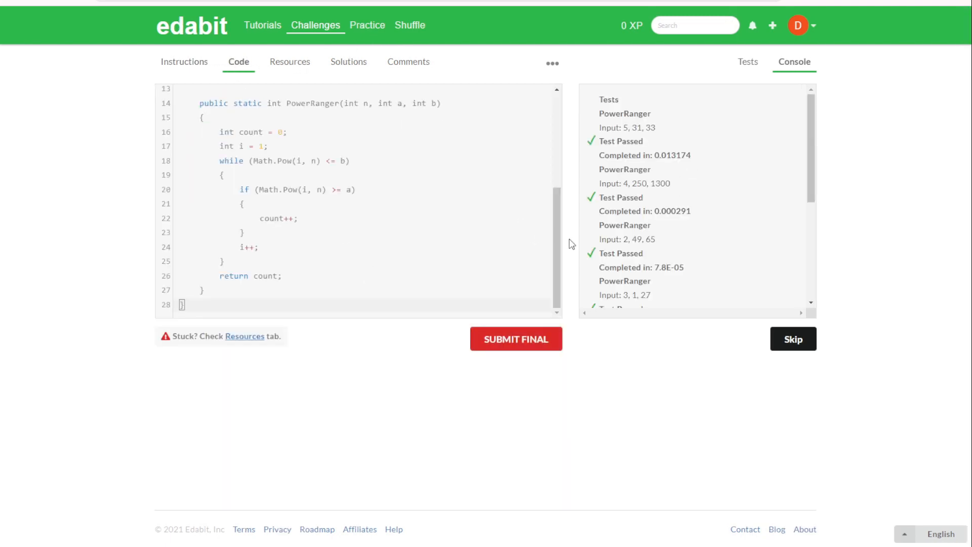
Check all PowerRanger tests passed, then return to the Very Hard challenge list.
scroll(down, 3)
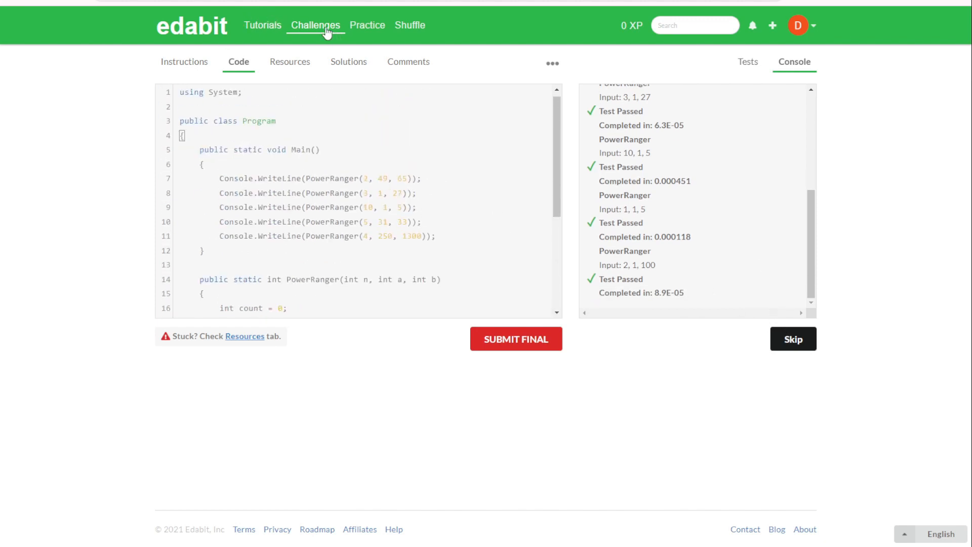
click(315, 25)
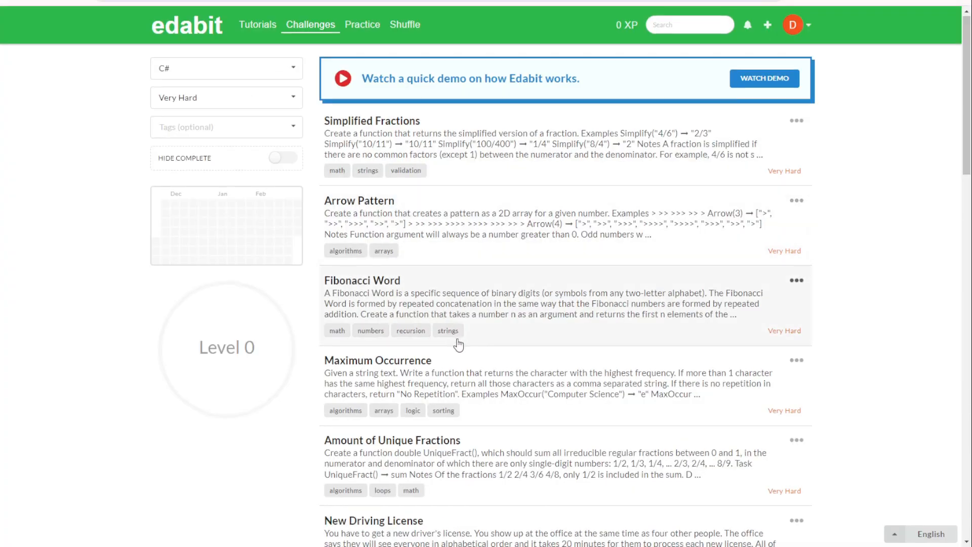
Find and open the Very Hard New Driving License challenge.
scroll(down, 3)
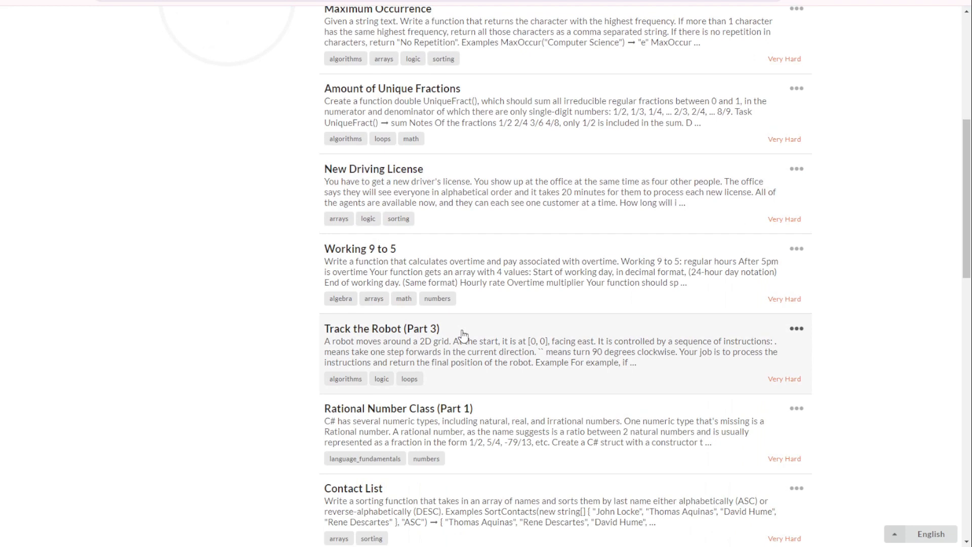
mouse_move(419, 172)
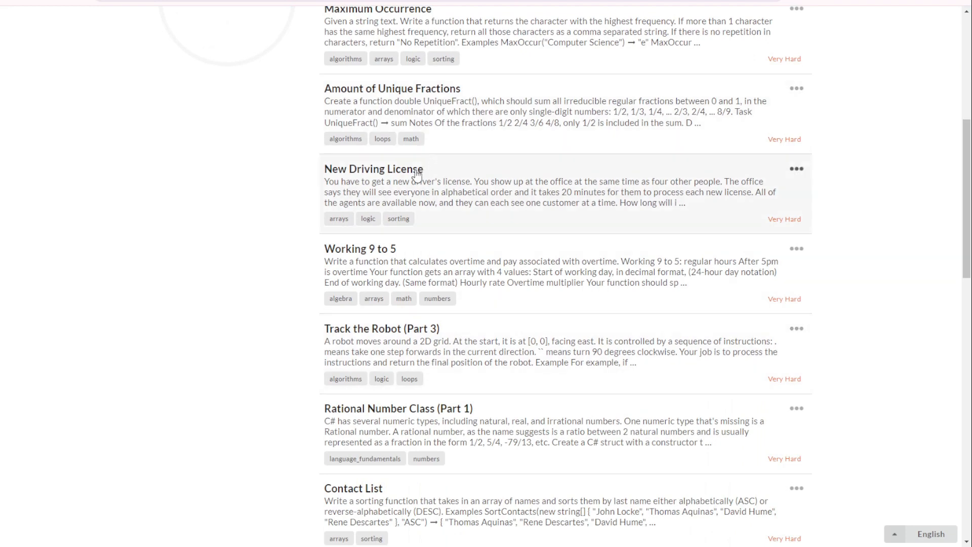
click(375, 170)
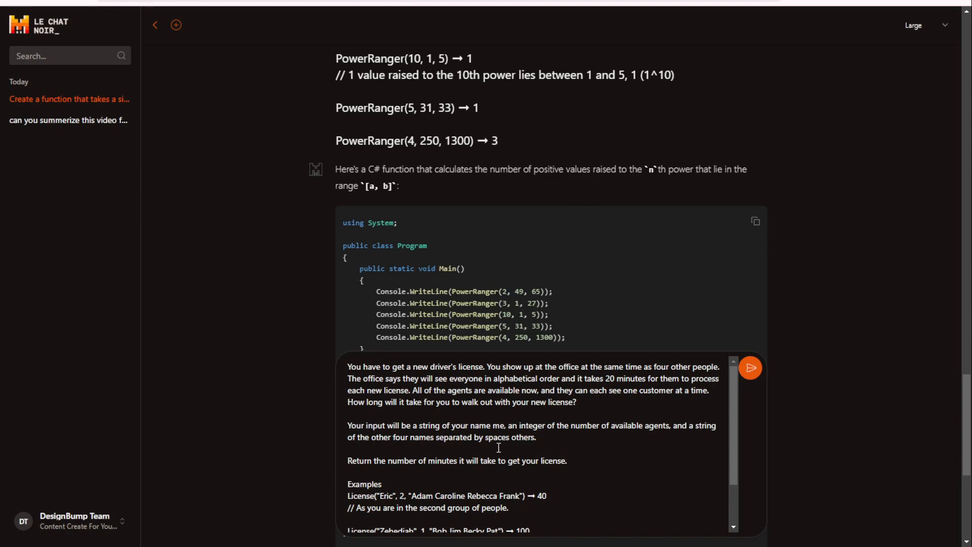
Send the driver's license problem and review the C# License program using System.Linq.
click(750, 367)
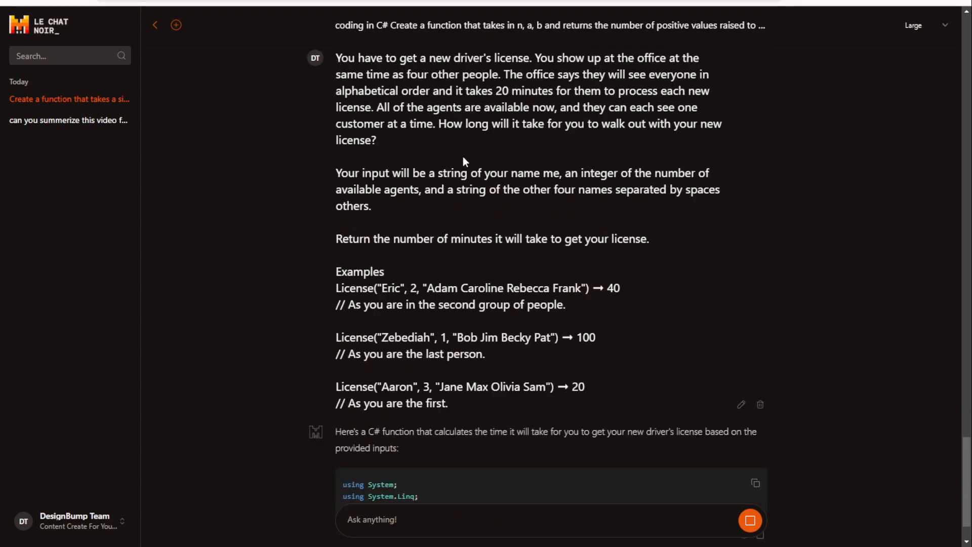
scroll(down, 3)
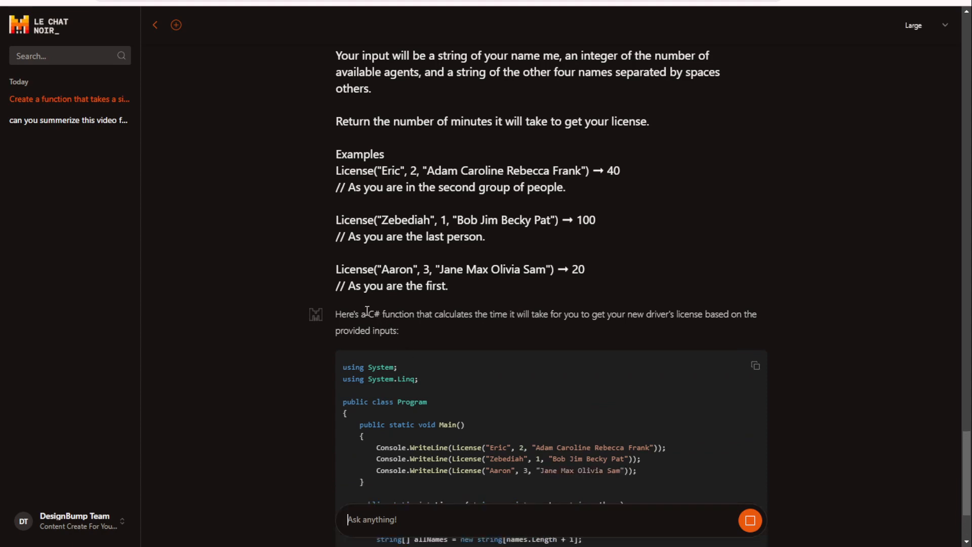
mouse_move(377, 312)
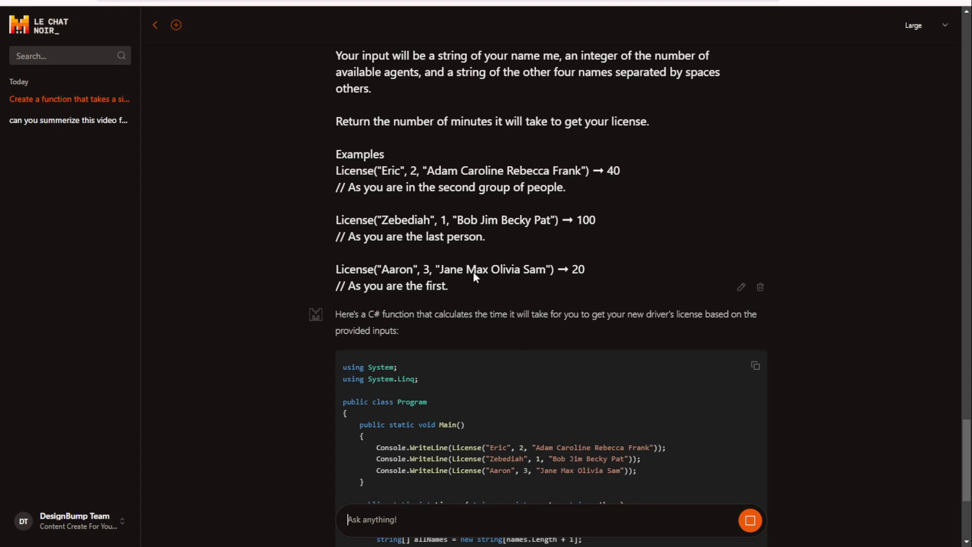
mouse_move(643, 349)
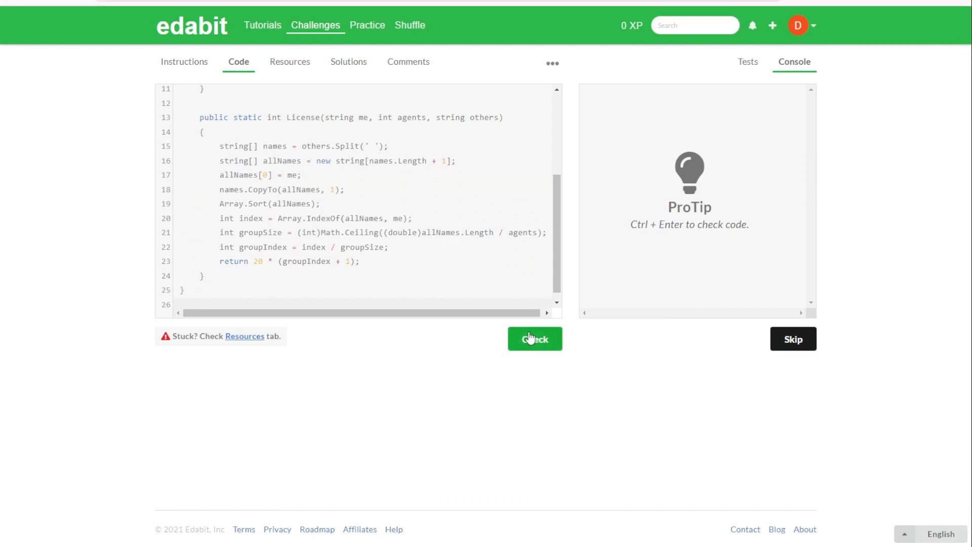
Run Check on the pasted License code and review the mostly failing Console results.
click(534, 338)
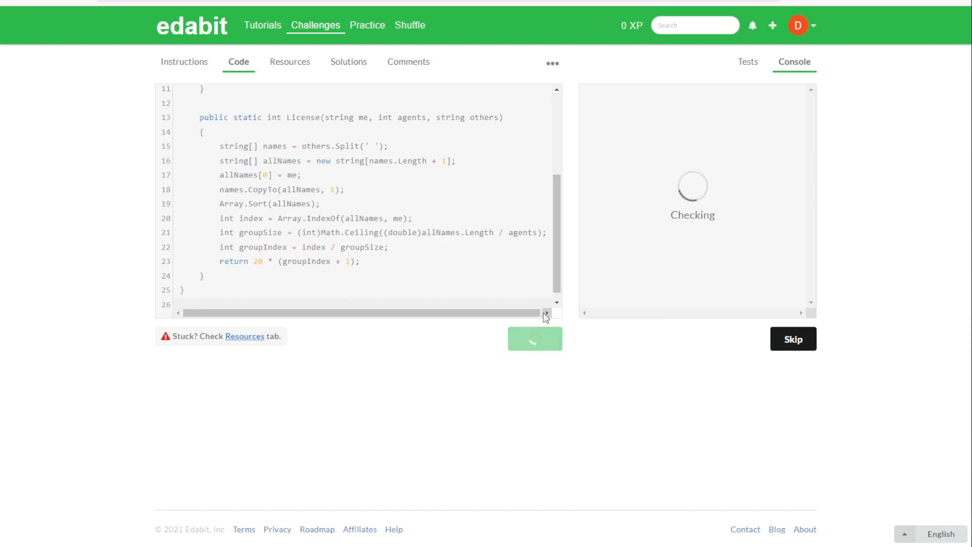
click(534, 338)
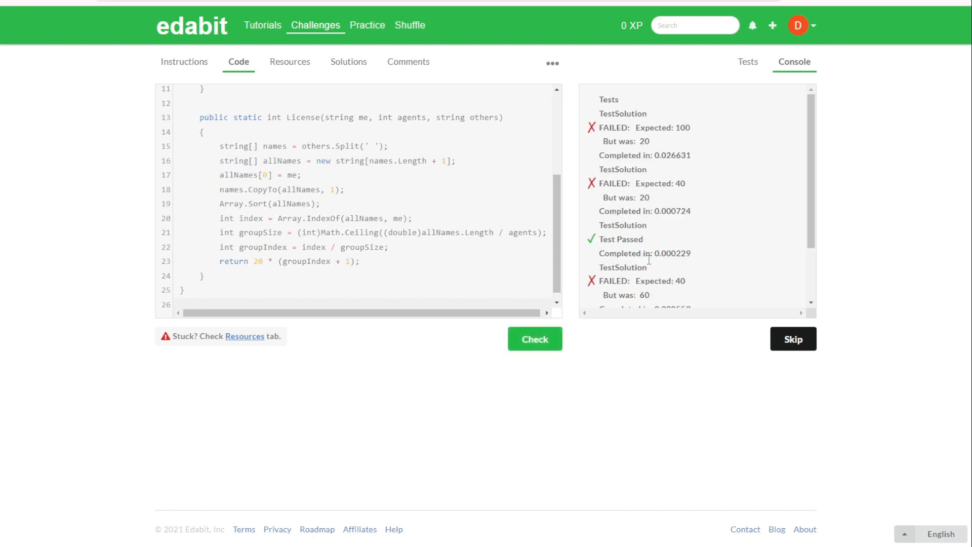
mouse_move(695, 194)
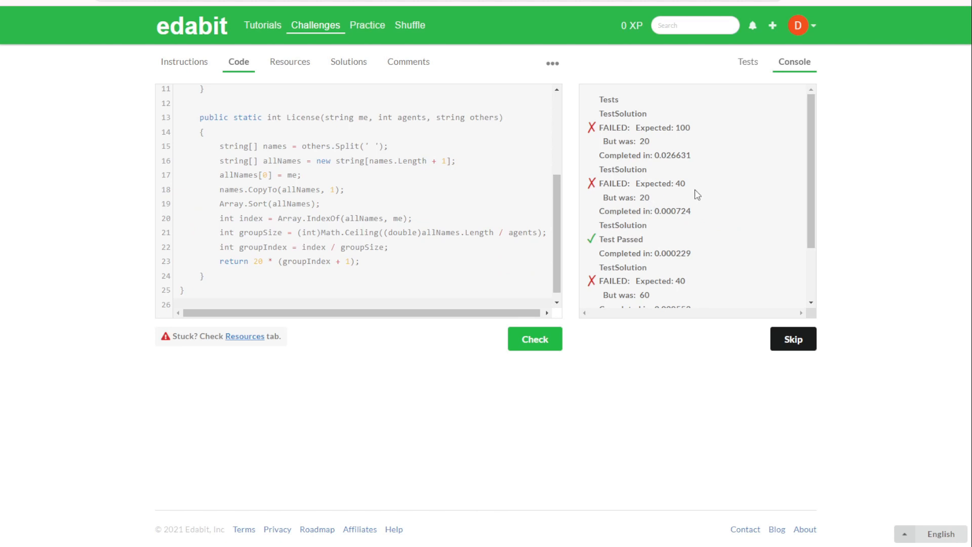
scroll(down, 3)
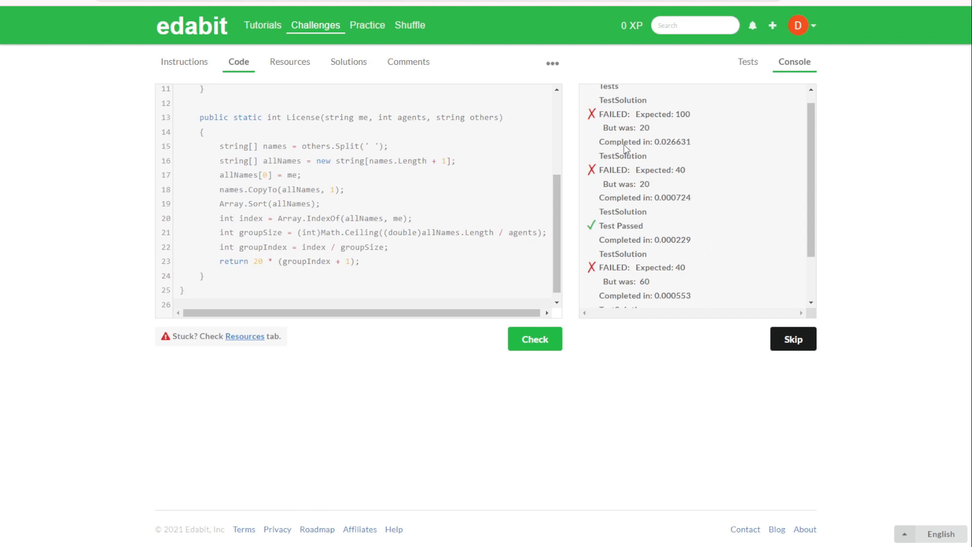
mouse_move(544, 162)
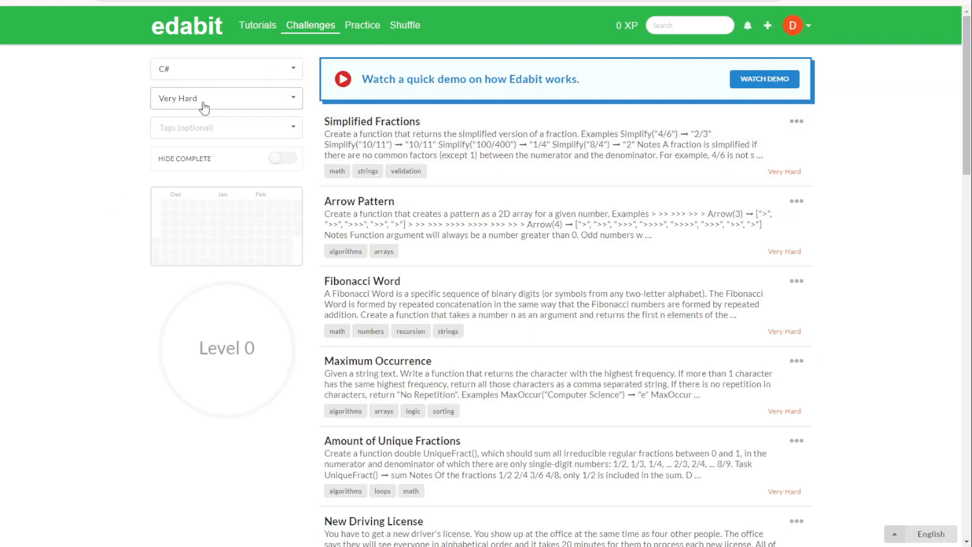
Select and copy the True Alphabetical Order instructions and examples for Le Chat.
scroll(down, 3)
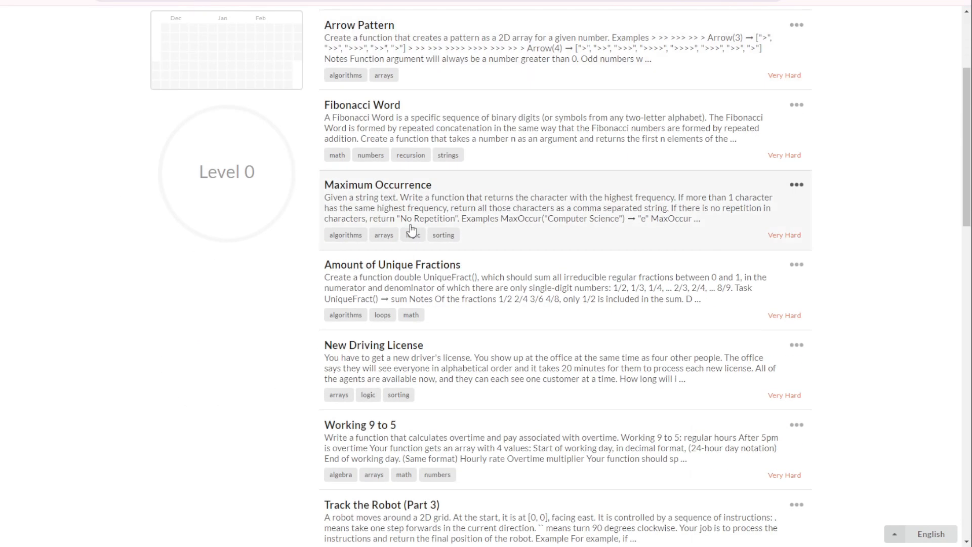
scroll(down, 3)
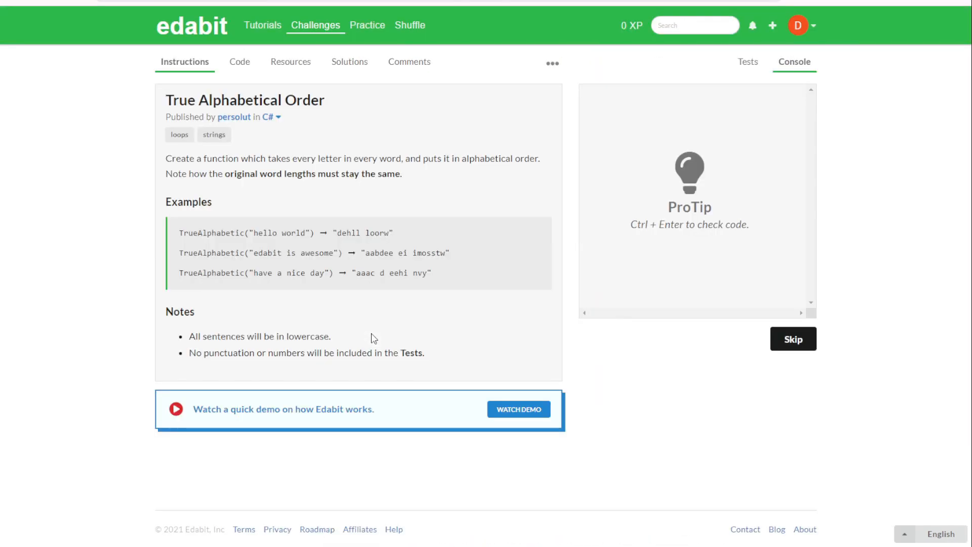
drag(165, 158, 431, 273)
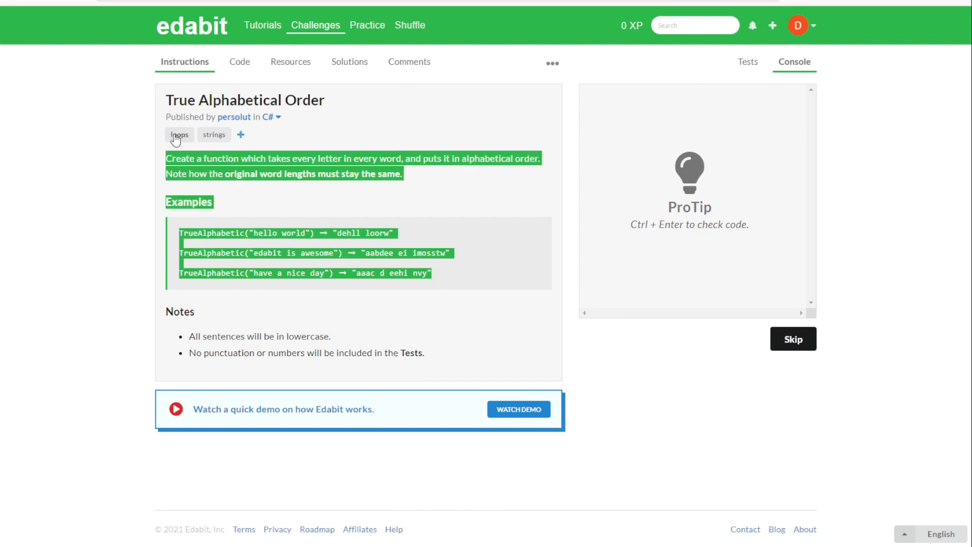
mouse_move(238, 96)
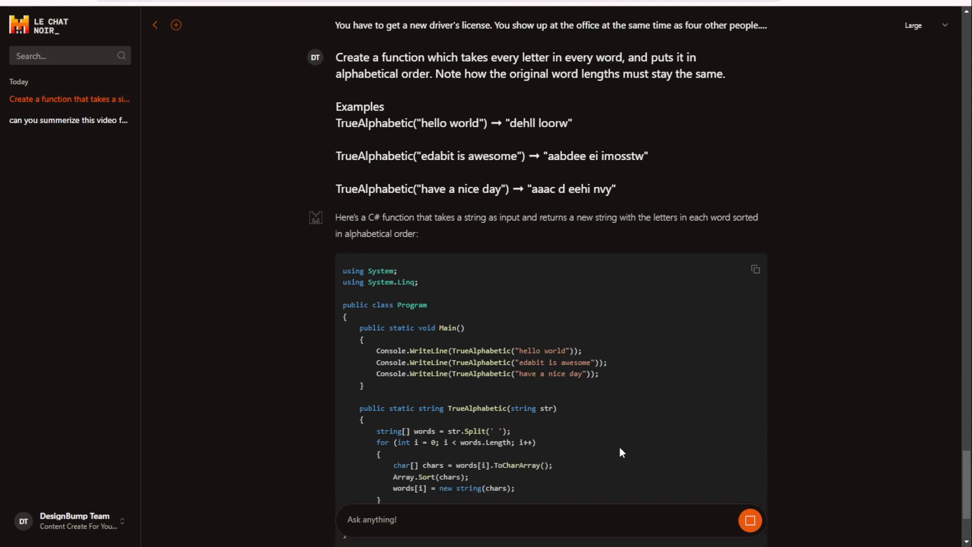
scroll(down, 3)
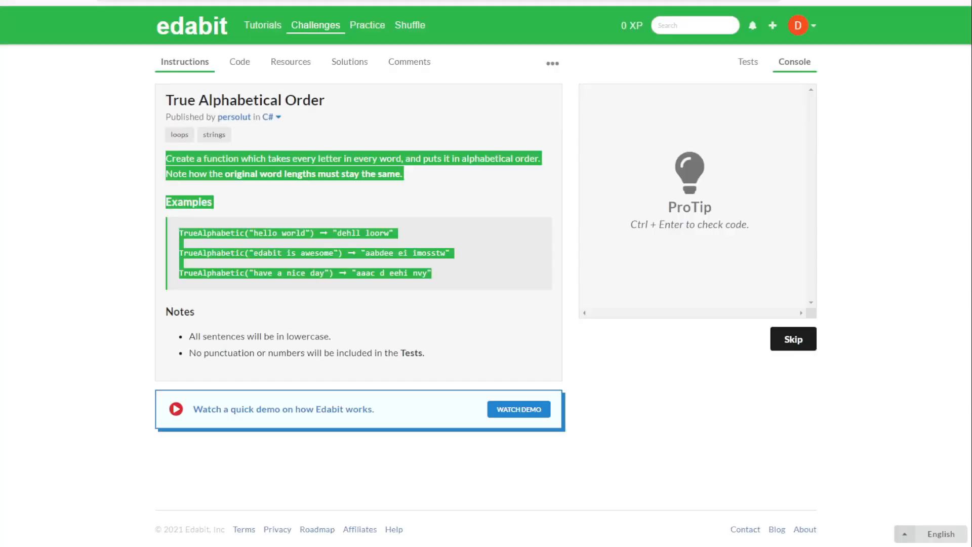
Check the TrueAlphabetic code in the Code editor, review its failures, and return to Challenges.
click(239, 61)
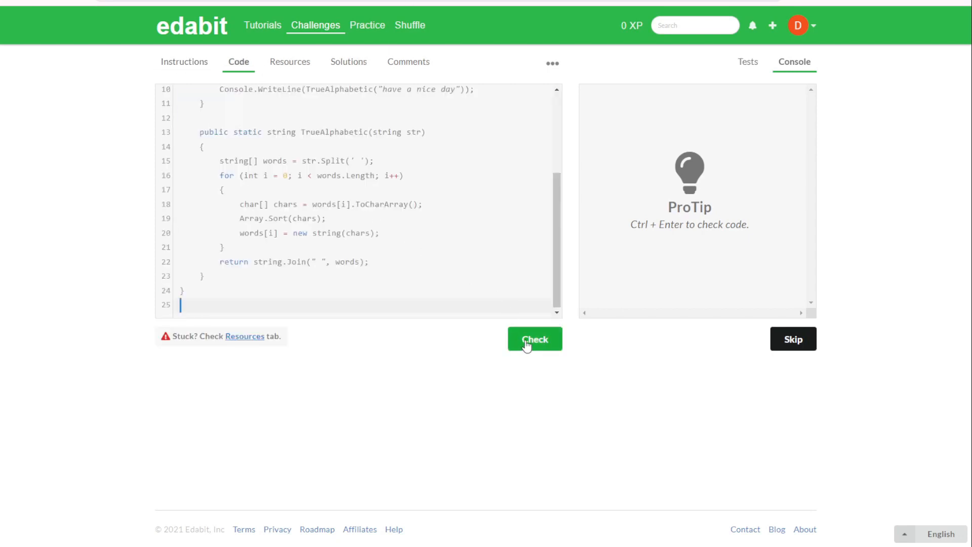
click(534, 339)
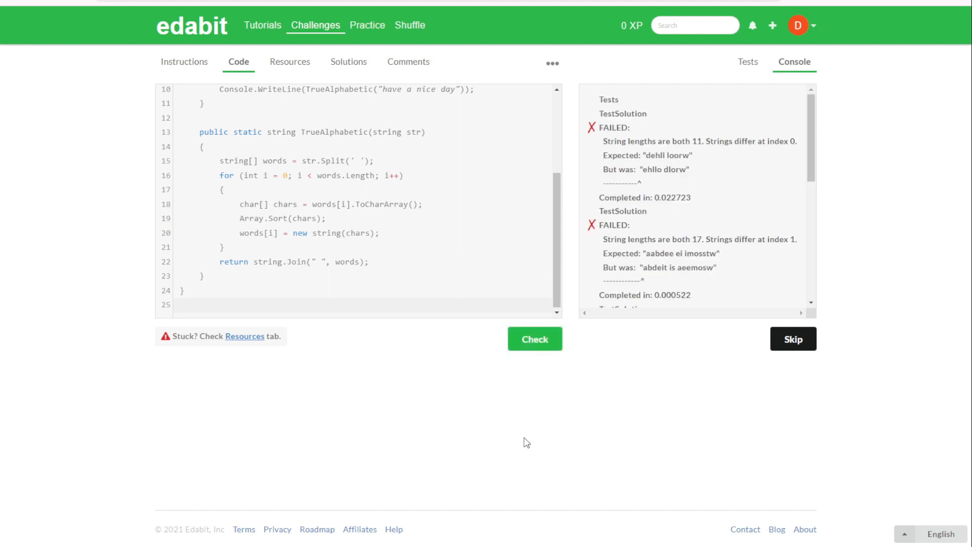
scroll(down, 3)
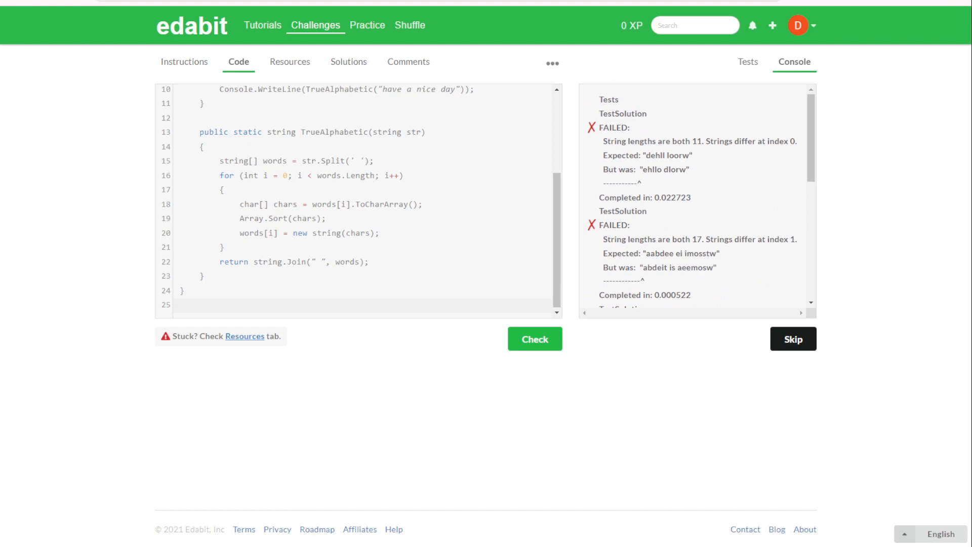
click(316, 25)
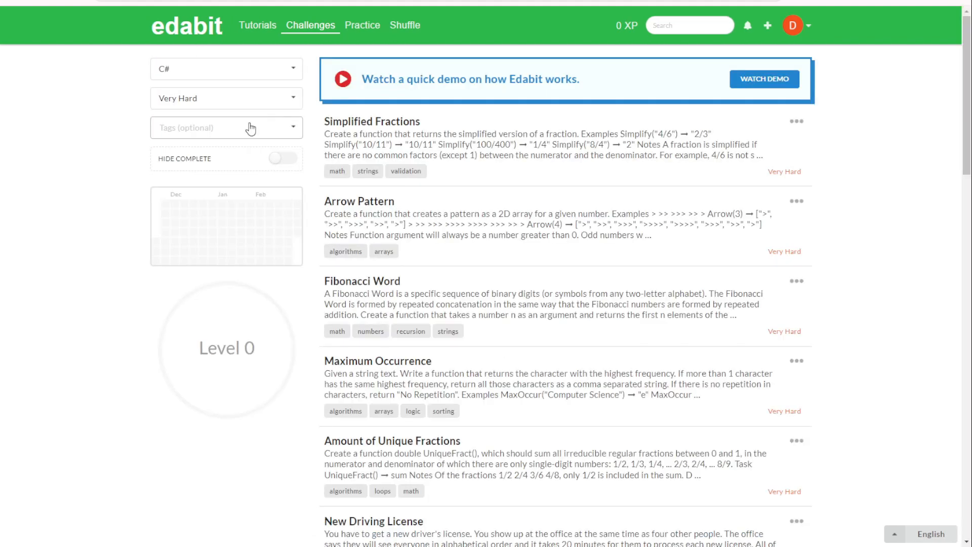
mouse_move(194, 105)
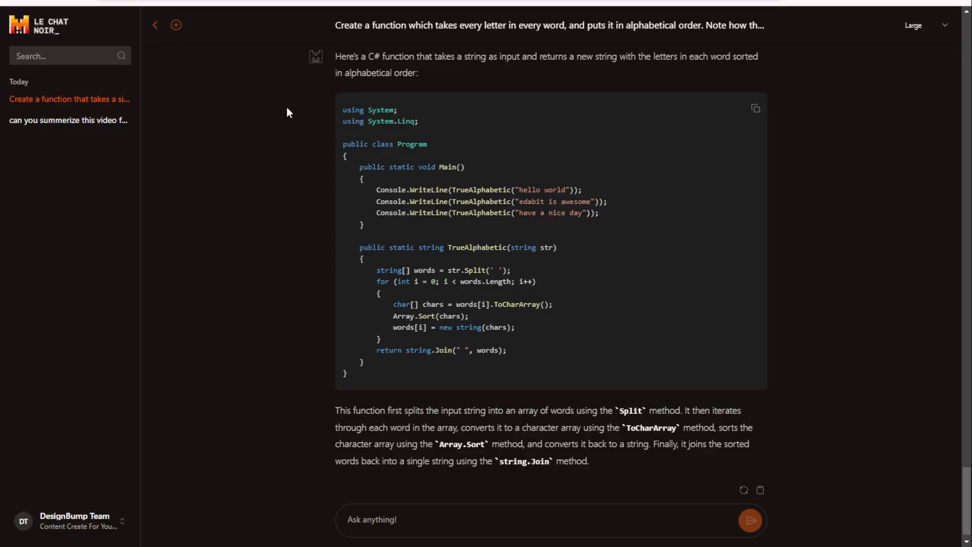
mouse_move(926, 28)
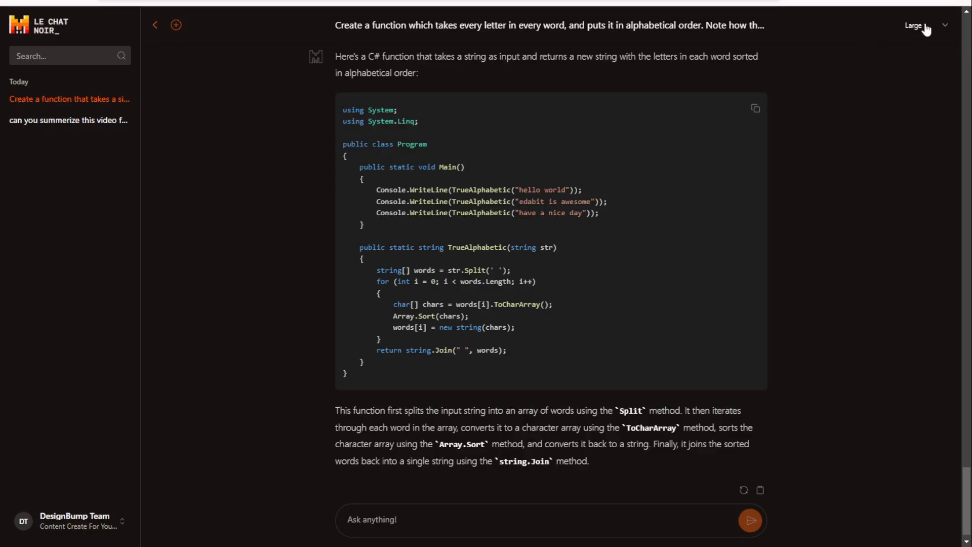
Expand the model dropdown listing Large, Next and Small.
click(923, 27)
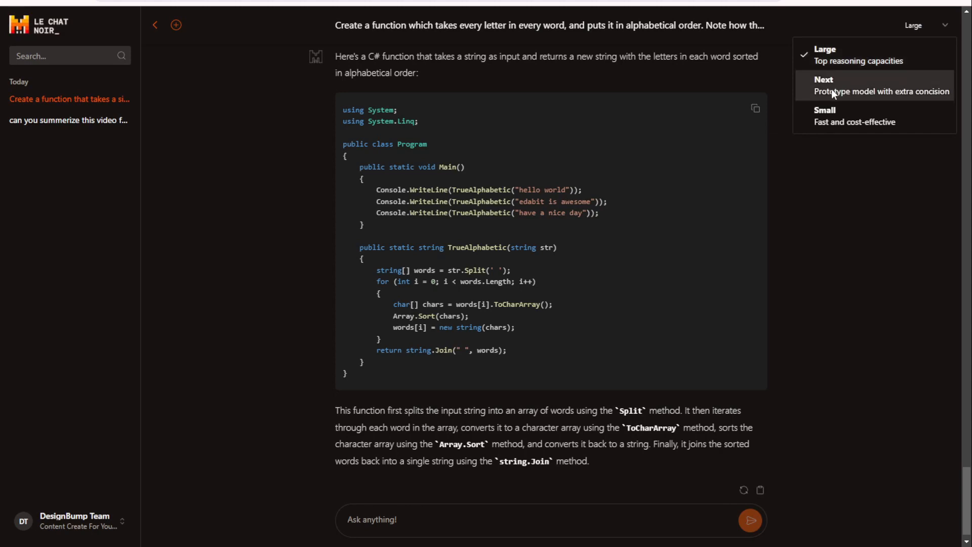
mouse_move(827, 87)
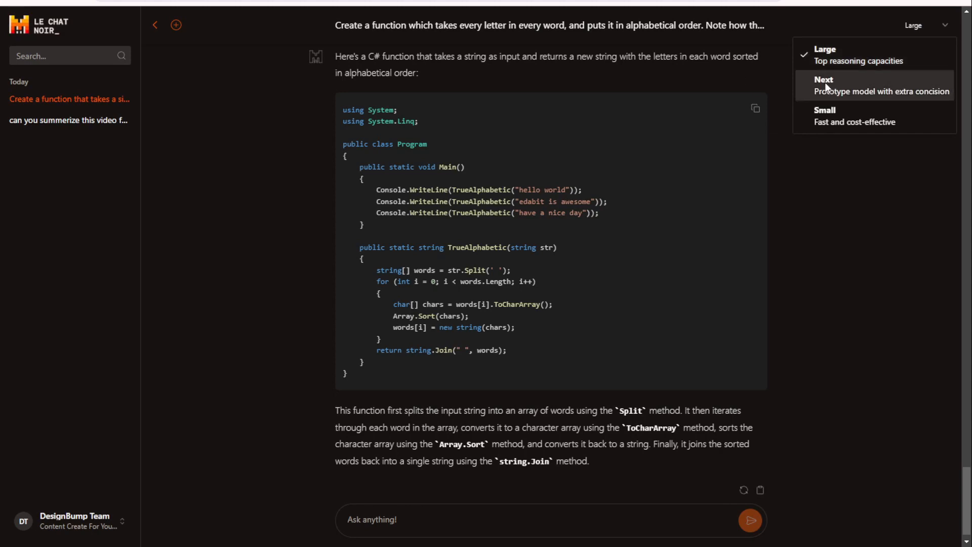
mouse_move(843, 93)
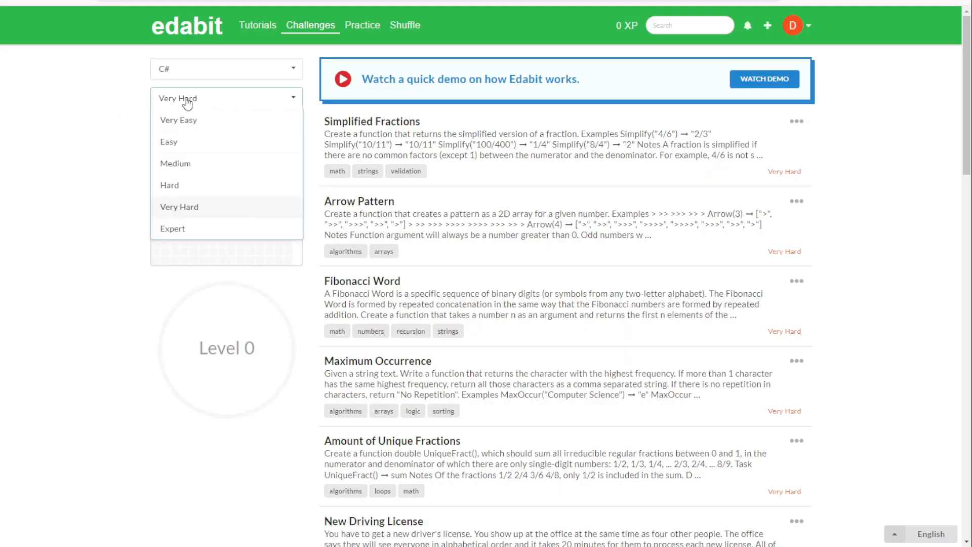
mouse_move(188, 235)
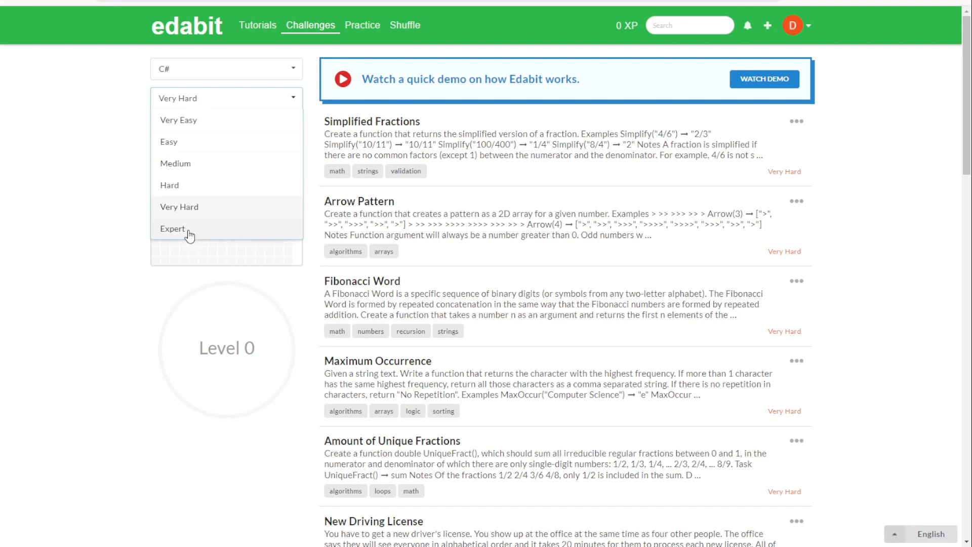
mouse_move(189, 211)
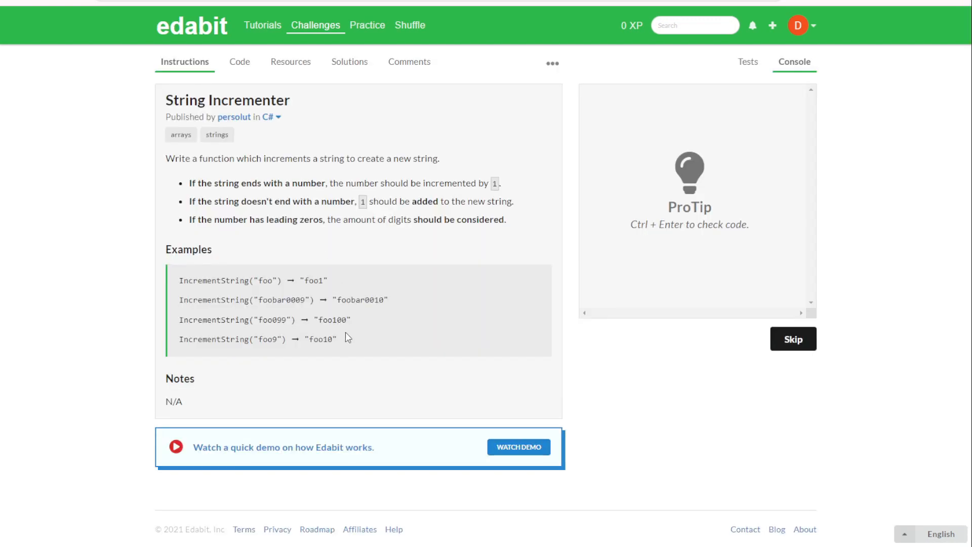
Copy the String Incrementer description and examples and send them to Le Chat.
drag(165, 158, 336, 340)
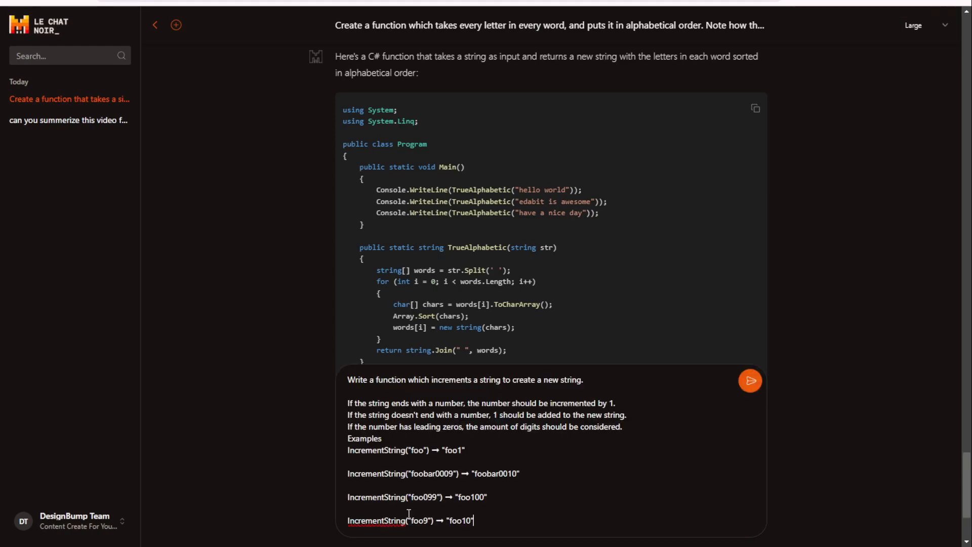
click(750, 380)
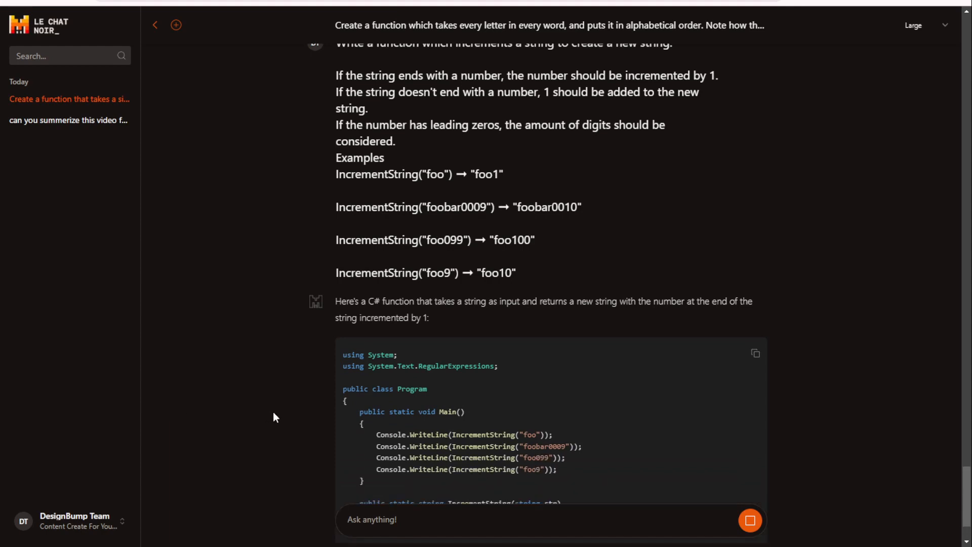
Review the Console results where input "foo" throws FormatException and the rest pass.
scroll(down, 3)
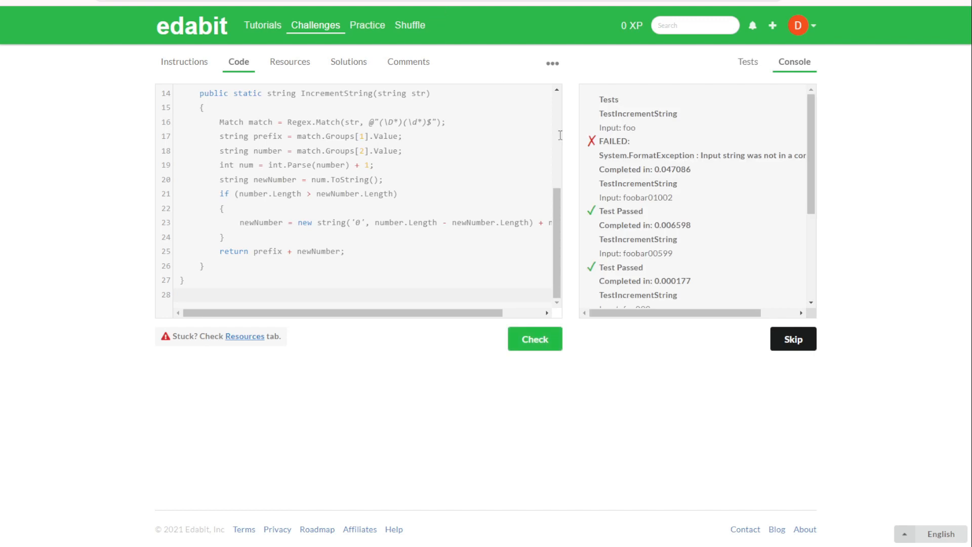
scroll(down, 3)
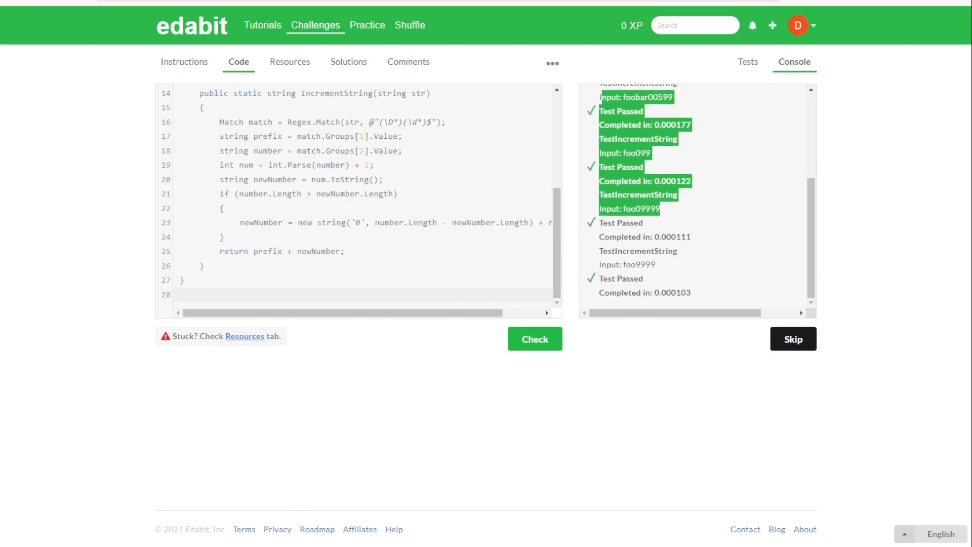
mouse_move(178, 47)
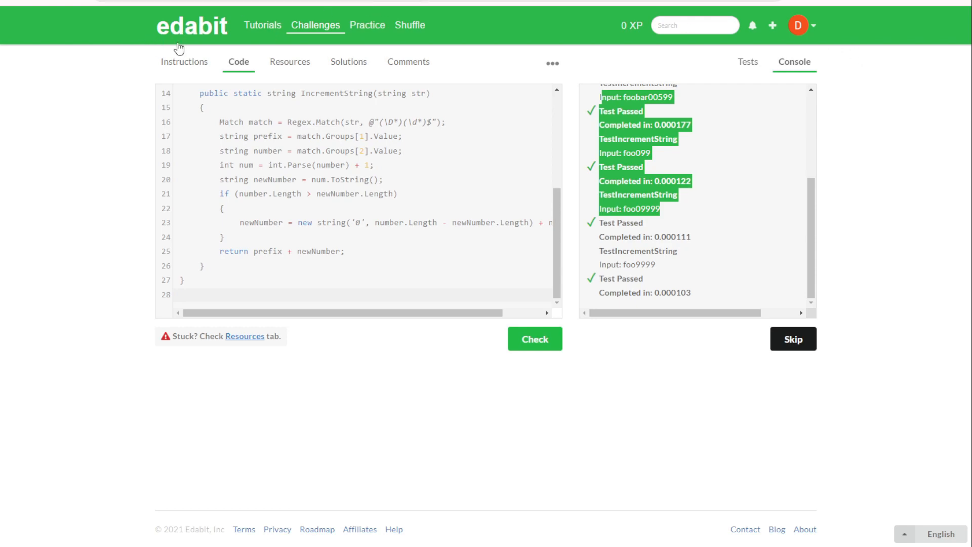
mouse_move(103, 16)
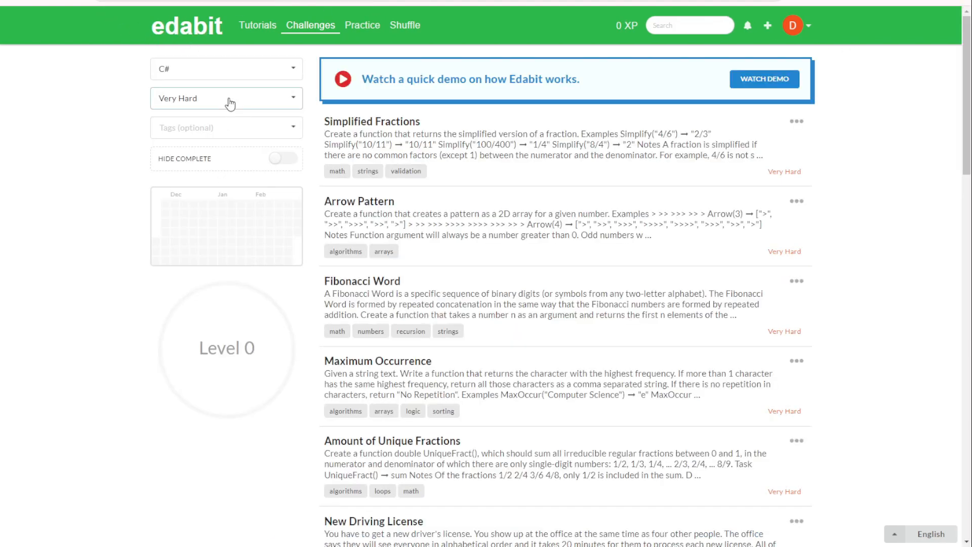
Expand the difficulty dropdown showing Very Easy through Expert with Very Hard chosen.
click(227, 98)
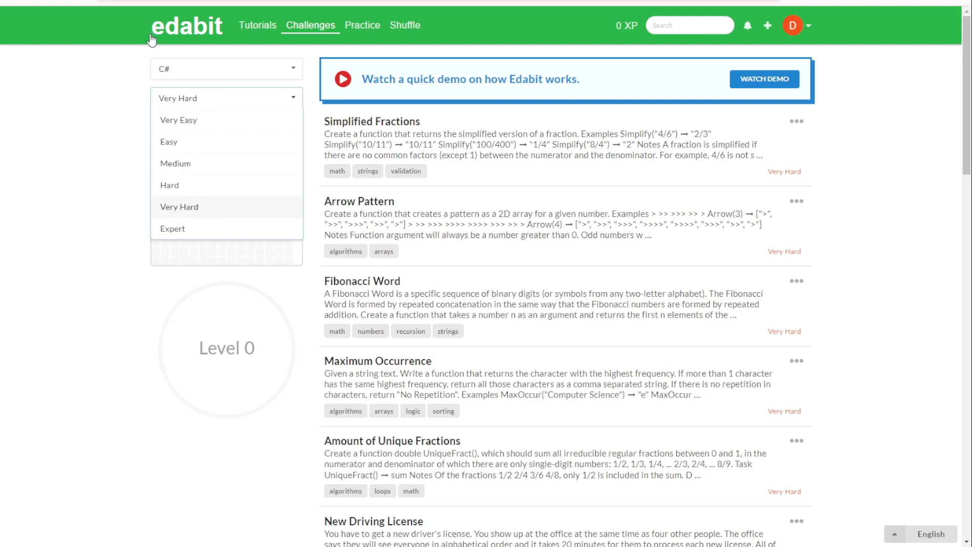
mouse_move(142, 241)
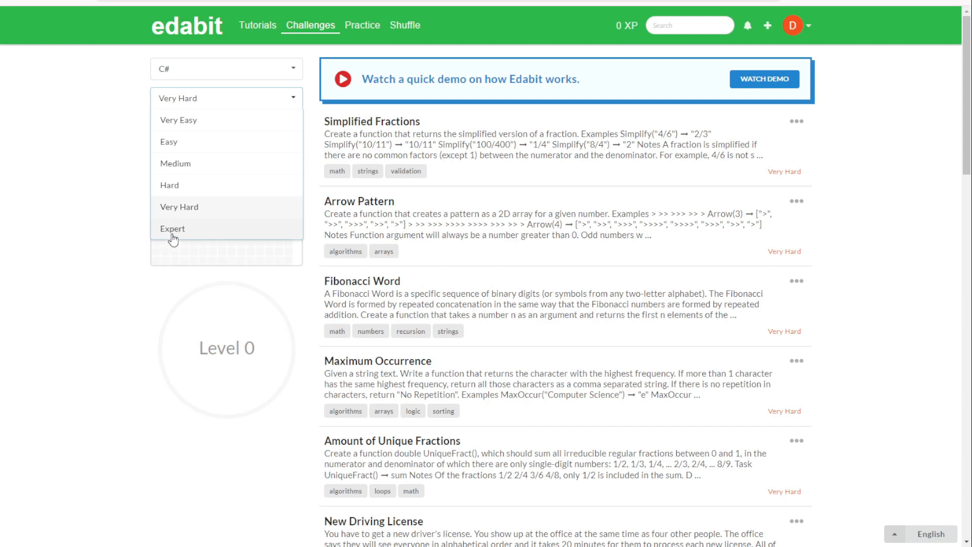
mouse_move(225, 245)
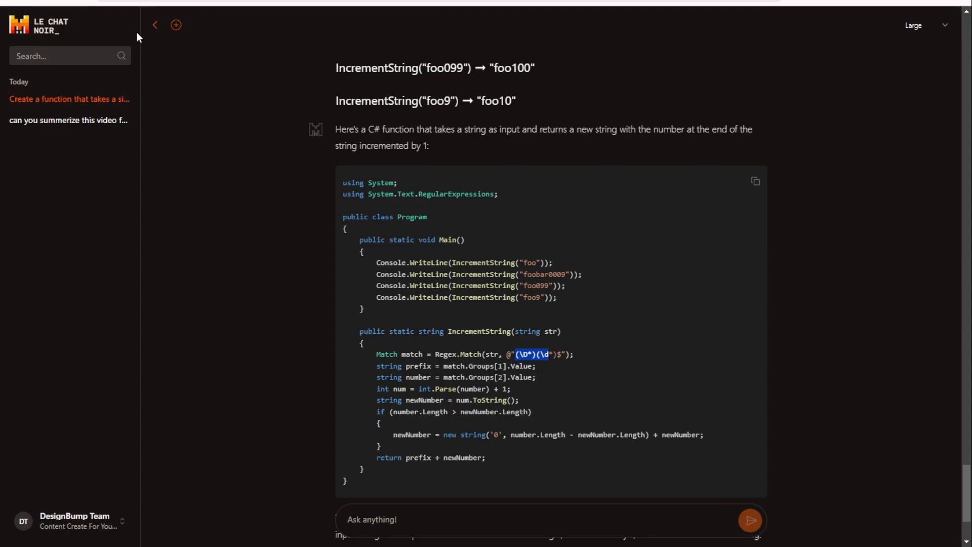
mouse_move(303, 107)
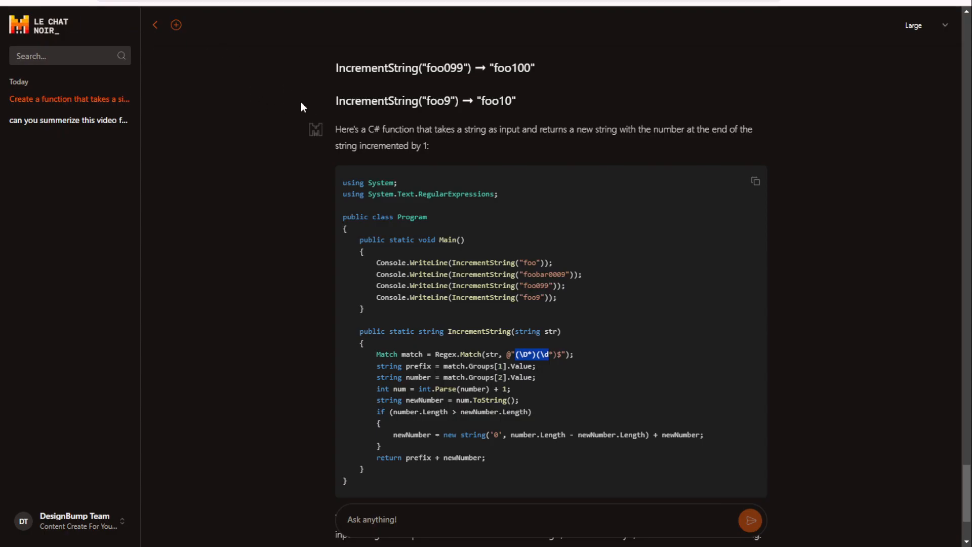
scroll(down, 3)
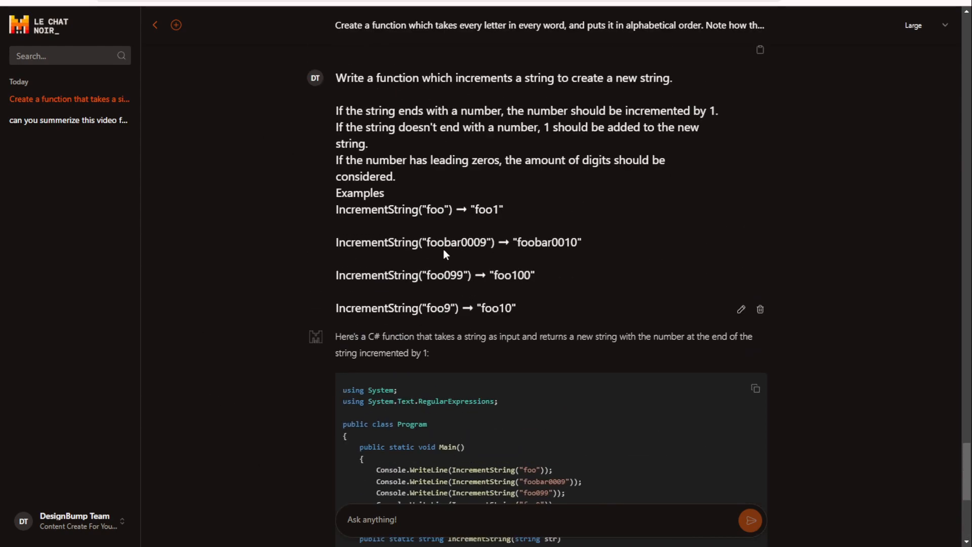
scroll(down, 3)
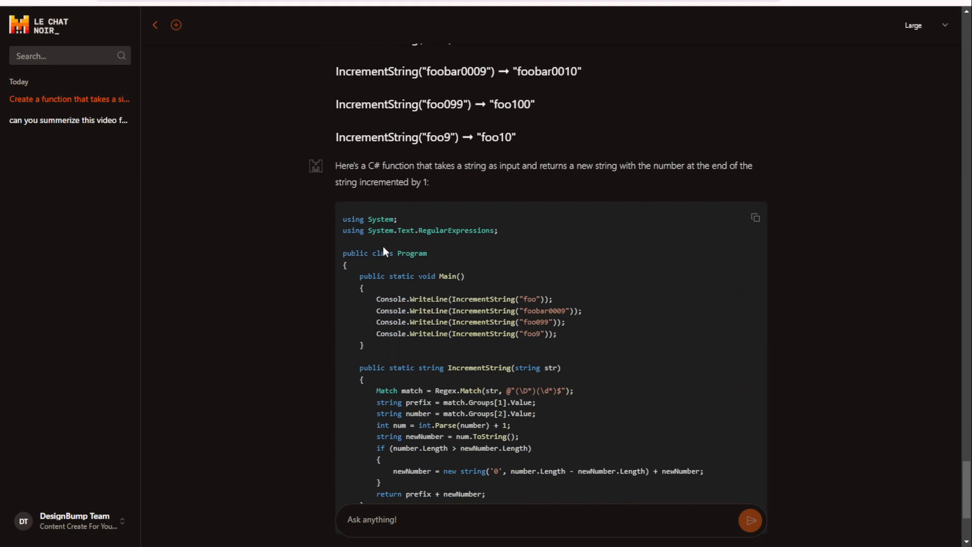
mouse_move(517, 296)
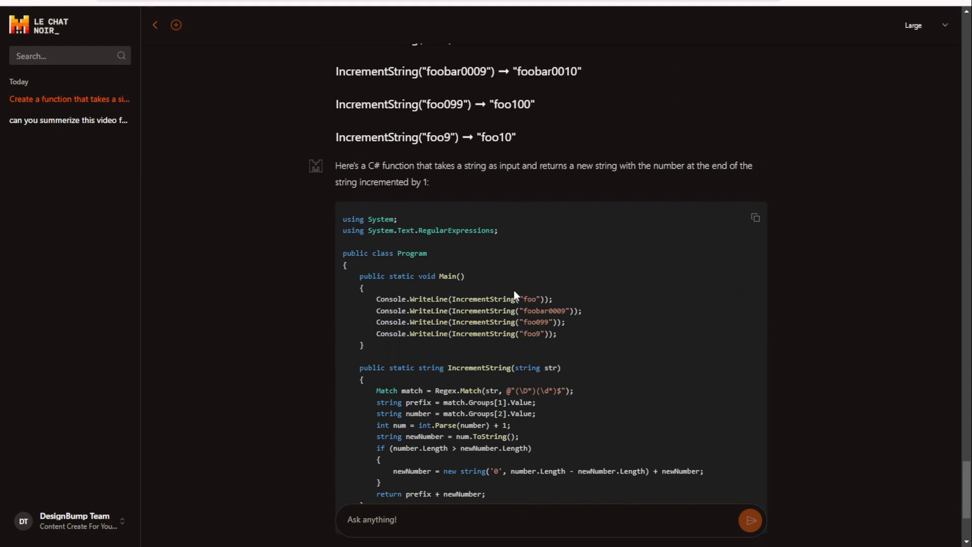
mouse_move(586, 340)
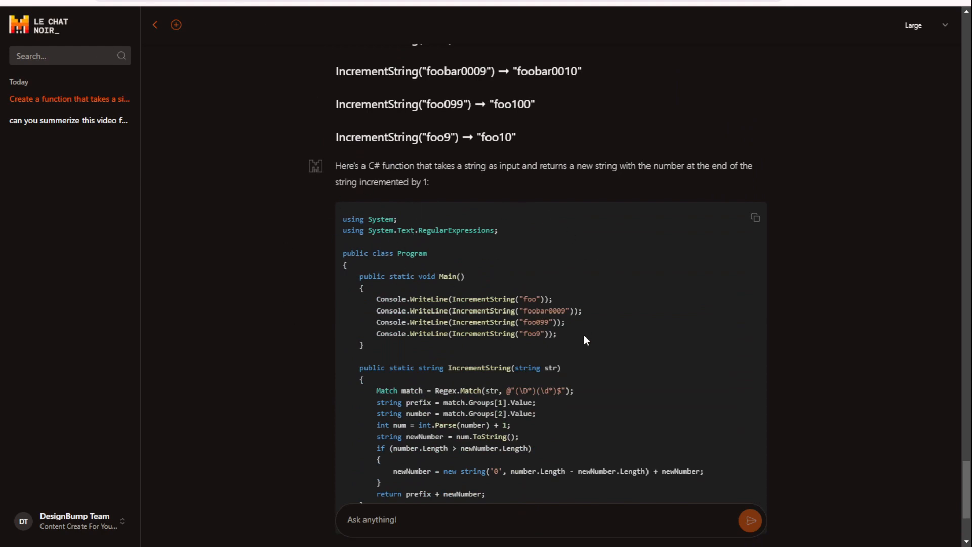
scroll(down, 3)
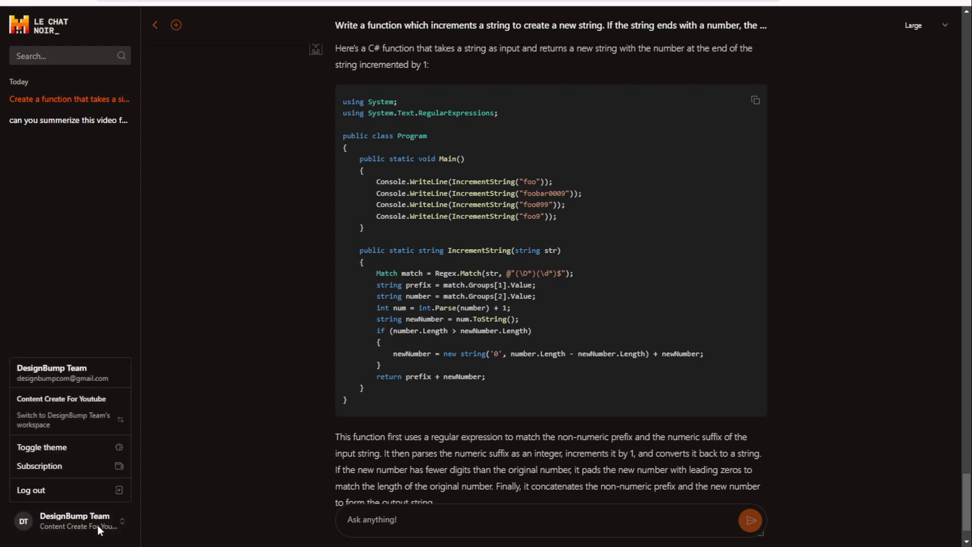
mouse_move(61, 311)
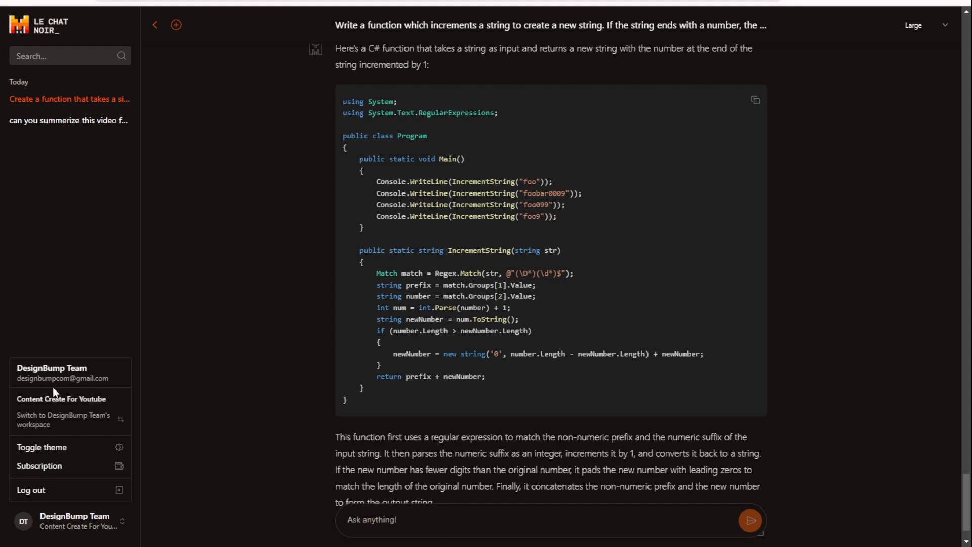
mouse_move(73, 377)
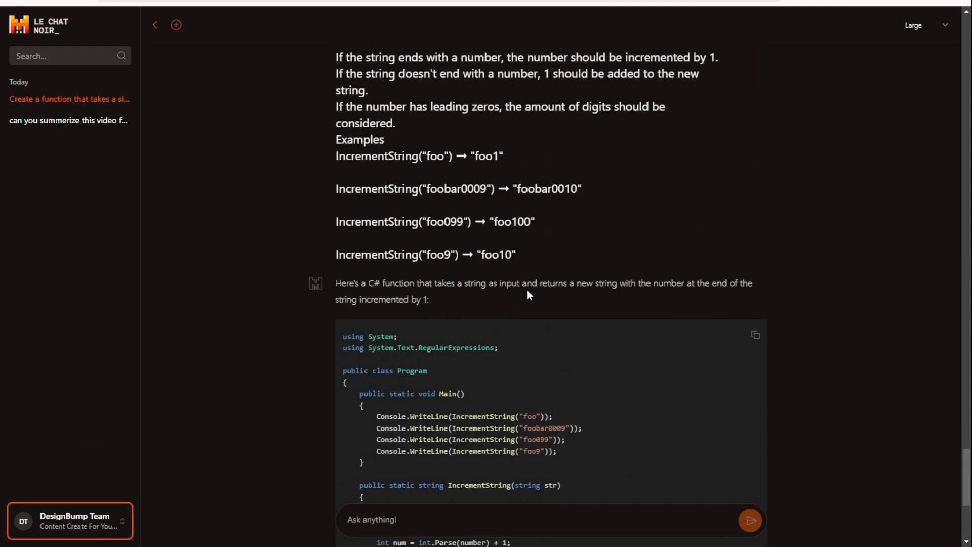
Scroll the Mistral Large page to the multilingual and maths-and-coding benchmark tables.
scroll(up, 3)
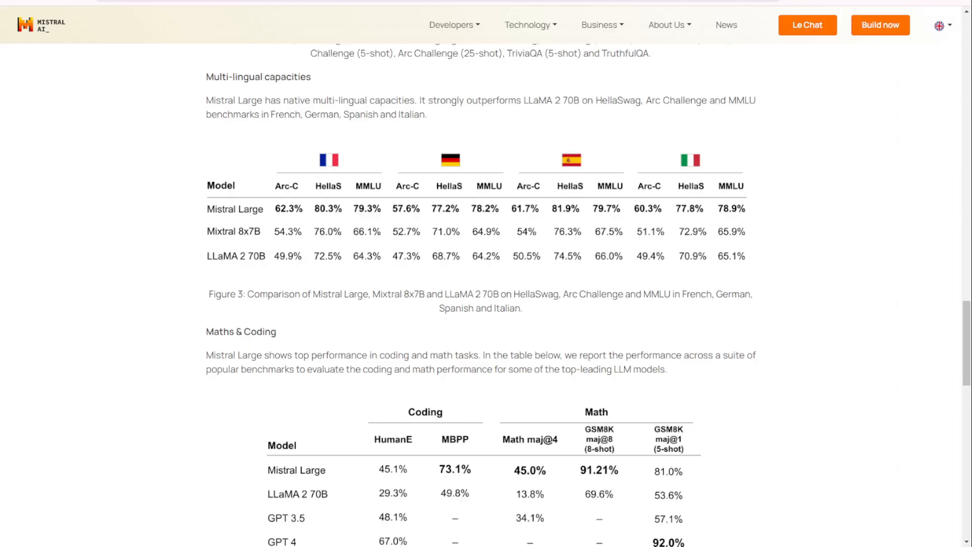
scroll(up, 3)
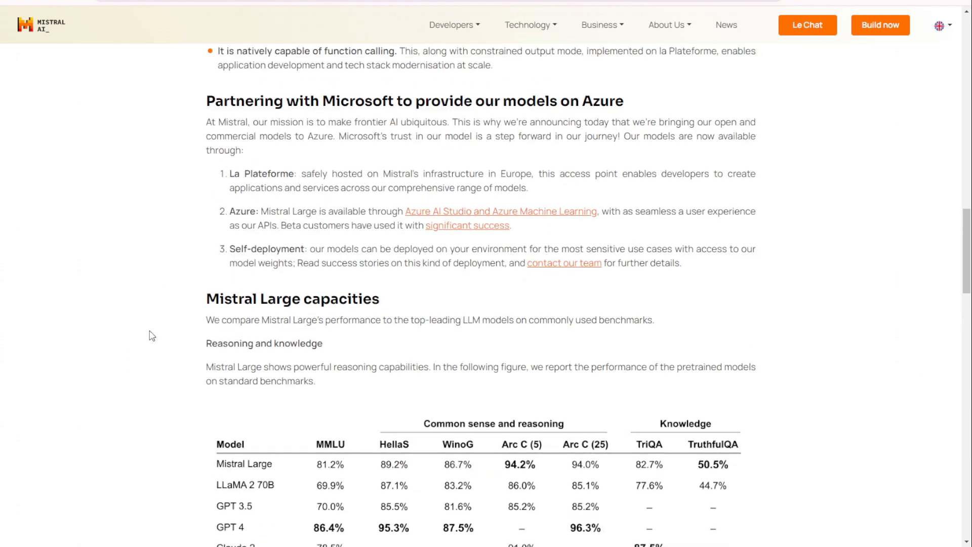
scroll(up, 3)
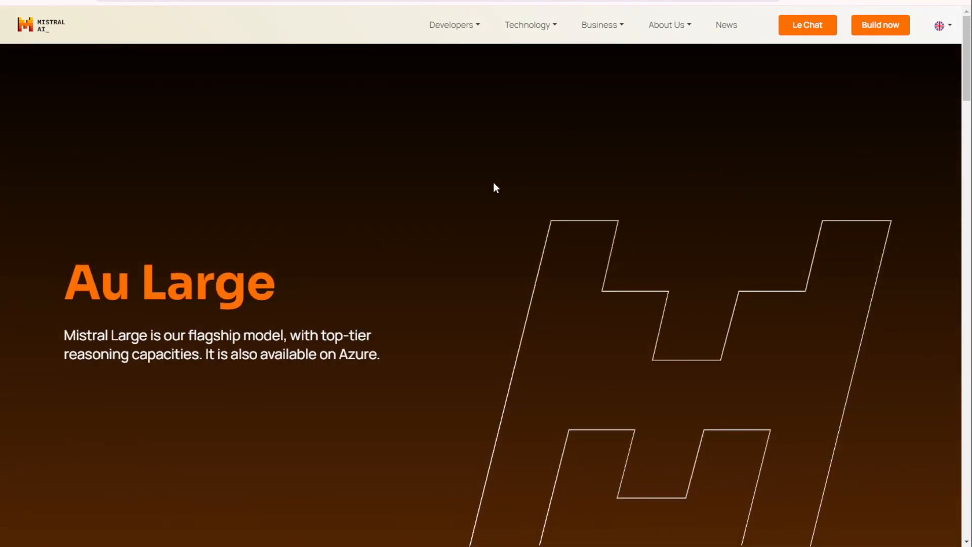
mouse_move(12, 16)
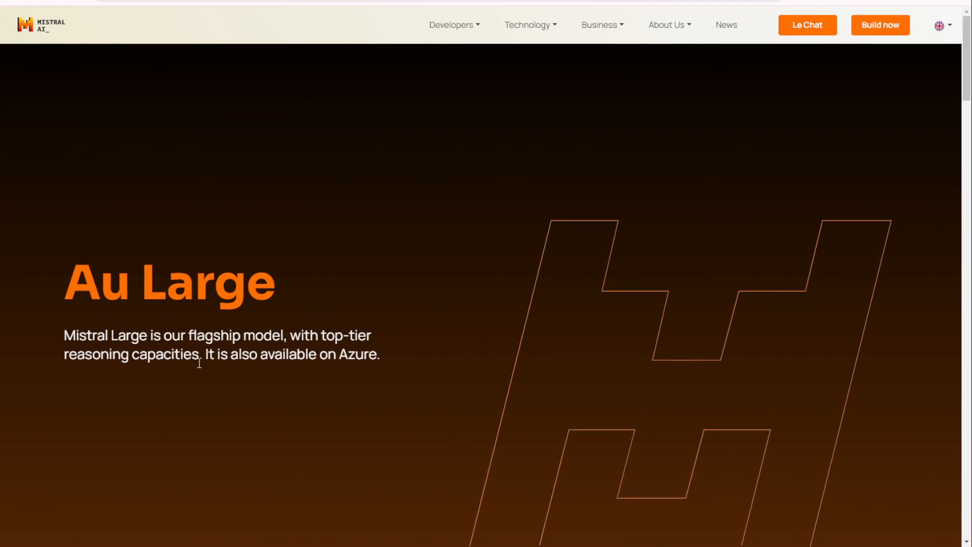
mouse_move(393, 346)
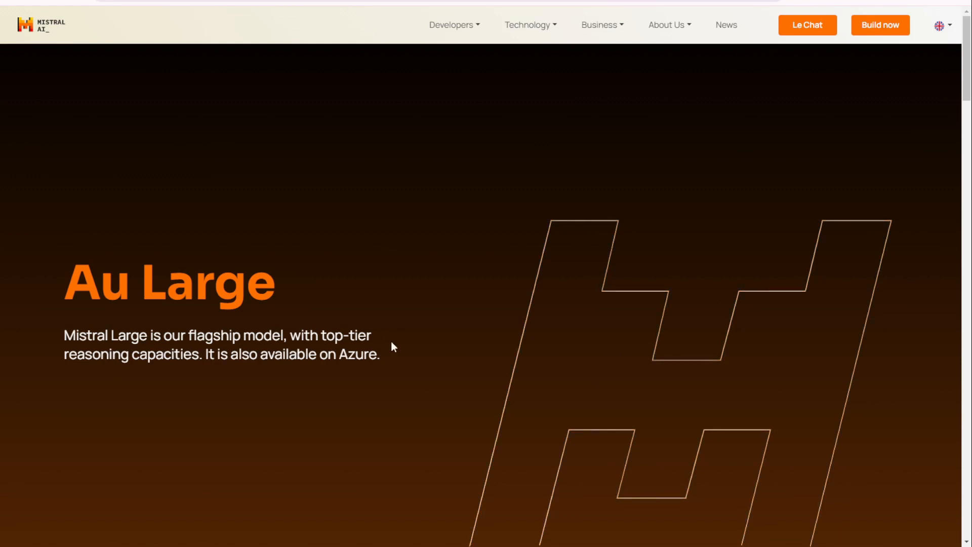